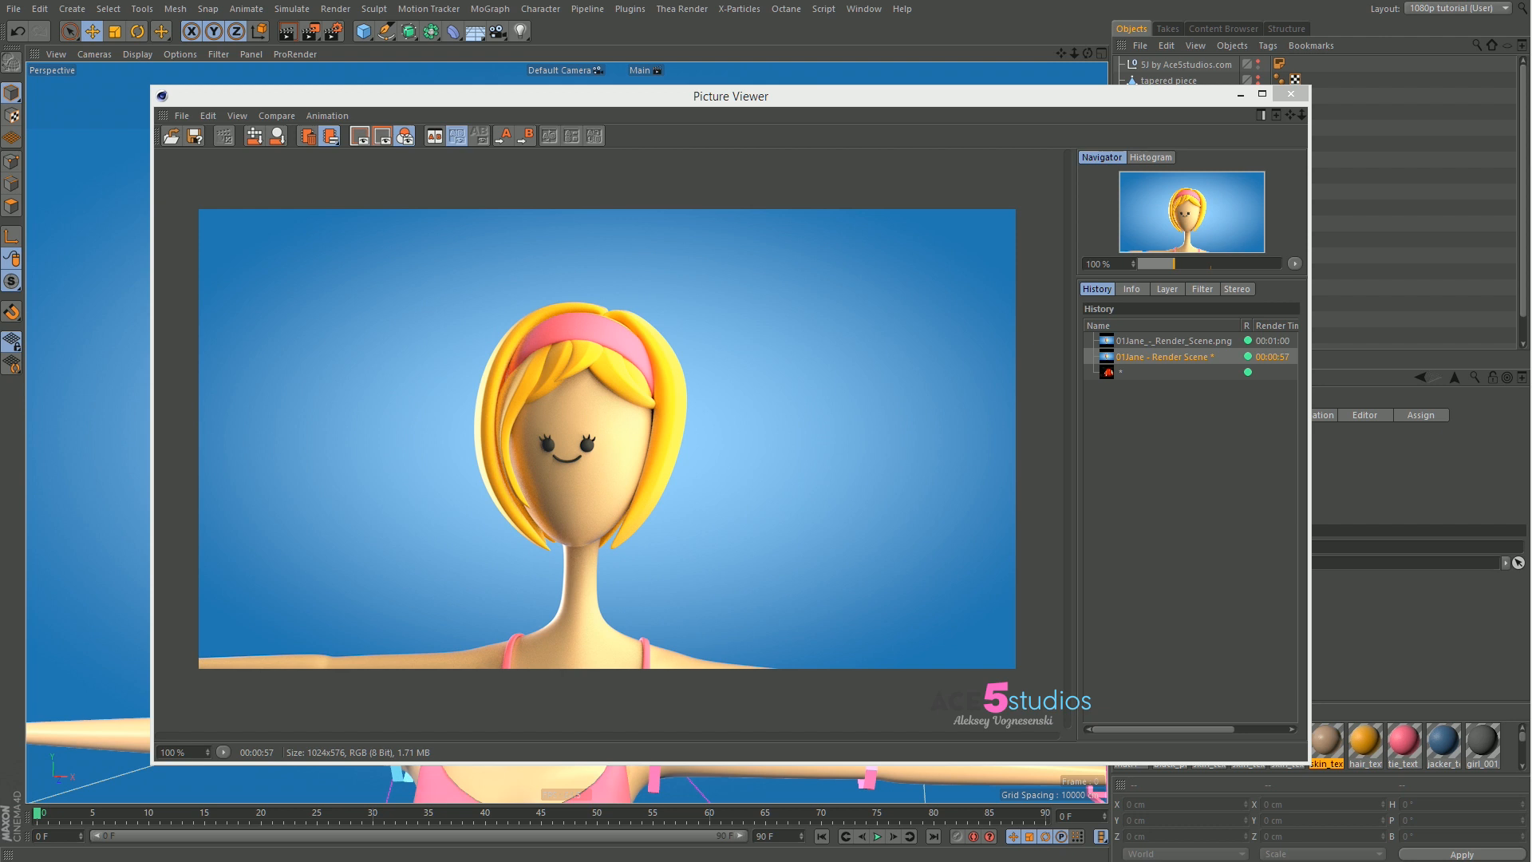
mouse_move(470, 488)
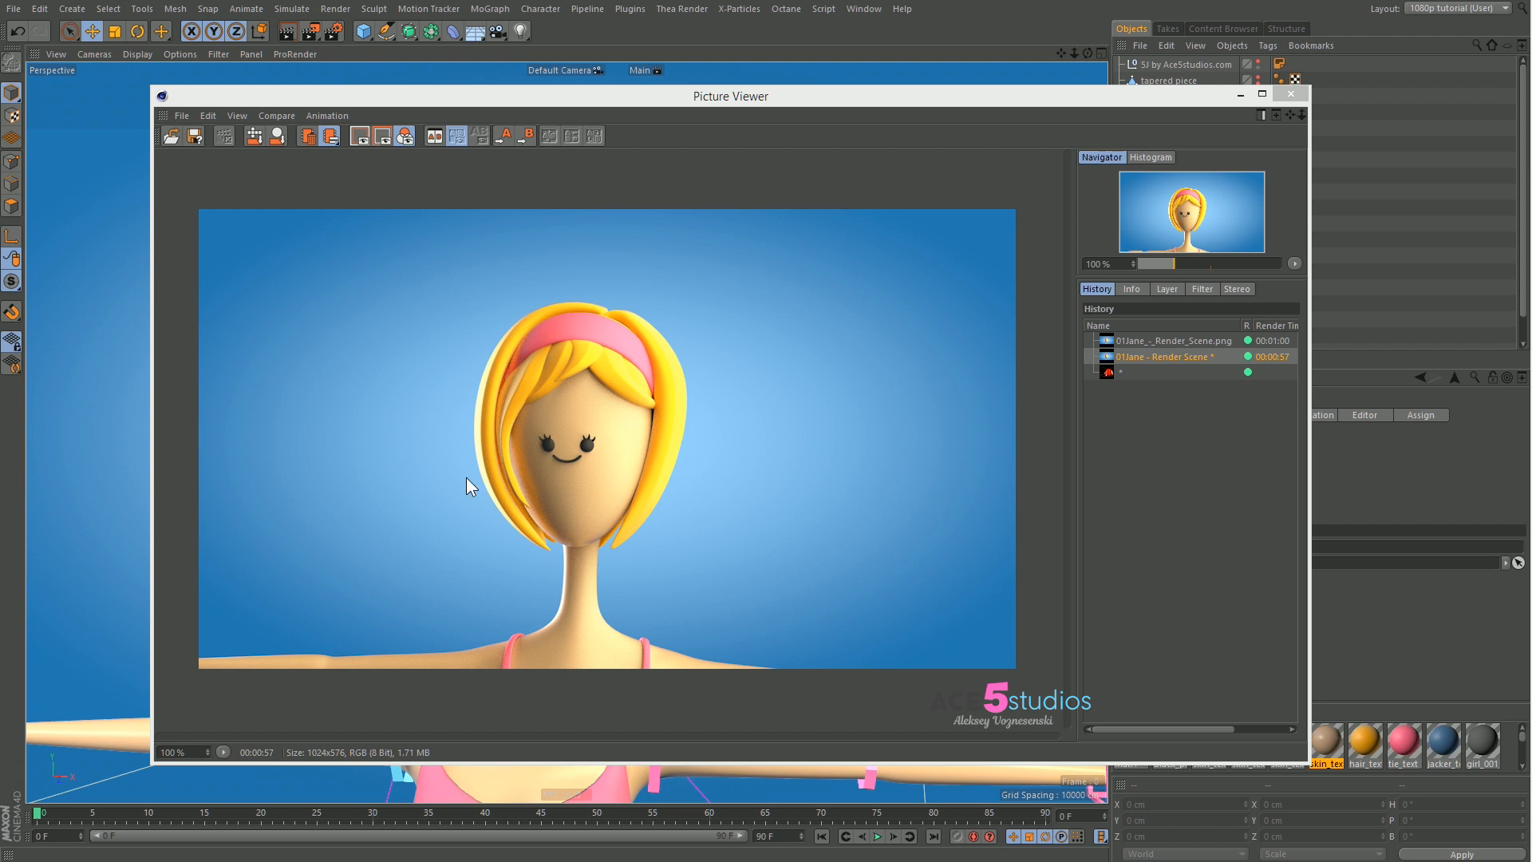
mouse_move(1170, 349)
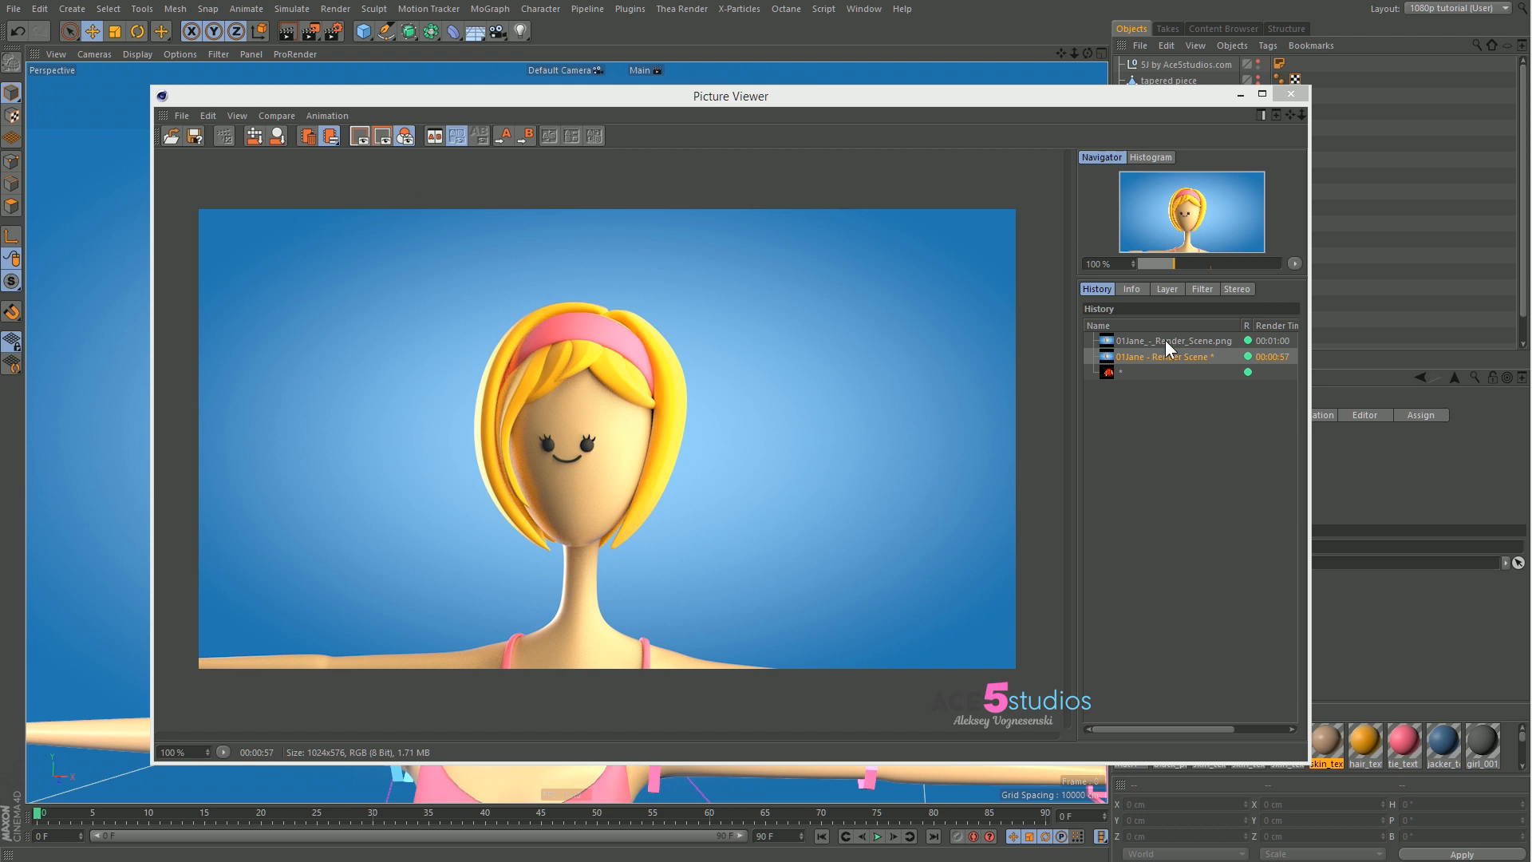
Switch between the two saved Jane renders in the Picture Viewer history to compare them
left_click(1169, 340)
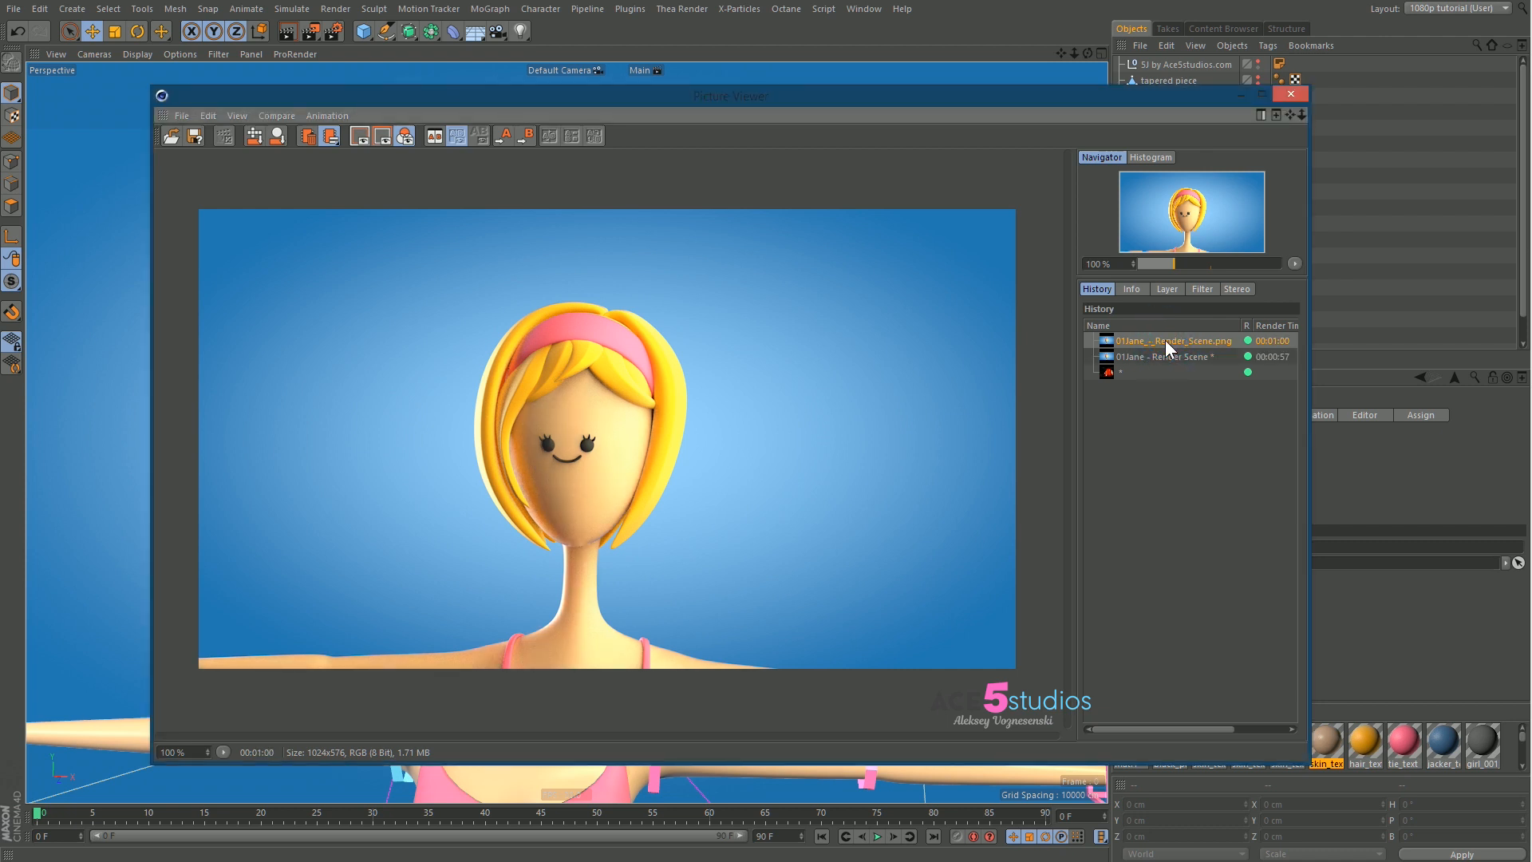
left_click(1162, 356)
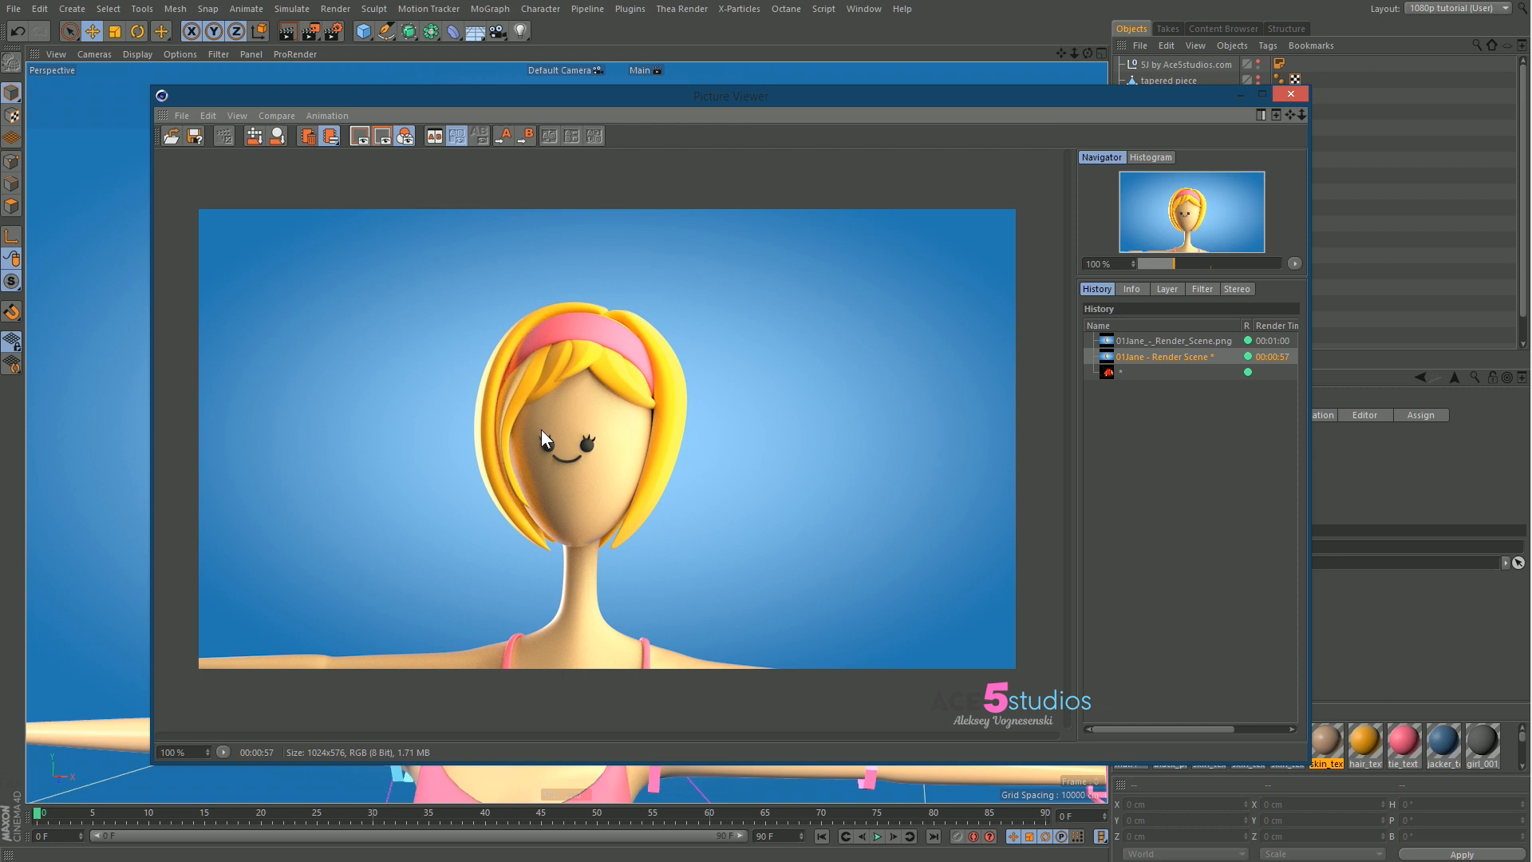
left_click(1172, 340)
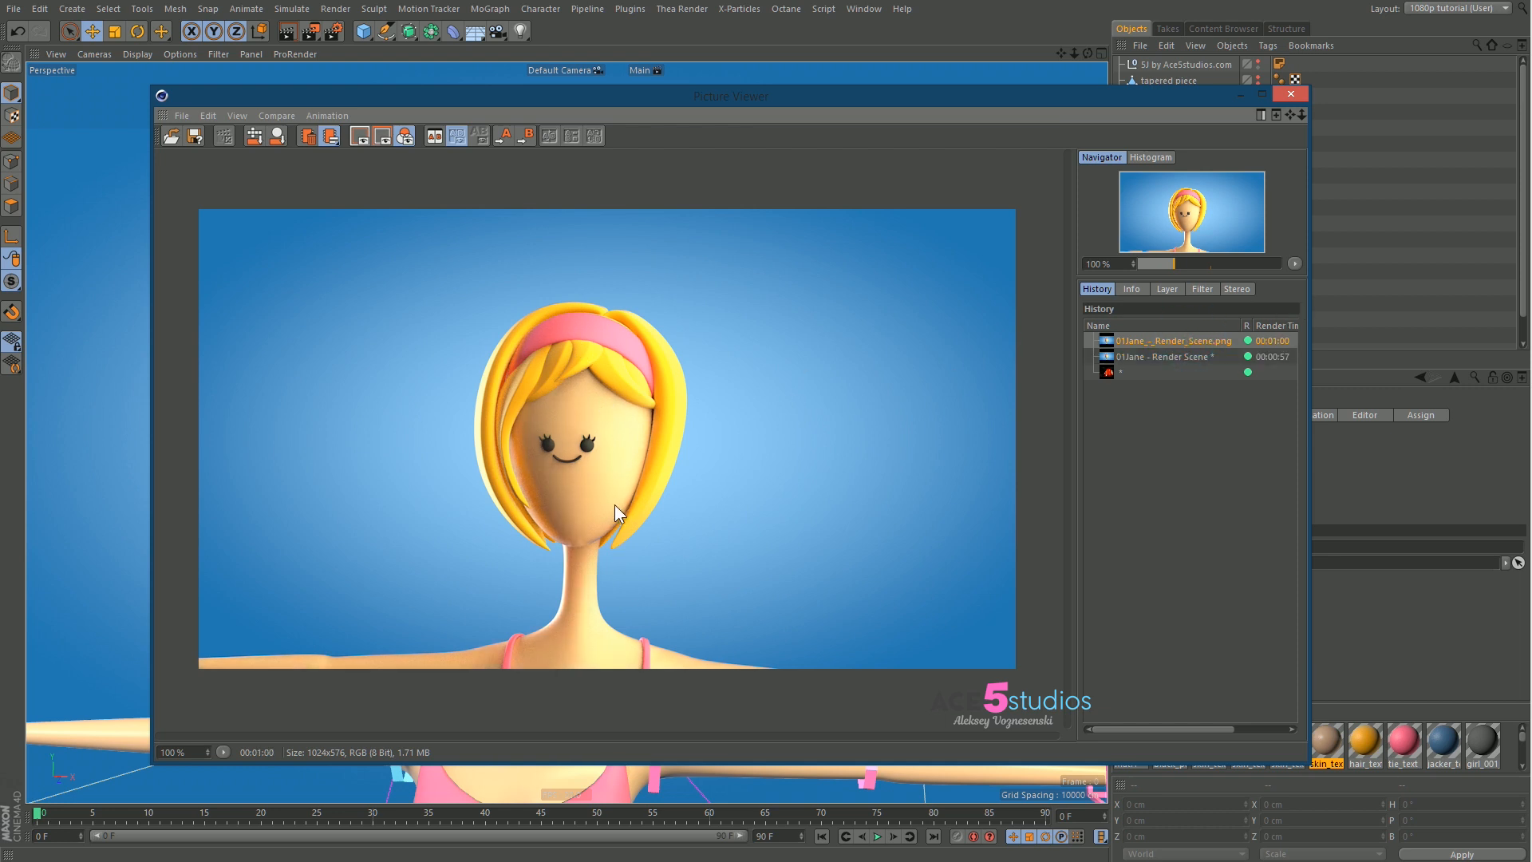
mouse_move(565, 544)
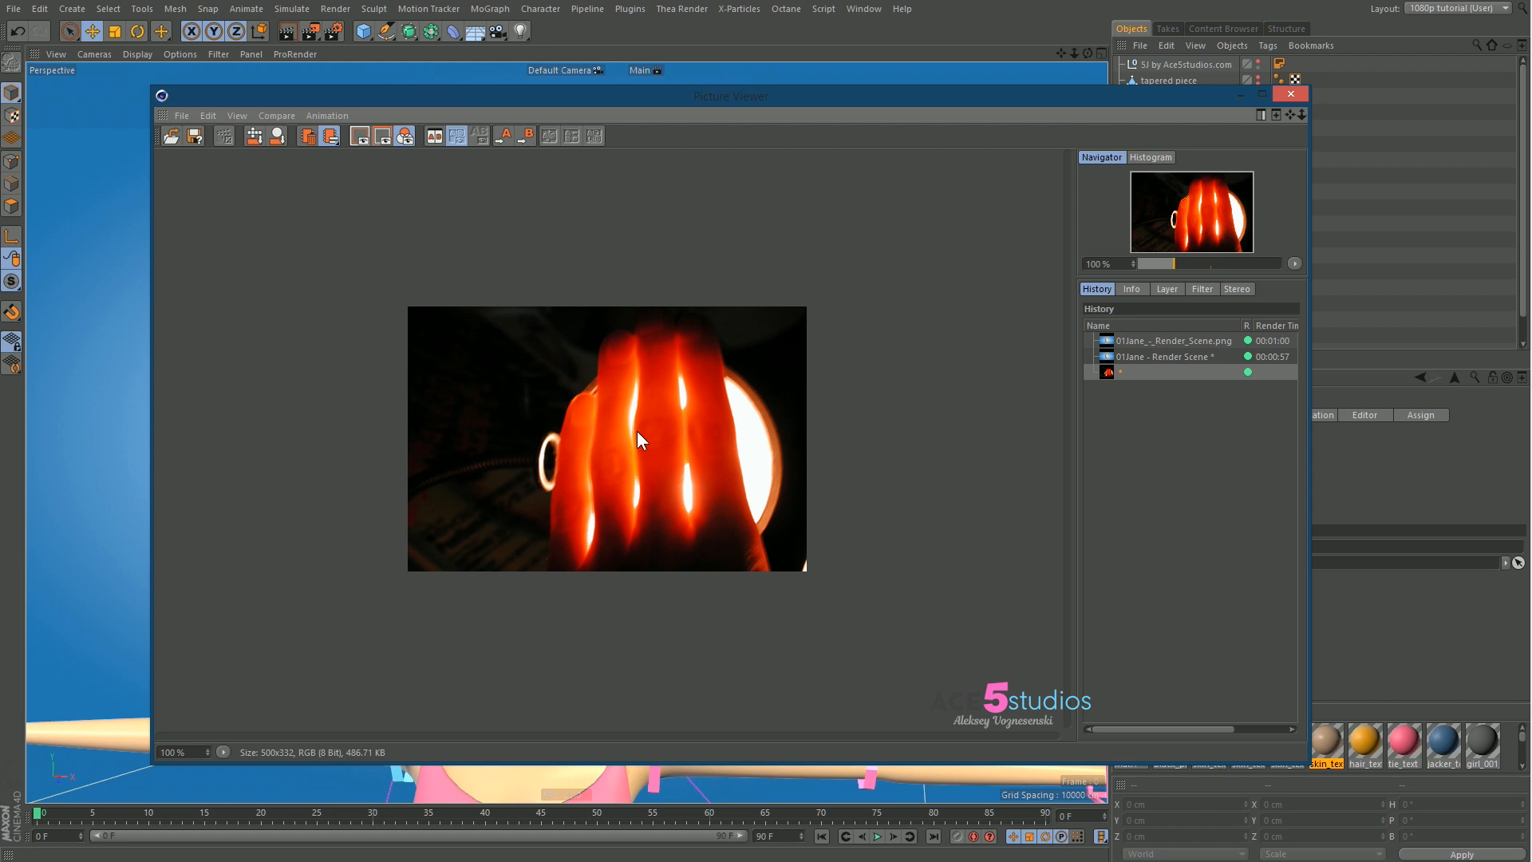
mouse_move(741, 458)
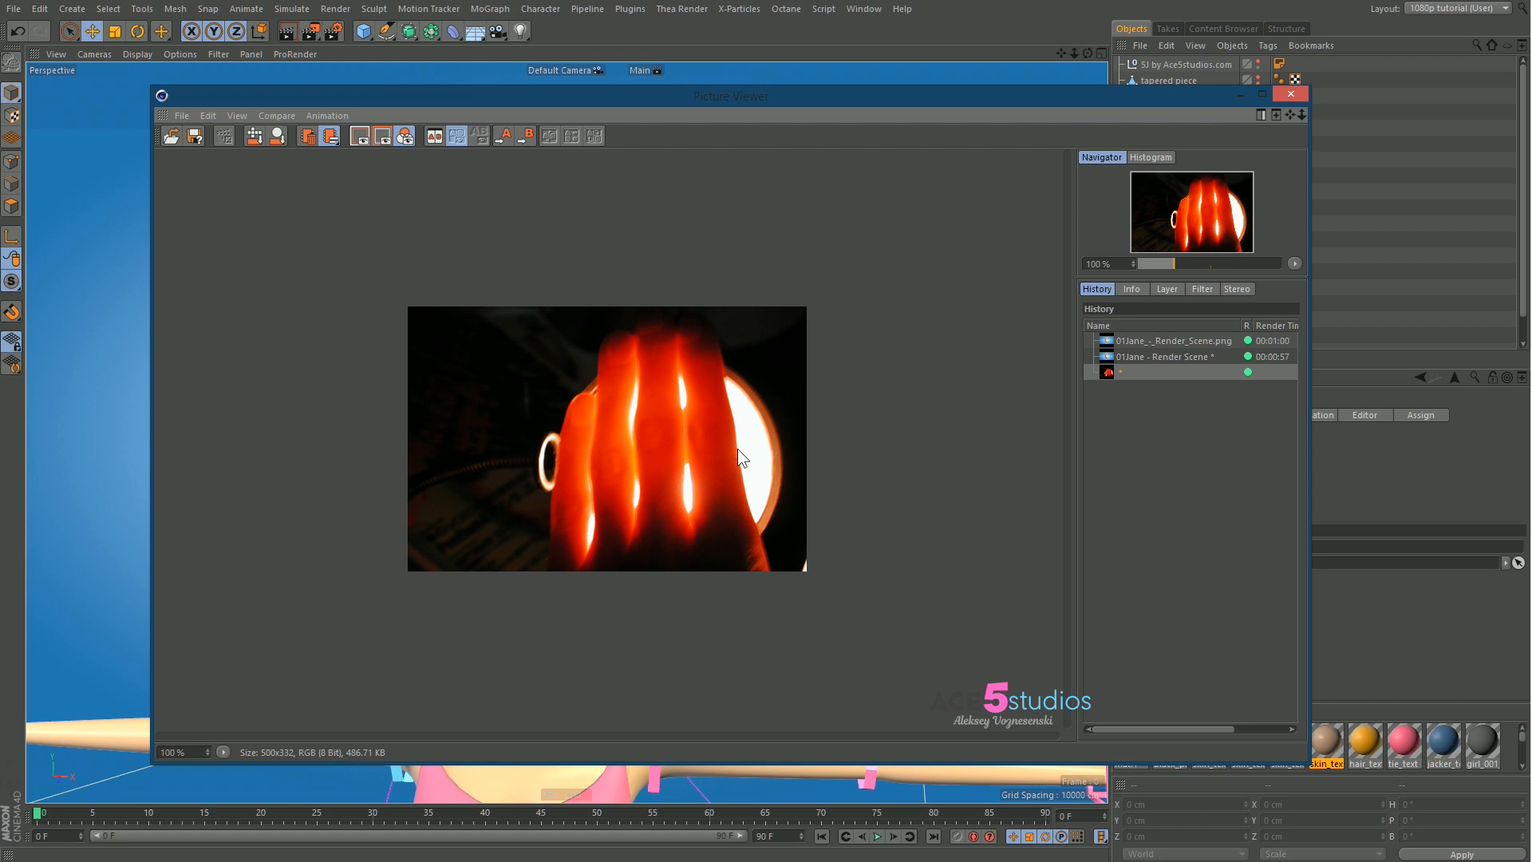
mouse_move(767, 460)
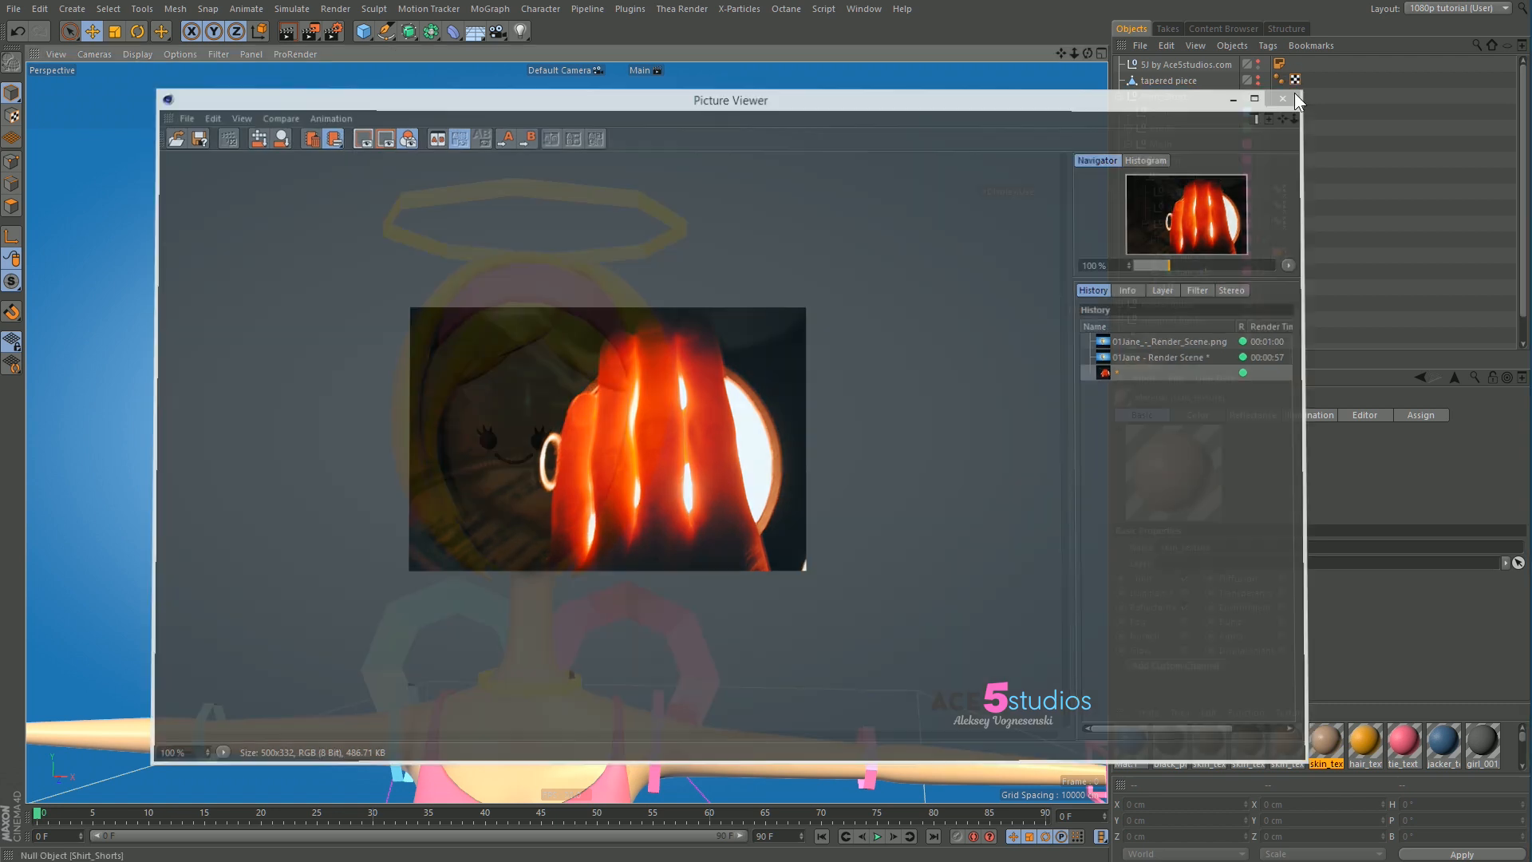
Close the Picture Viewer and expand the render lights null
left_click(1280, 99)
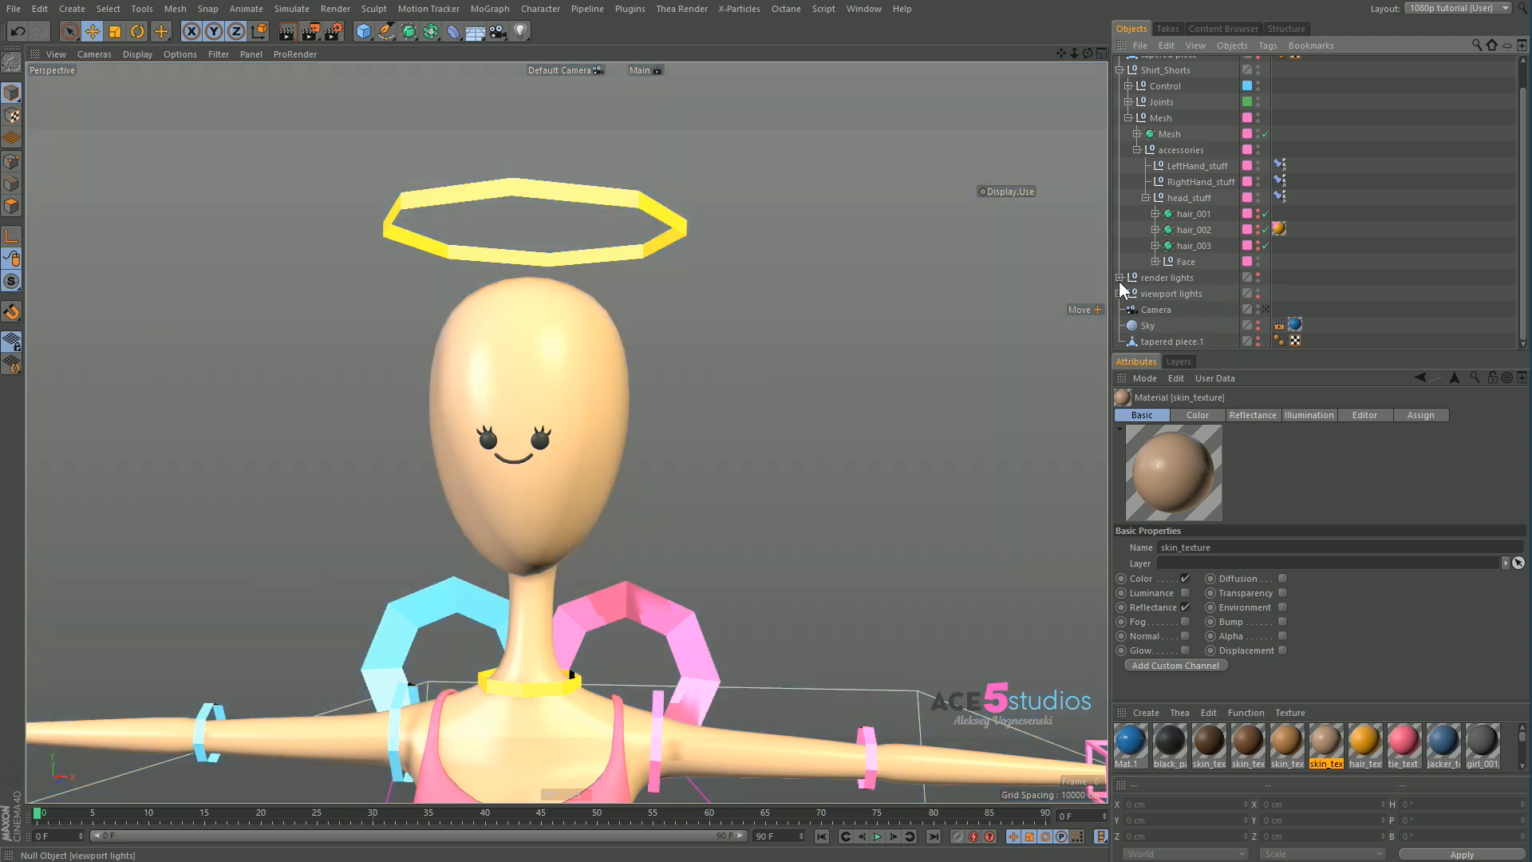
left_click(1123, 278)
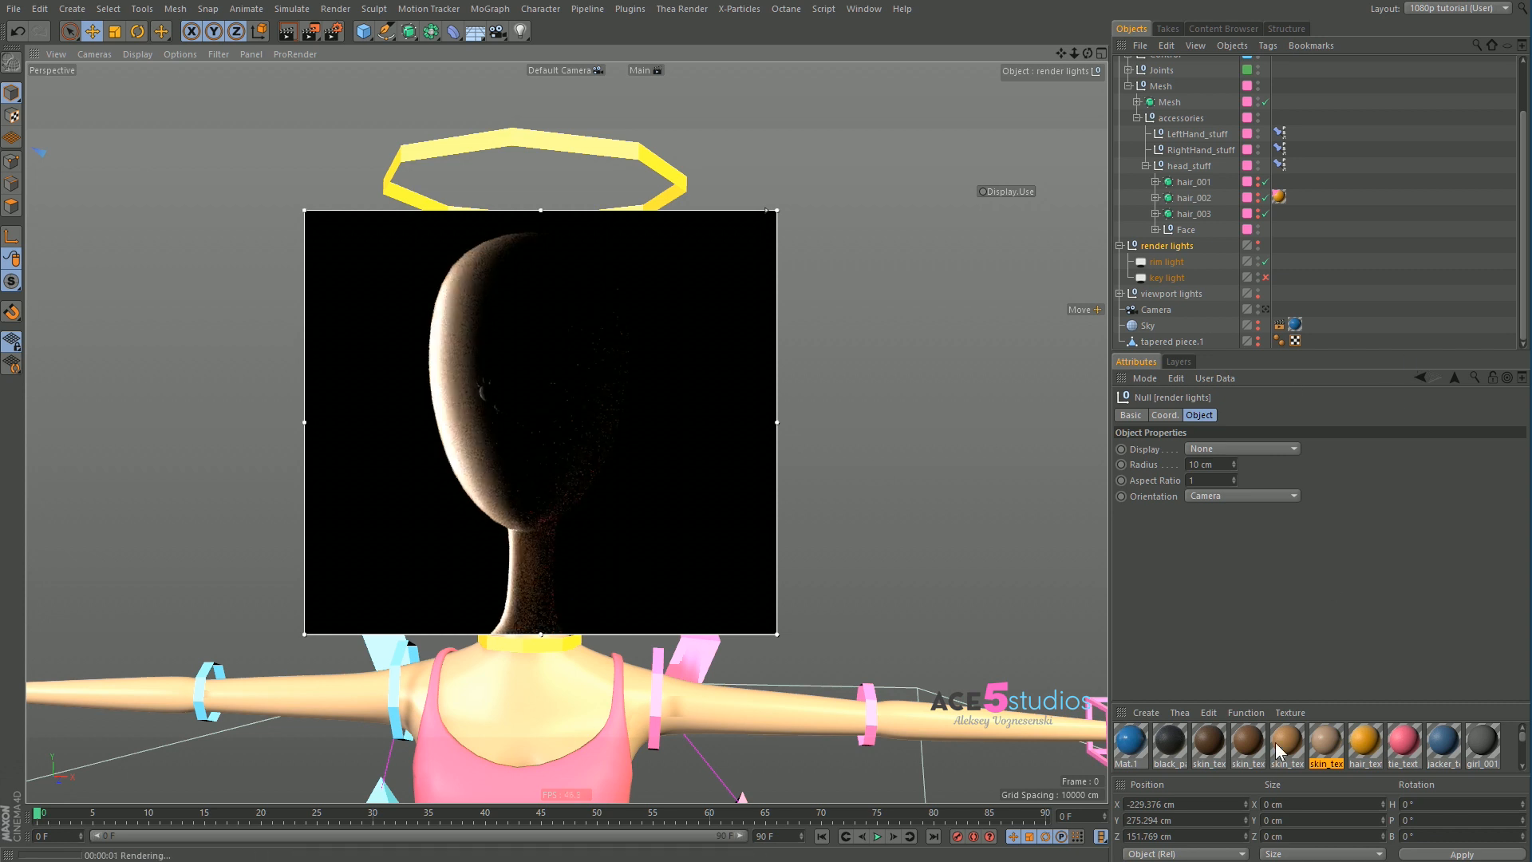
Enable skin_texture's Luminance with a Subsurface Scattering shader in its Texture slot
left_click(1325, 748)
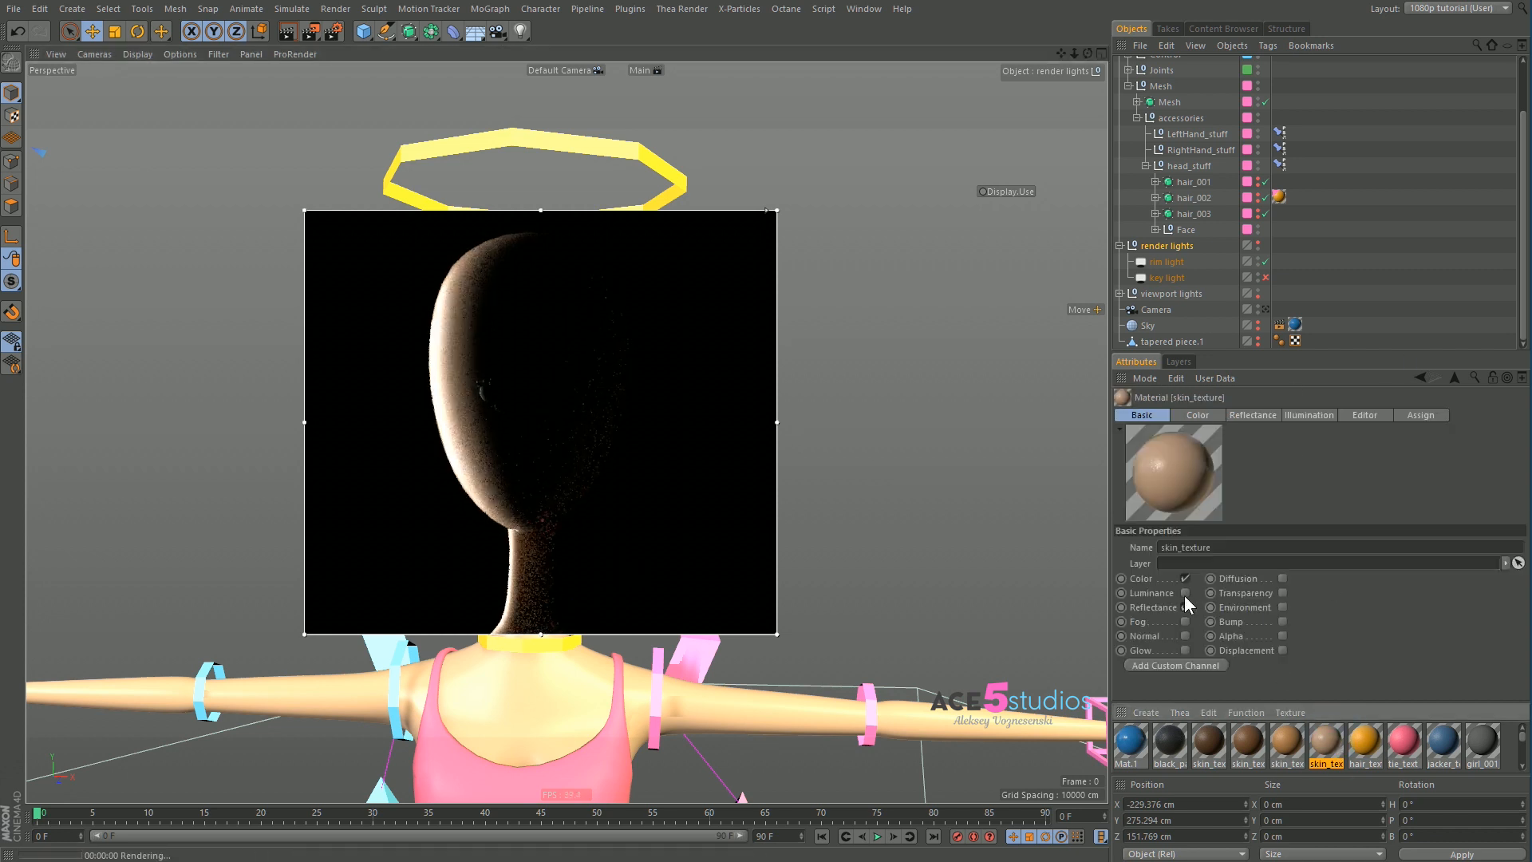
left_click(1185, 592)
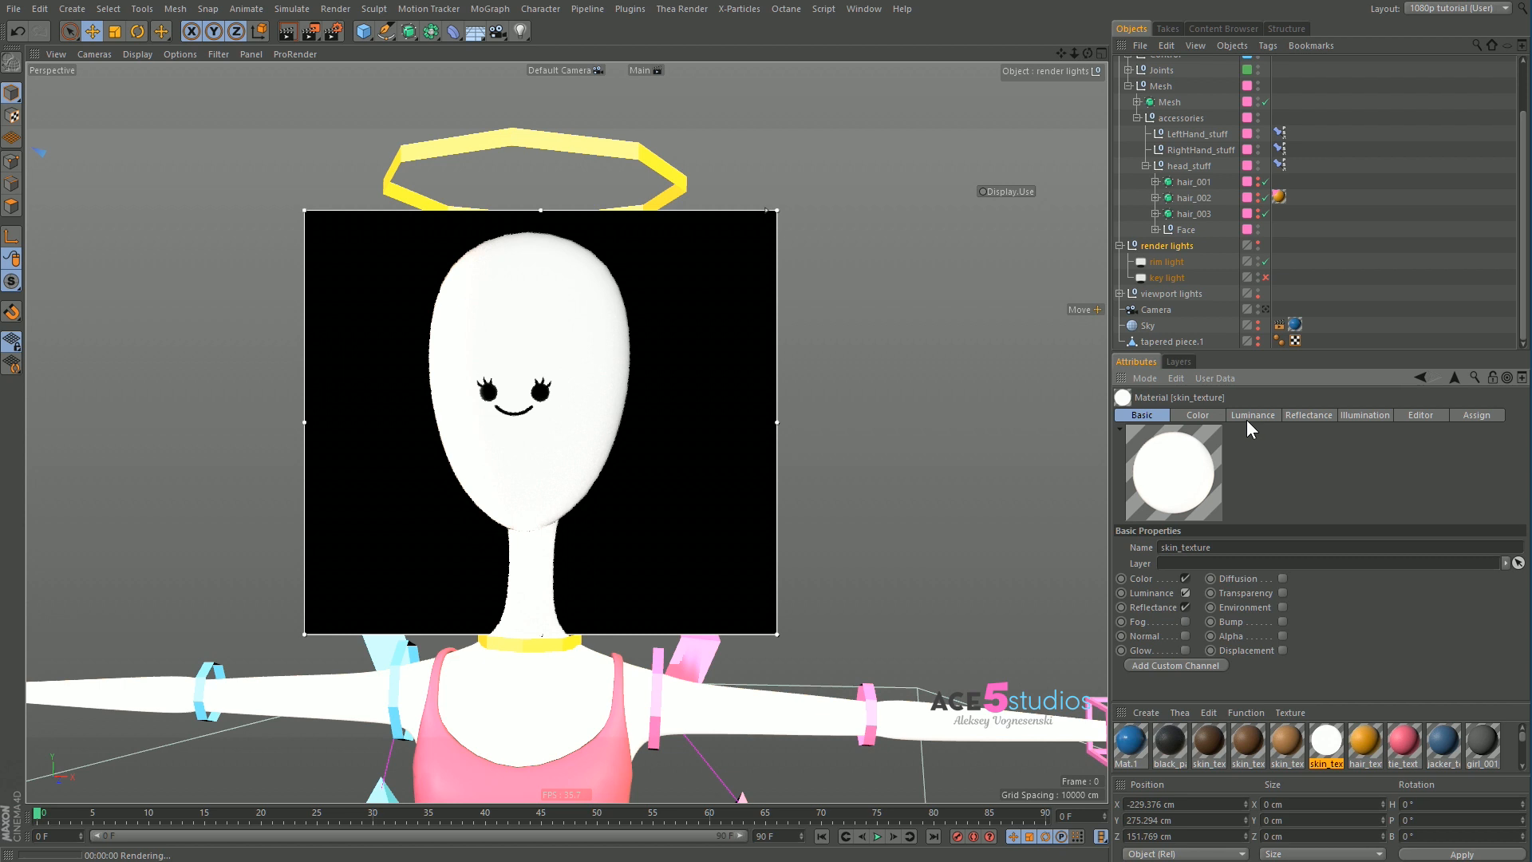
left_click(1252, 414)
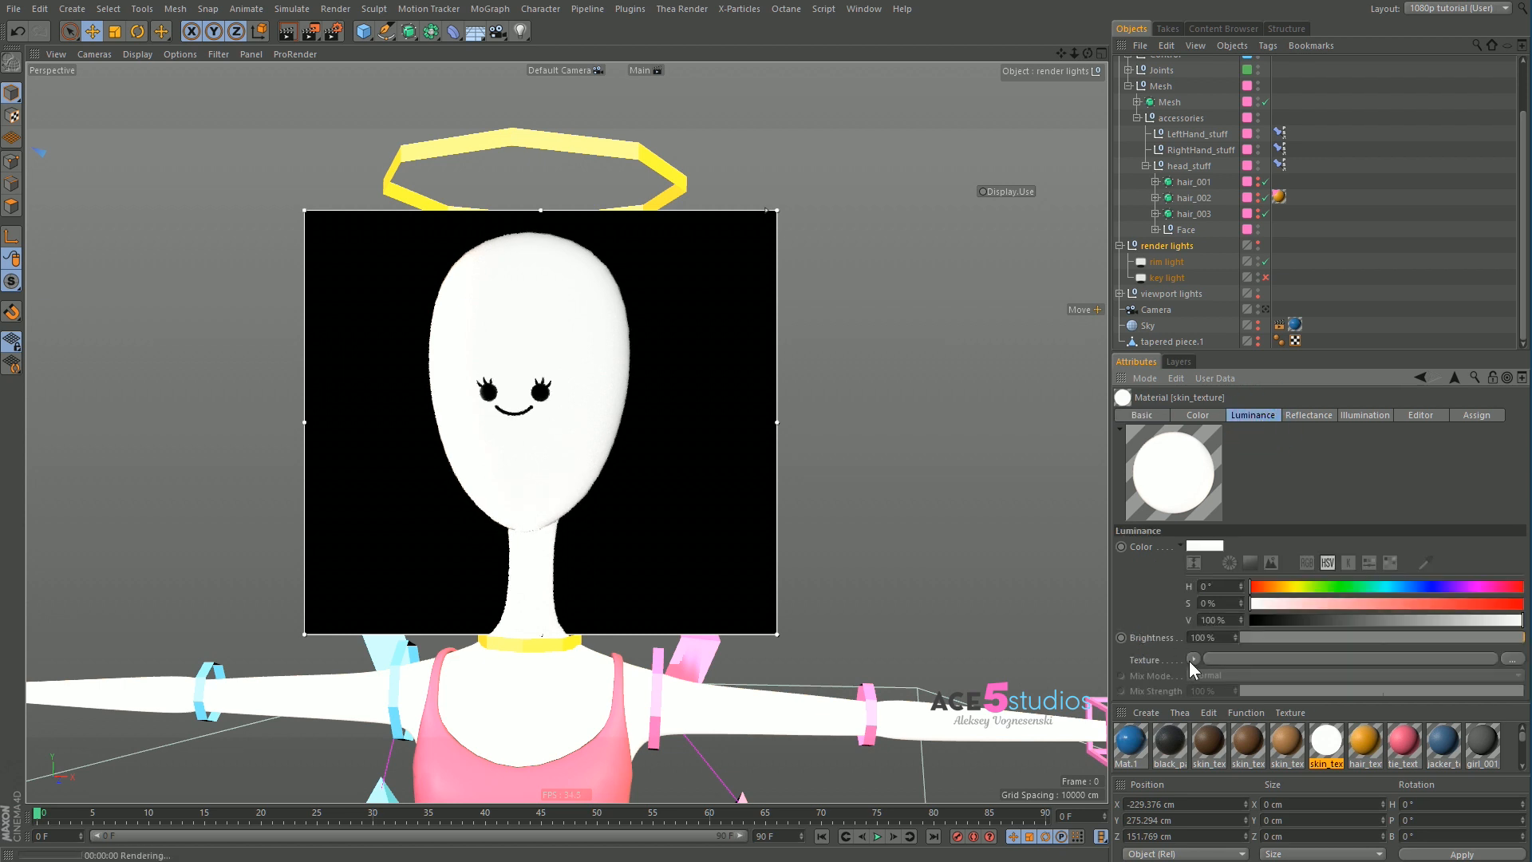
left_click(1193, 660)
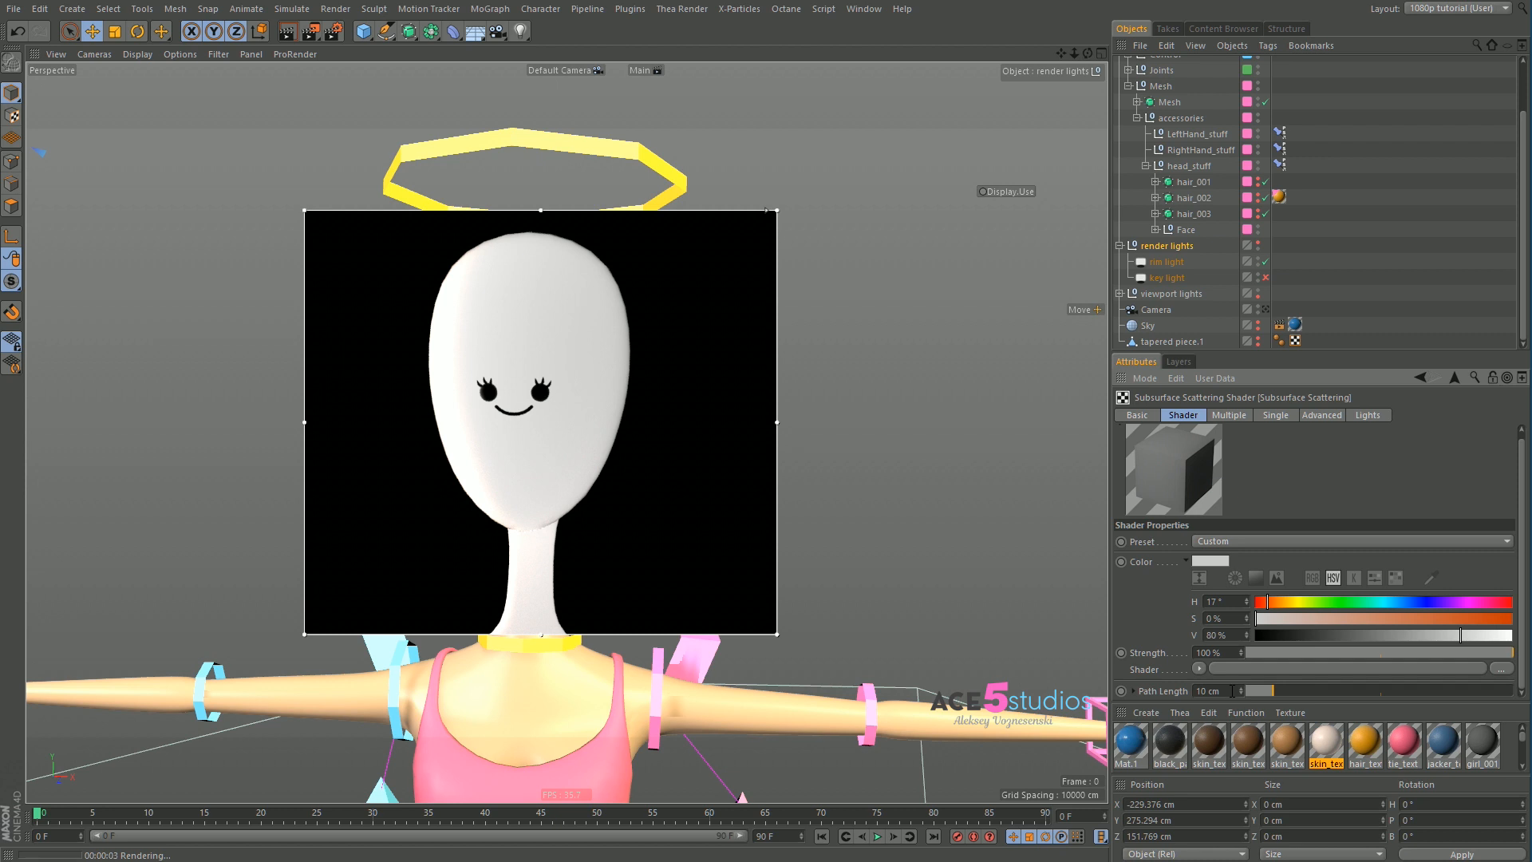
mouse_move(1233, 728)
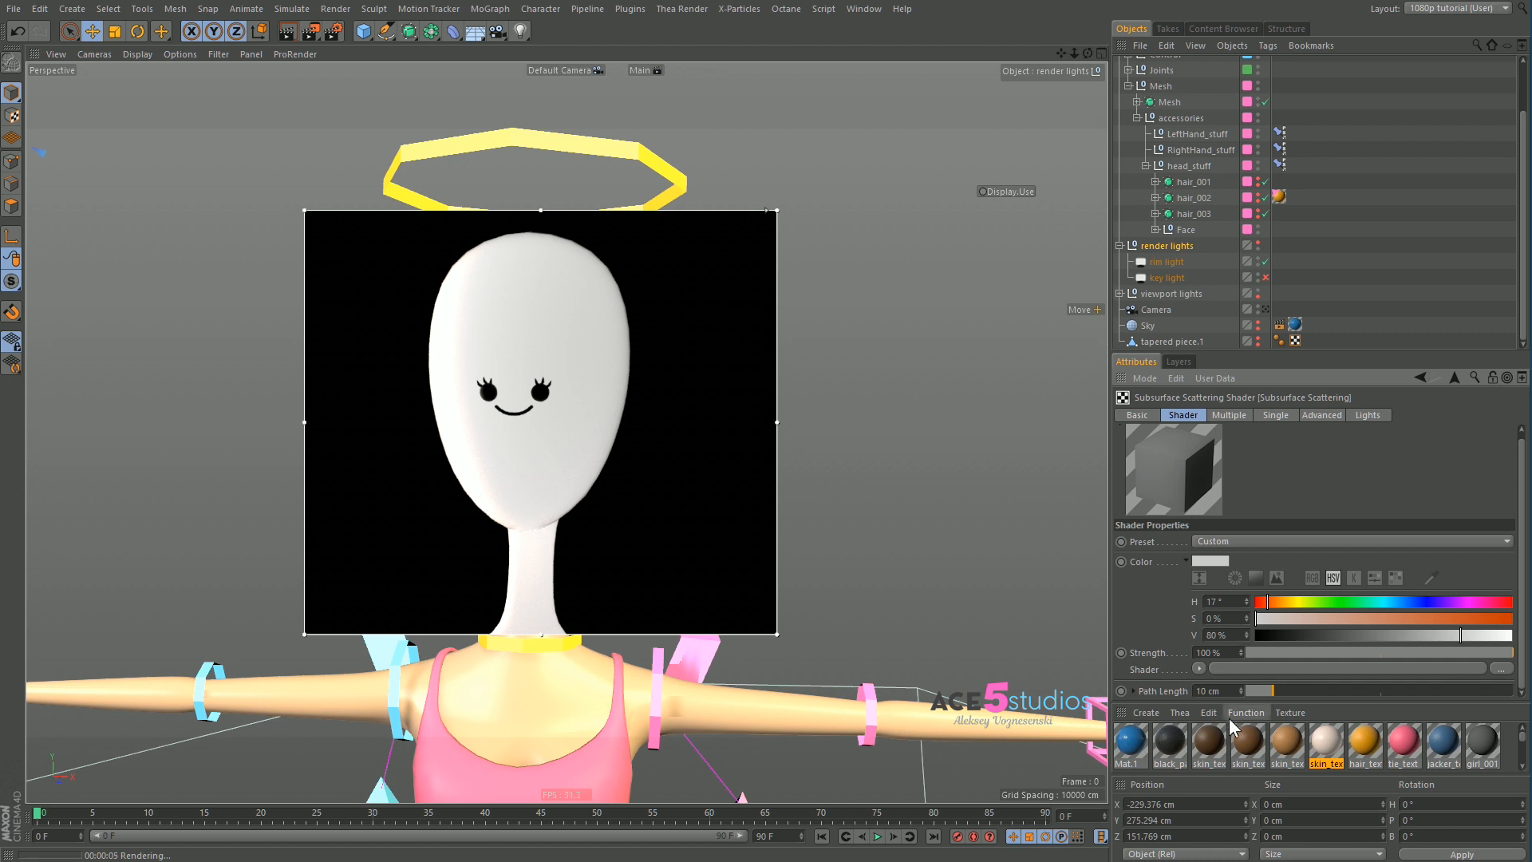
left_click(1211, 692)
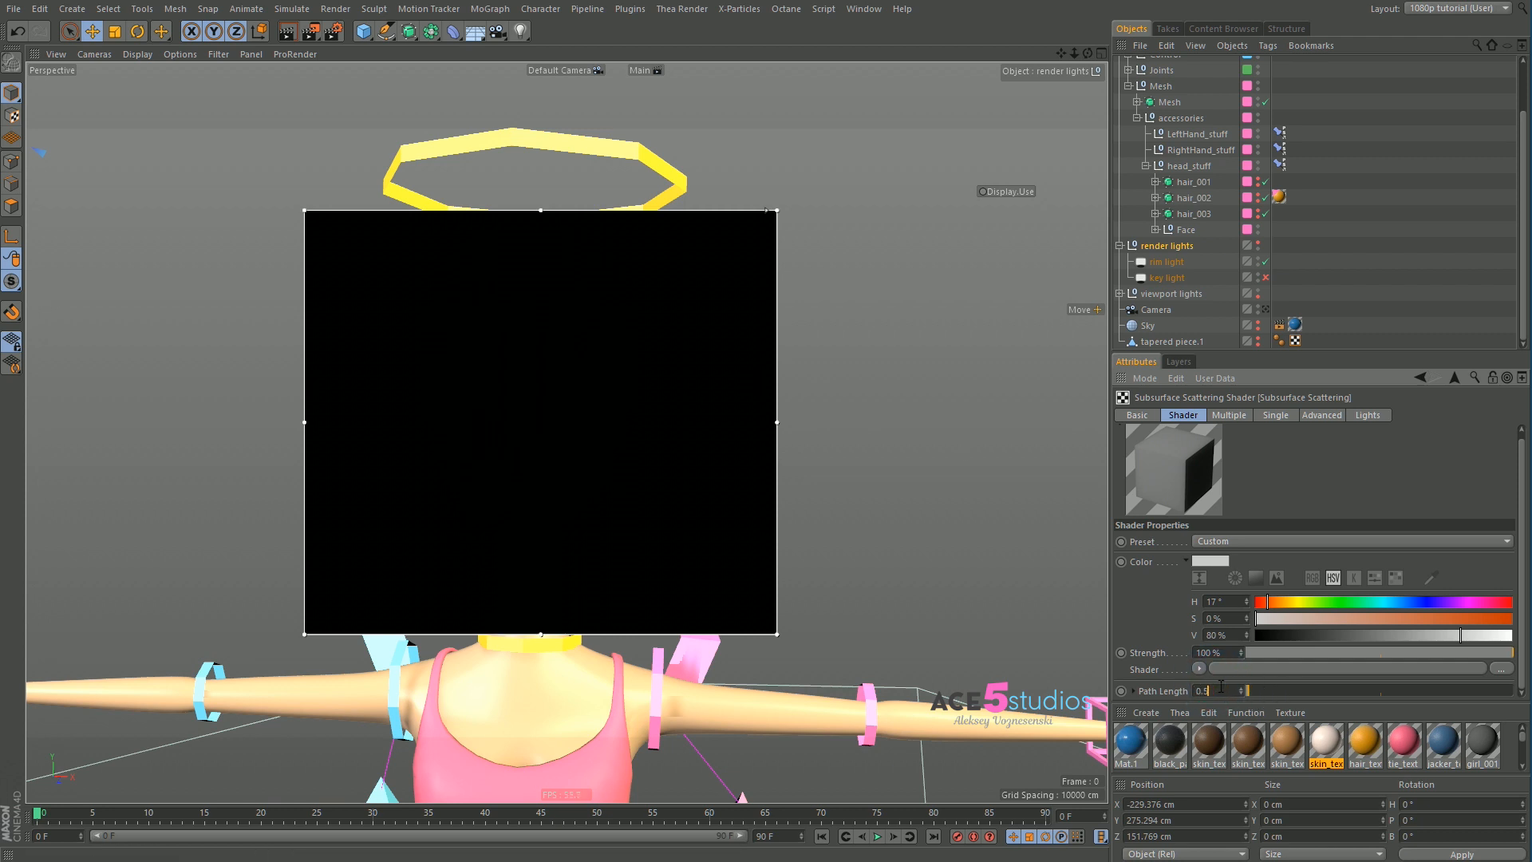
Enter a 0.5 cm Path Length for the skin's subsurface shader
type("0.5")
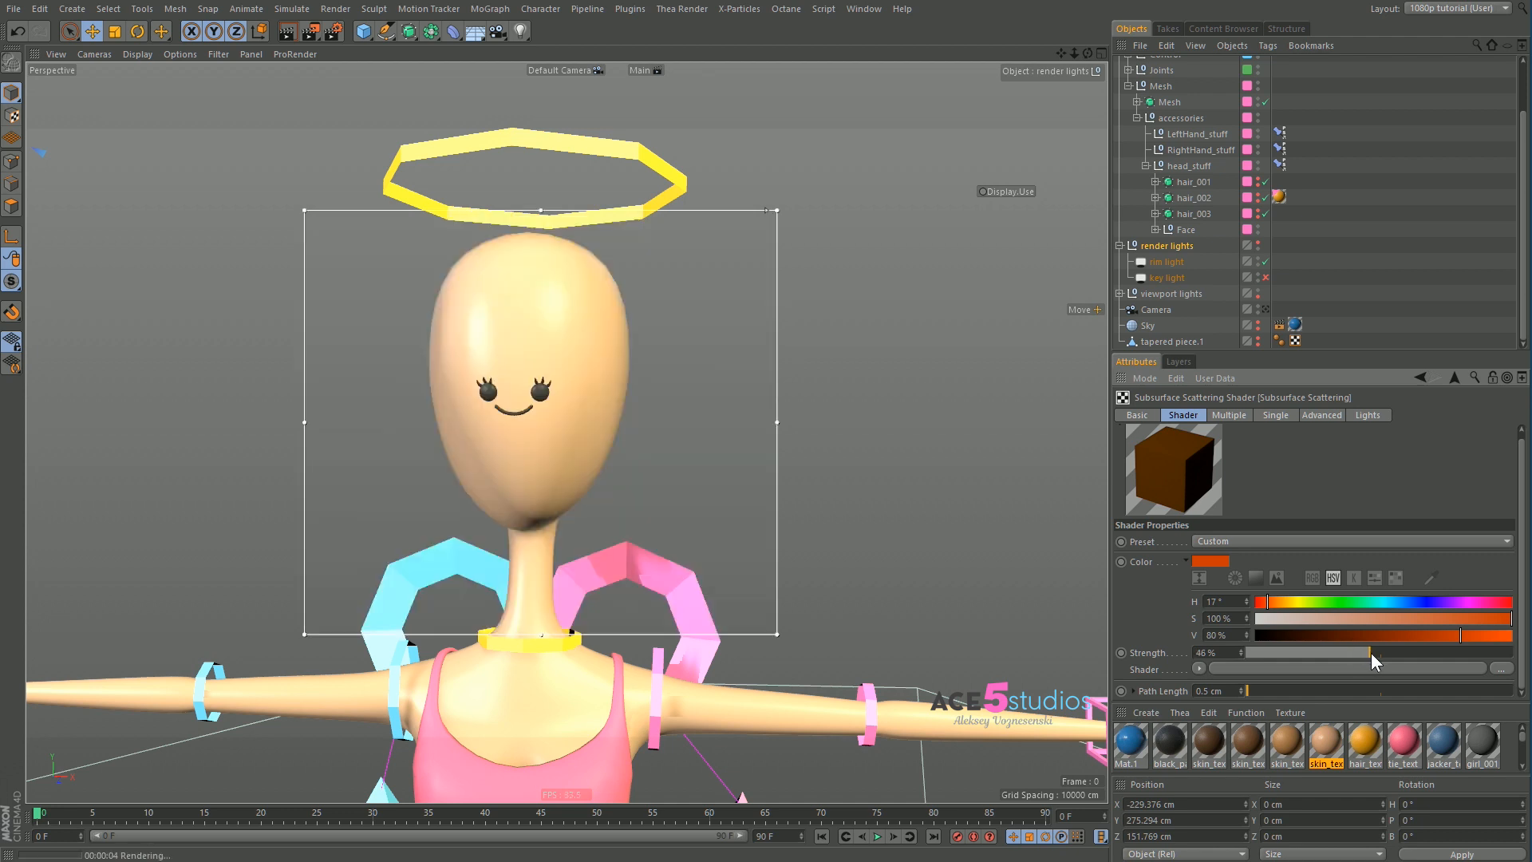
Test 70% strength with green and blue subsurface tints, then settle on 40% strength
left_click_drag(1368, 652, 1436, 652)
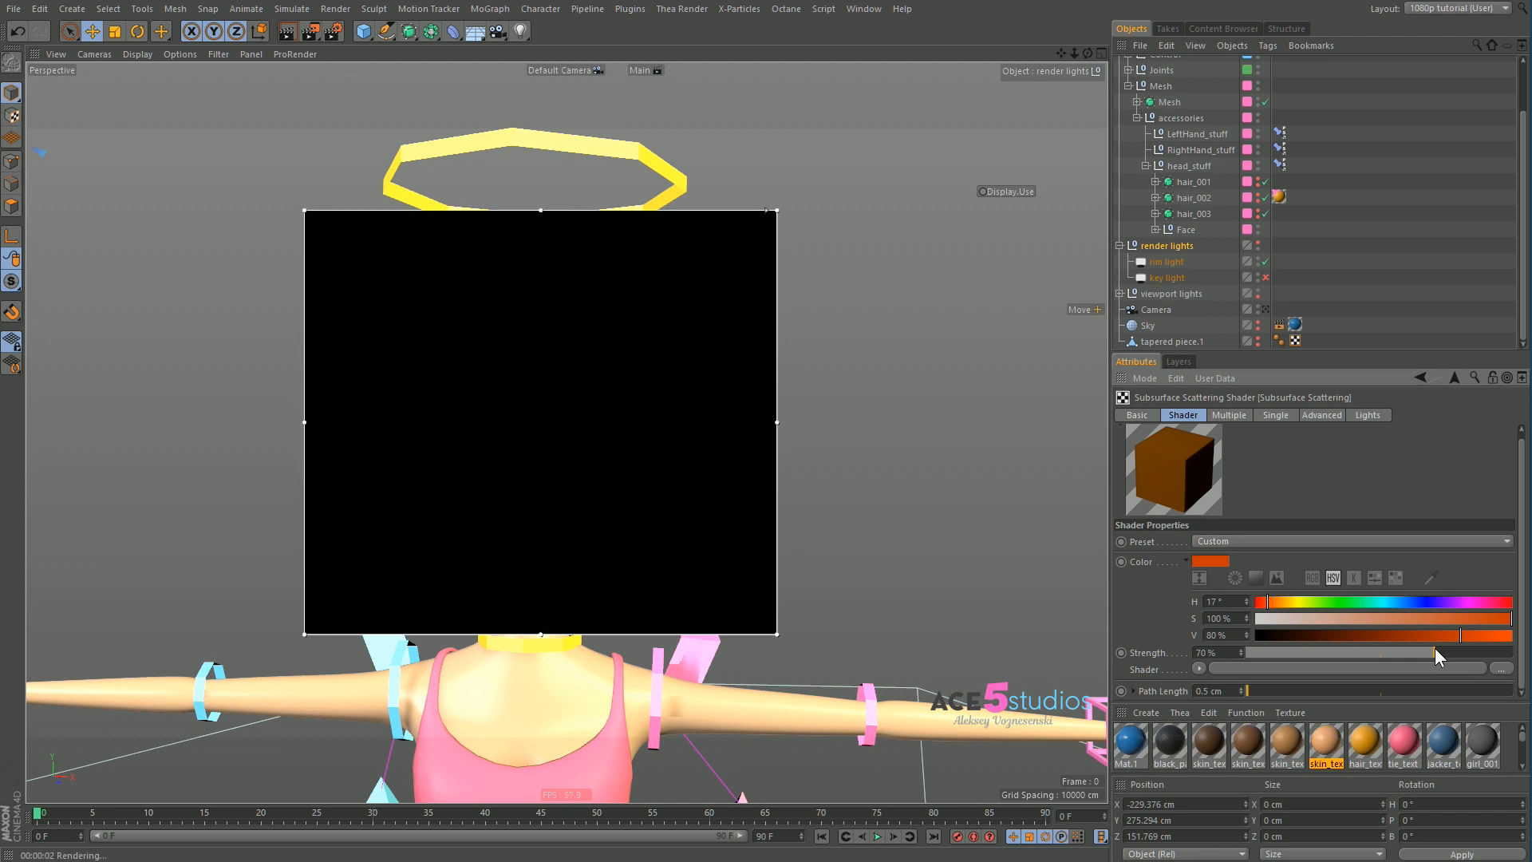
left_click_drag(1271, 603, 1333, 604)
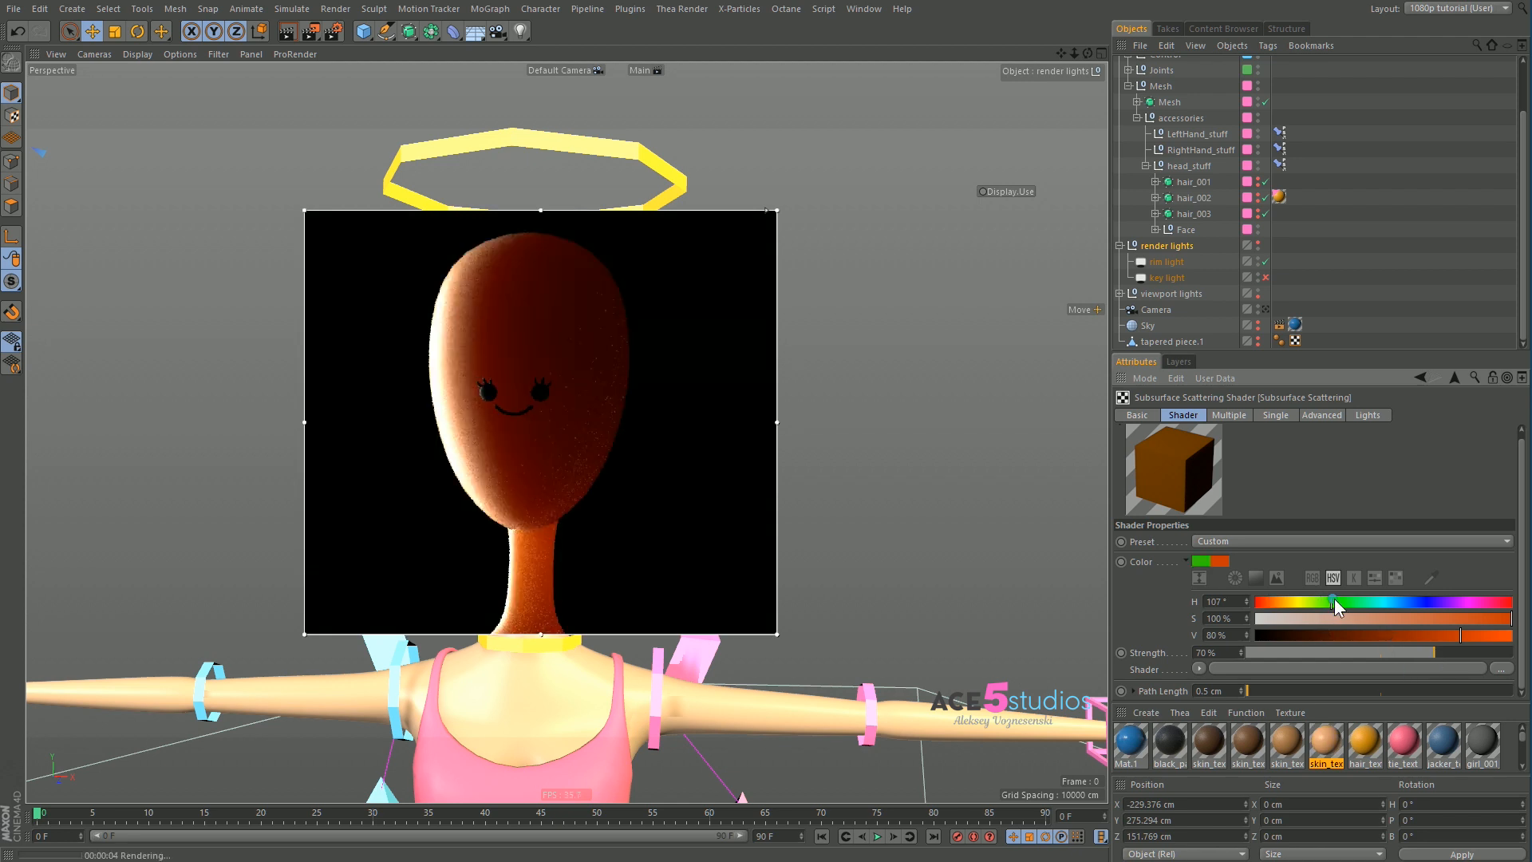
left_click_drag(1337, 604, 1392, 603)
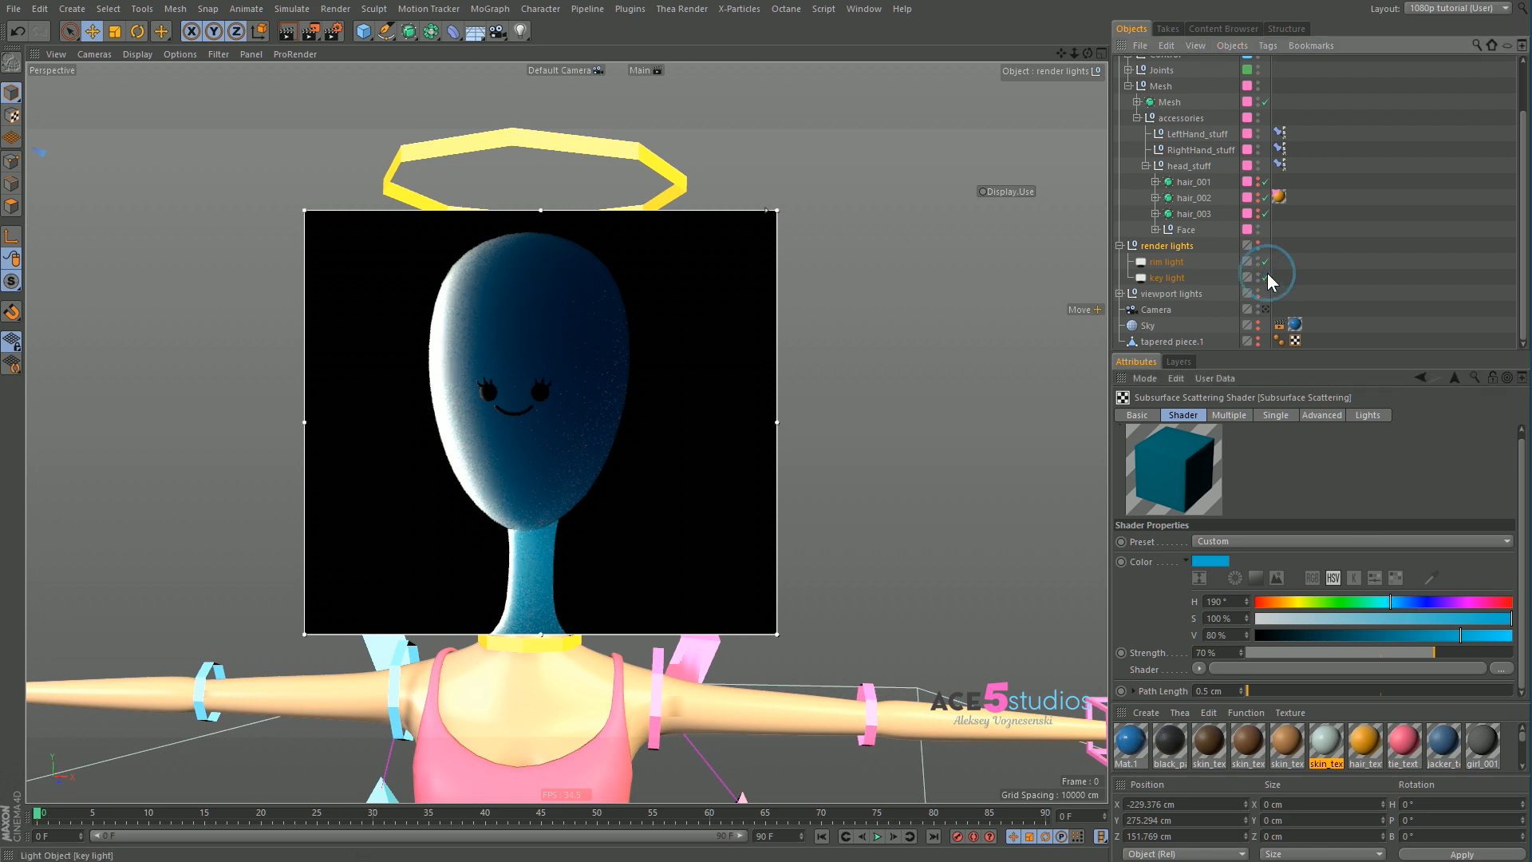
mouse_move(1268, 283)
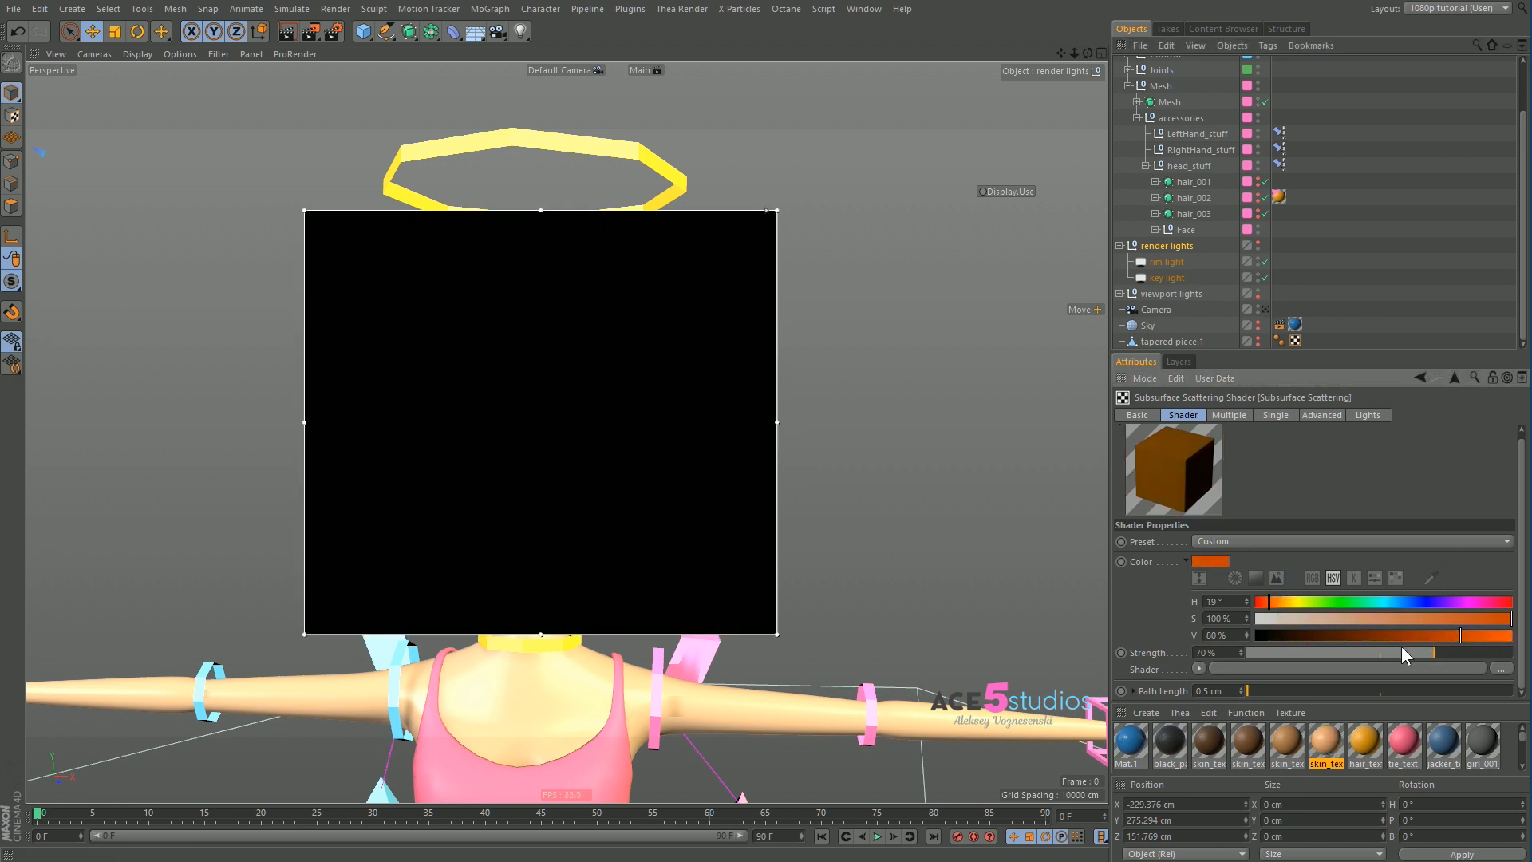
left_click_drag(1407, 652, 1353, 652)
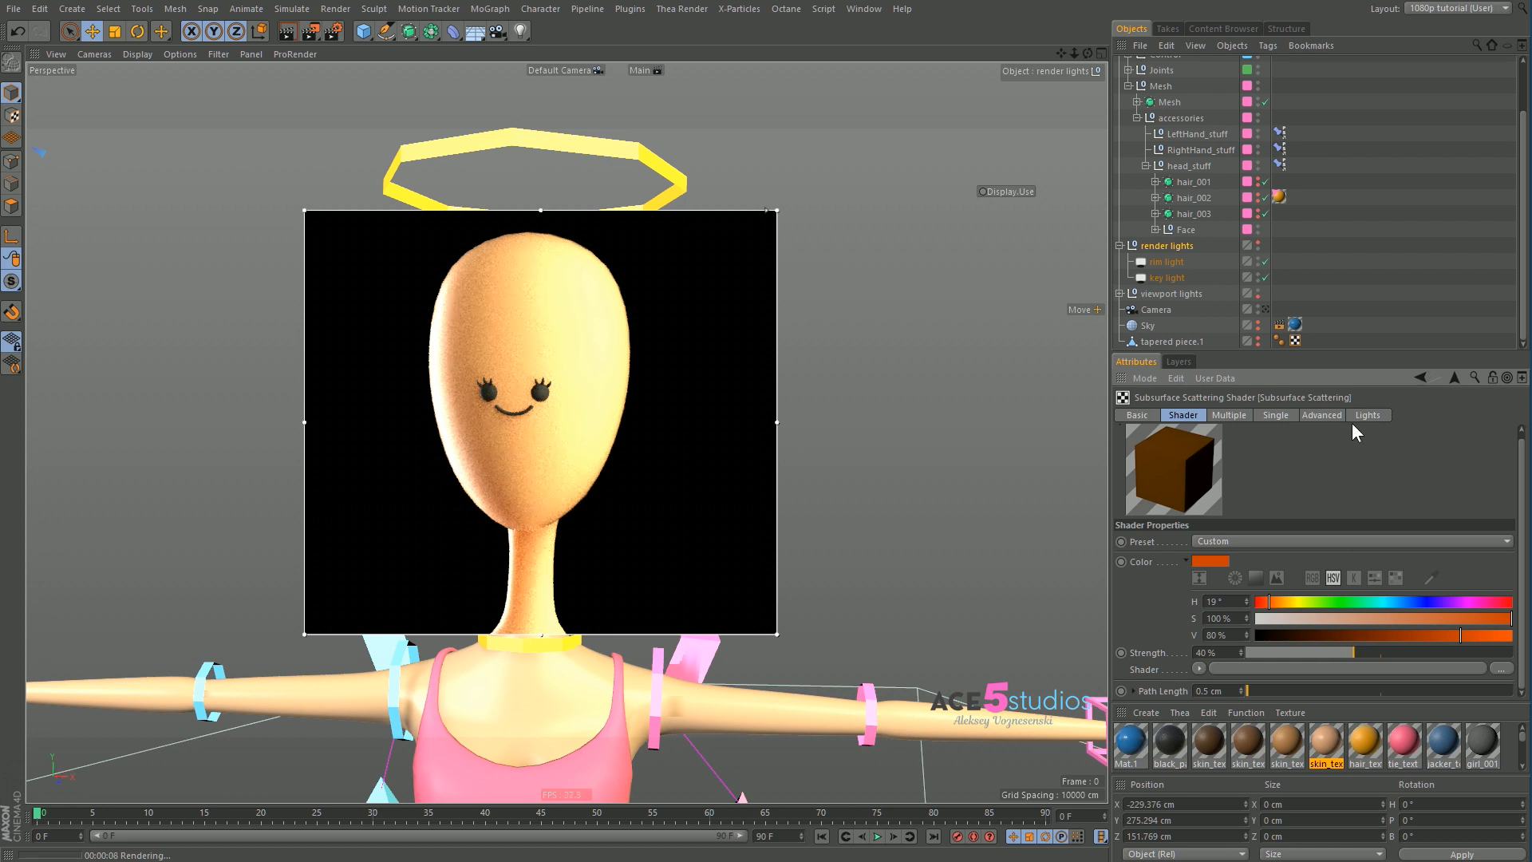
left_click(1260, 200)
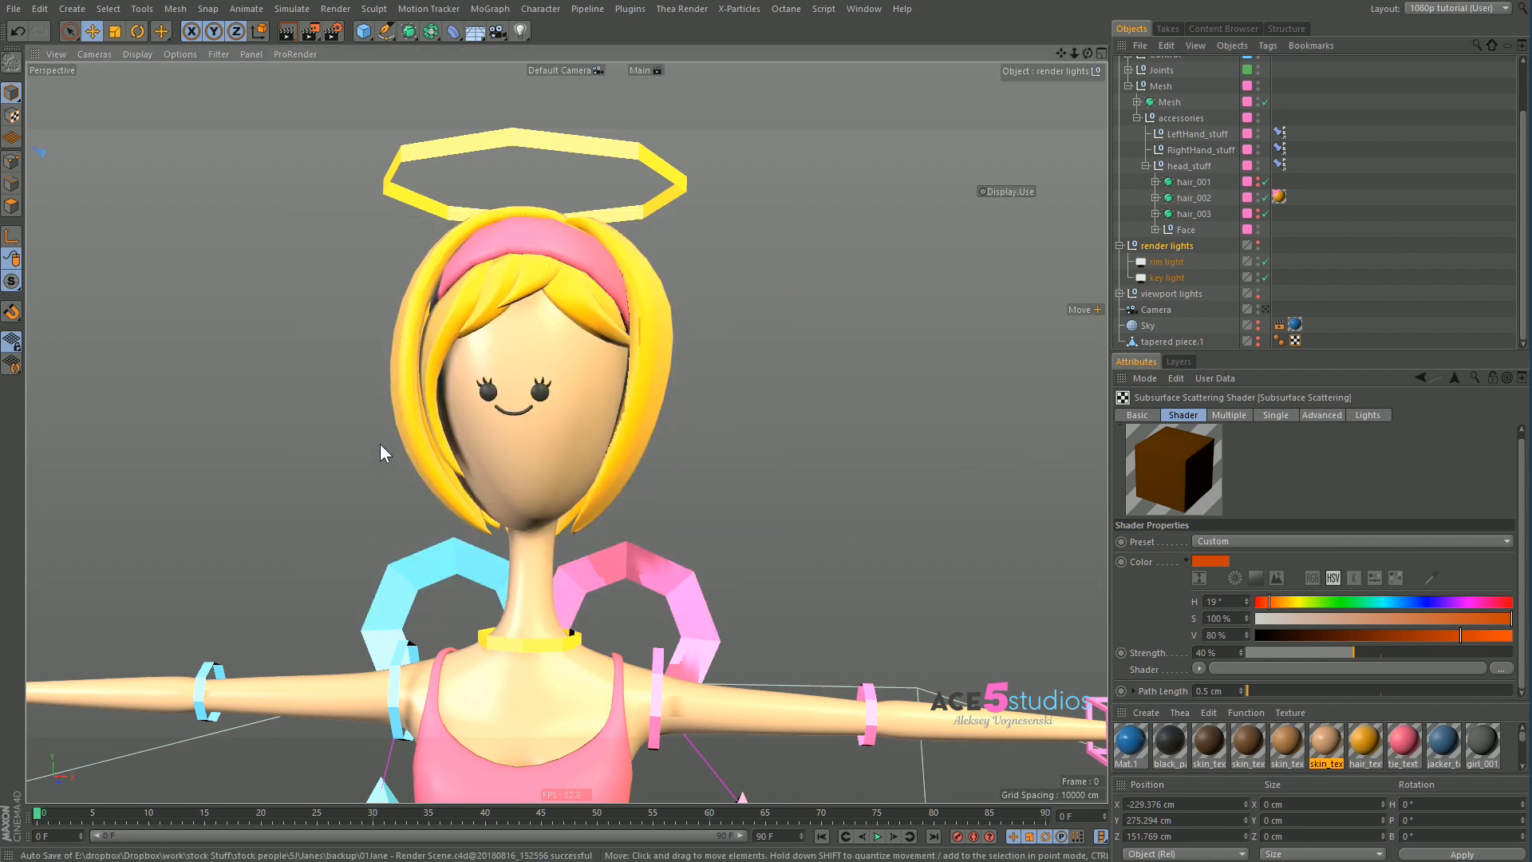
Select hair_002 and inspect its material's Fresnel colour texture
left_click(1191, 197)
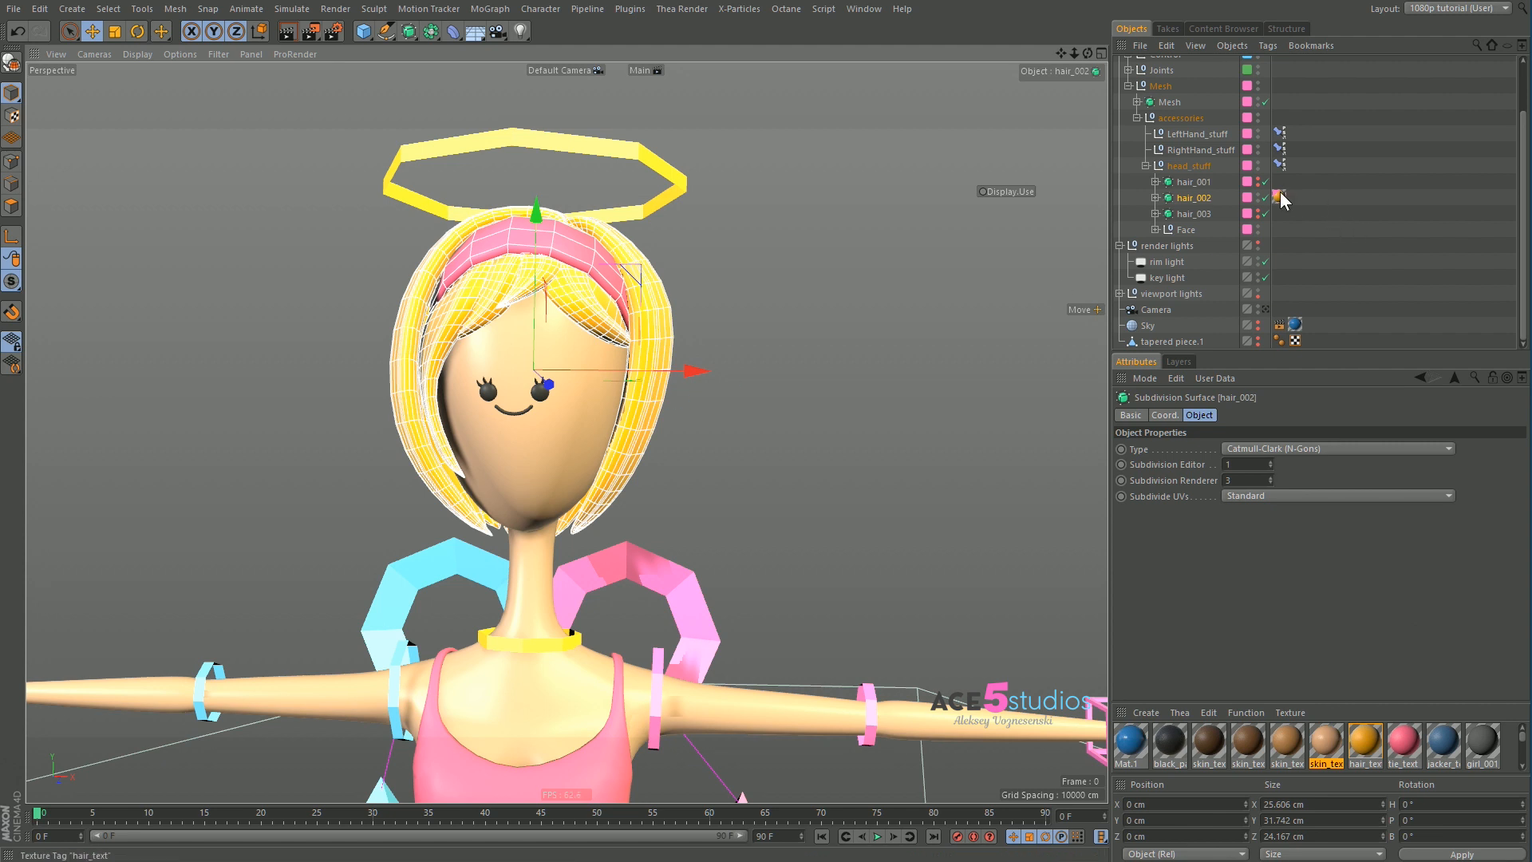
left_click(1279, 197)
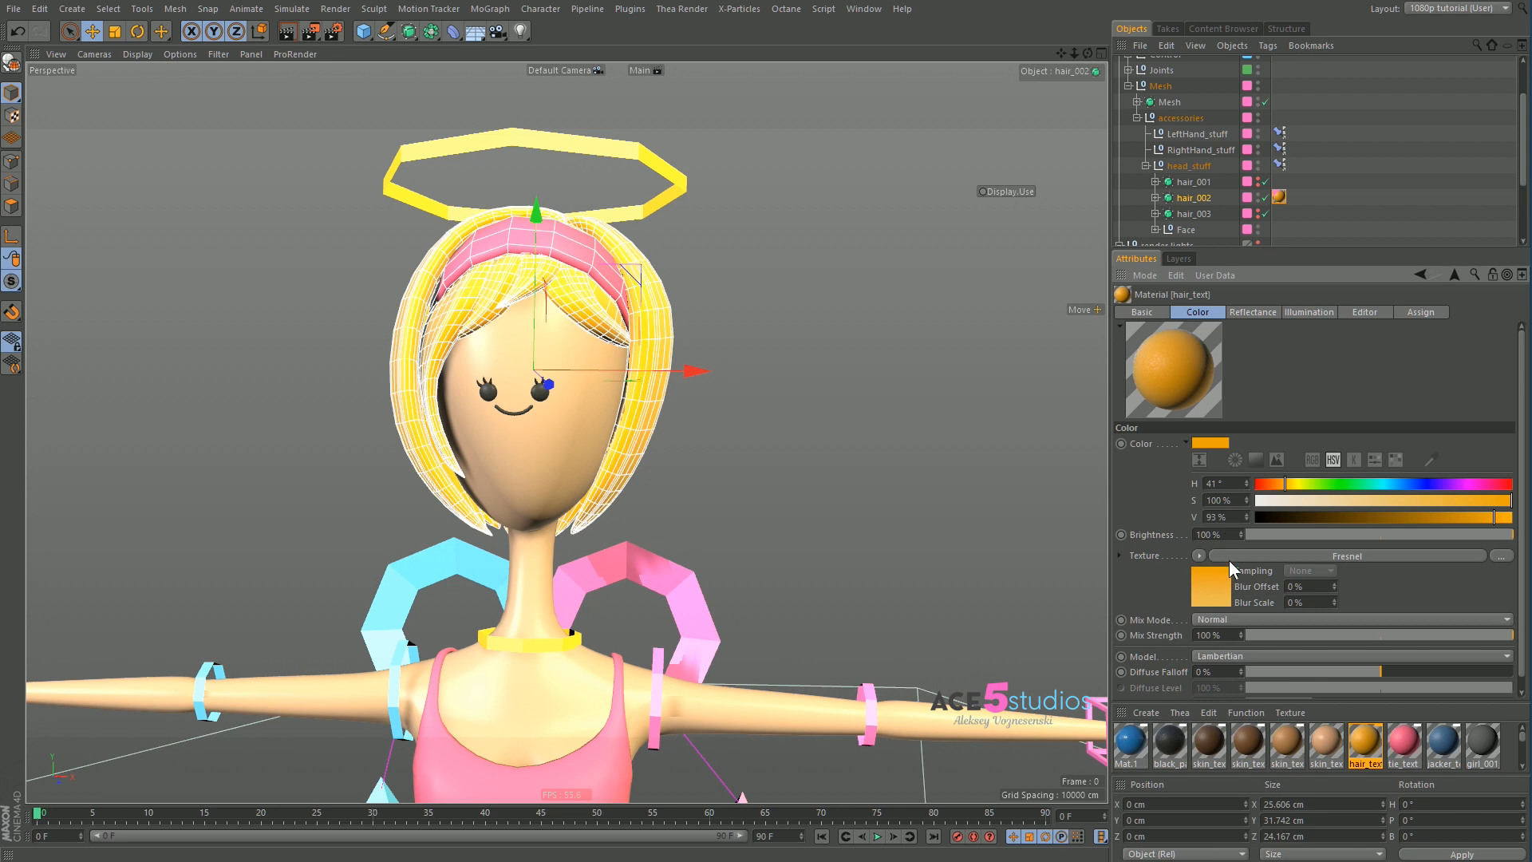
mouse_move(386, 52)
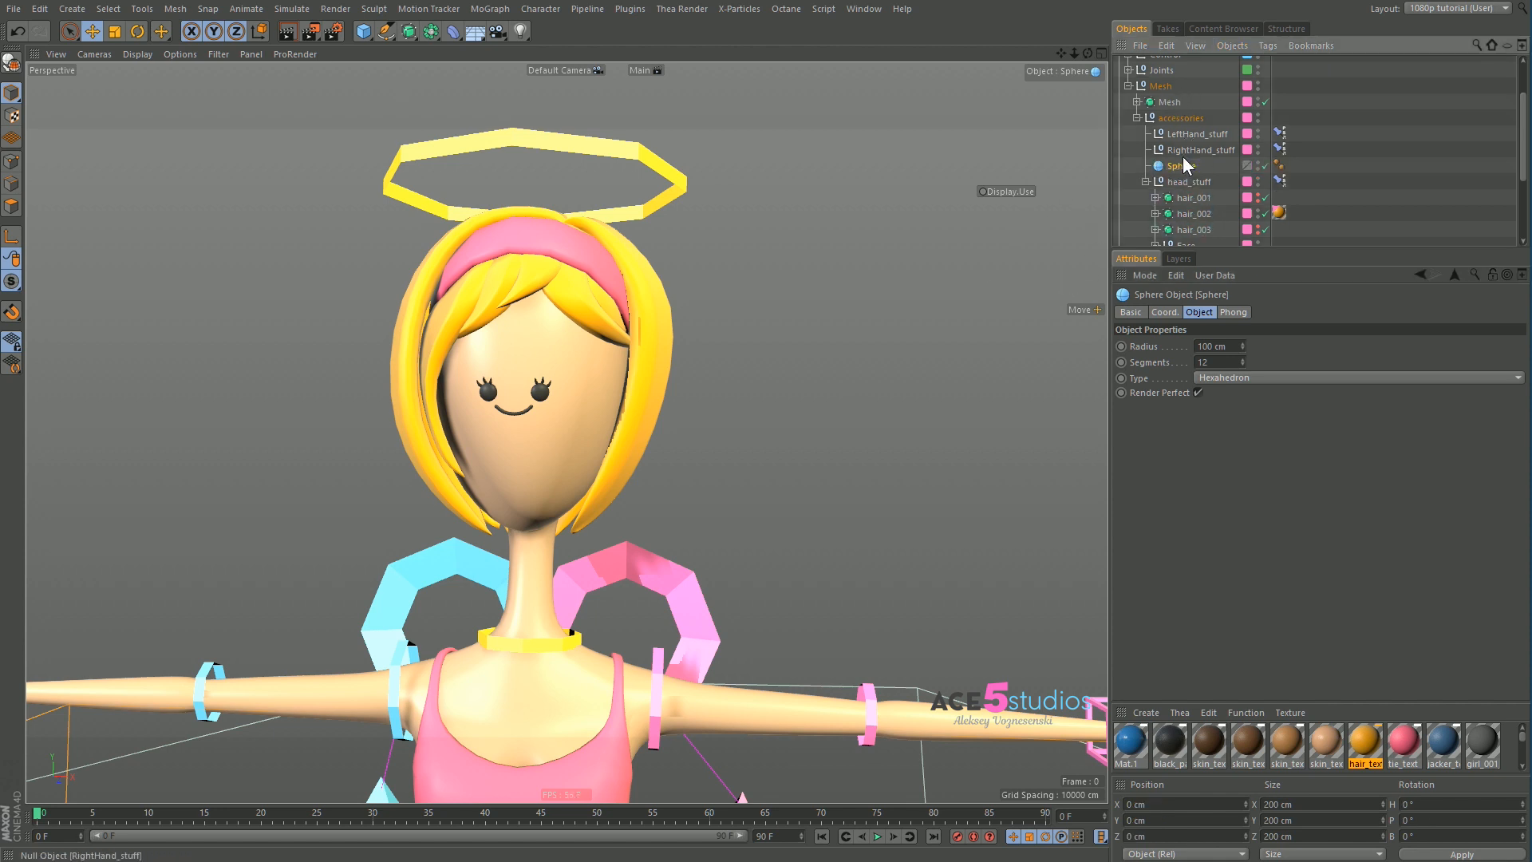
Select the new Sphere and orbit the view to inspect it beside the character
left_click(13, 91)
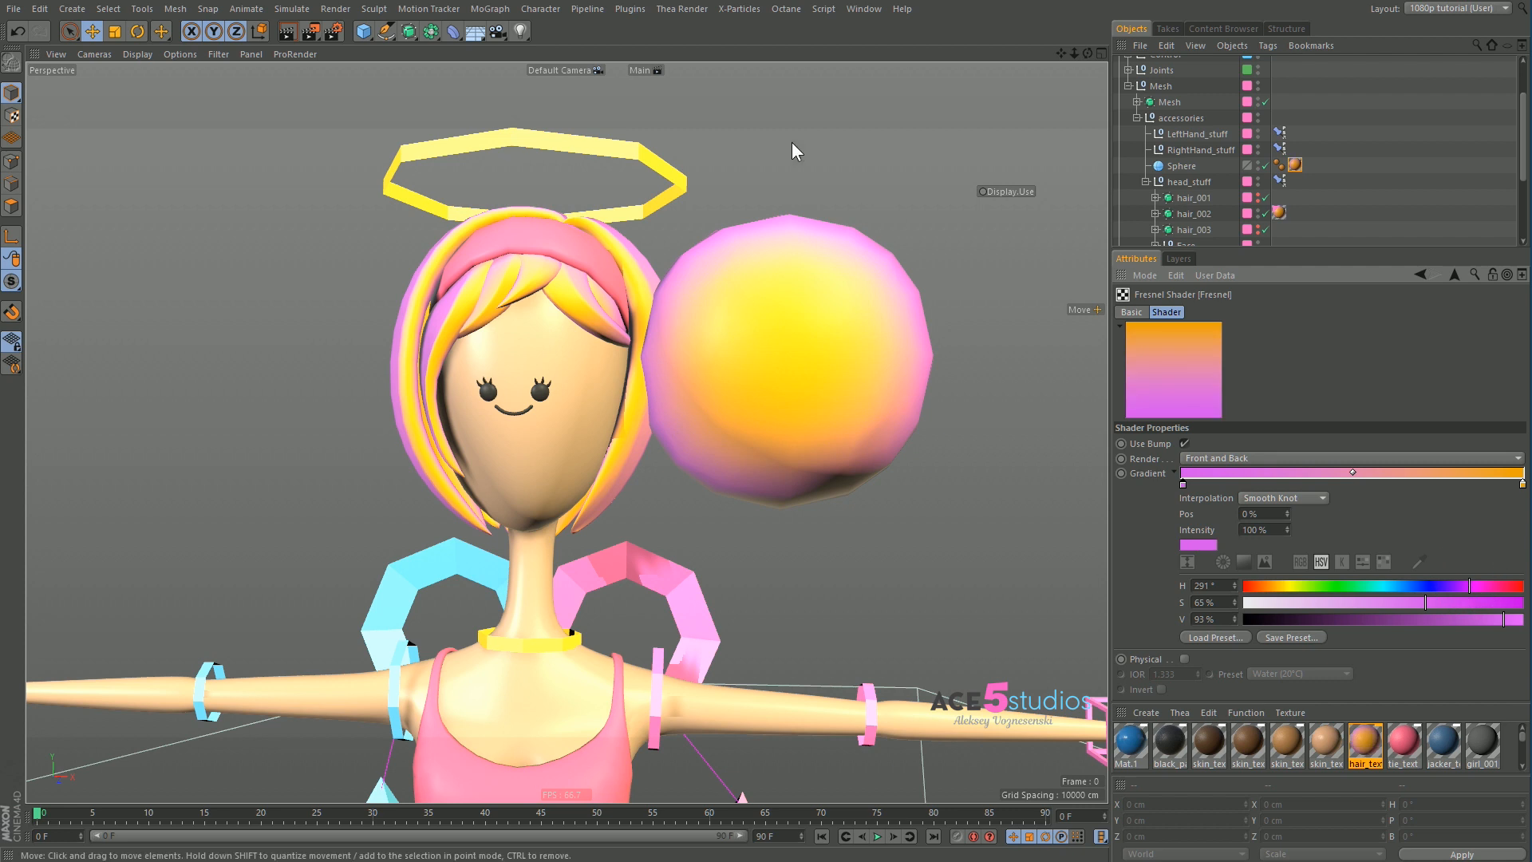
mouse_move(758, 331)
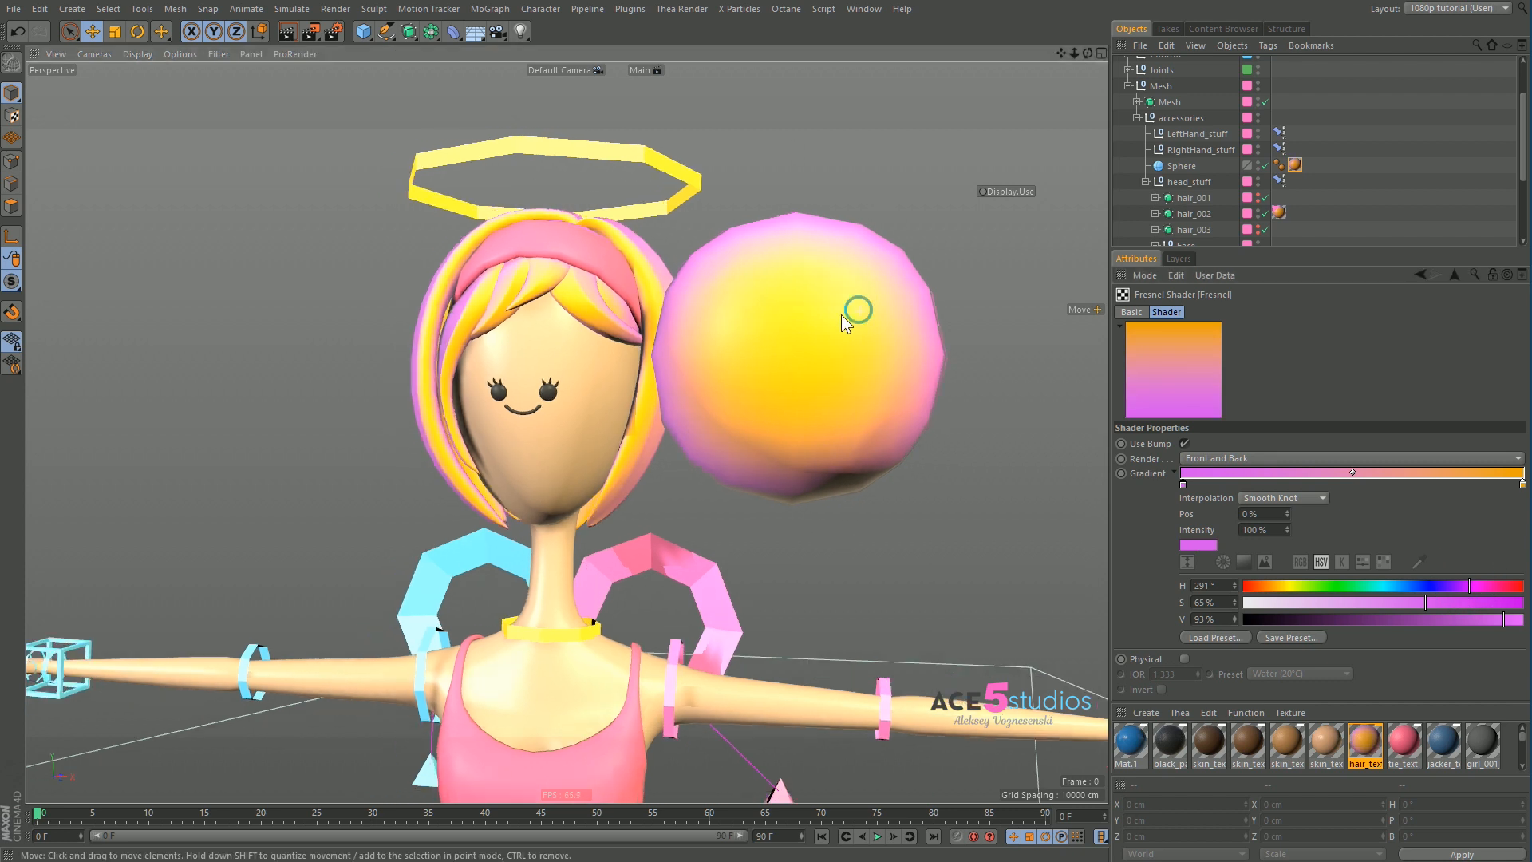
left_click_drag(845, 322, 745, 244)
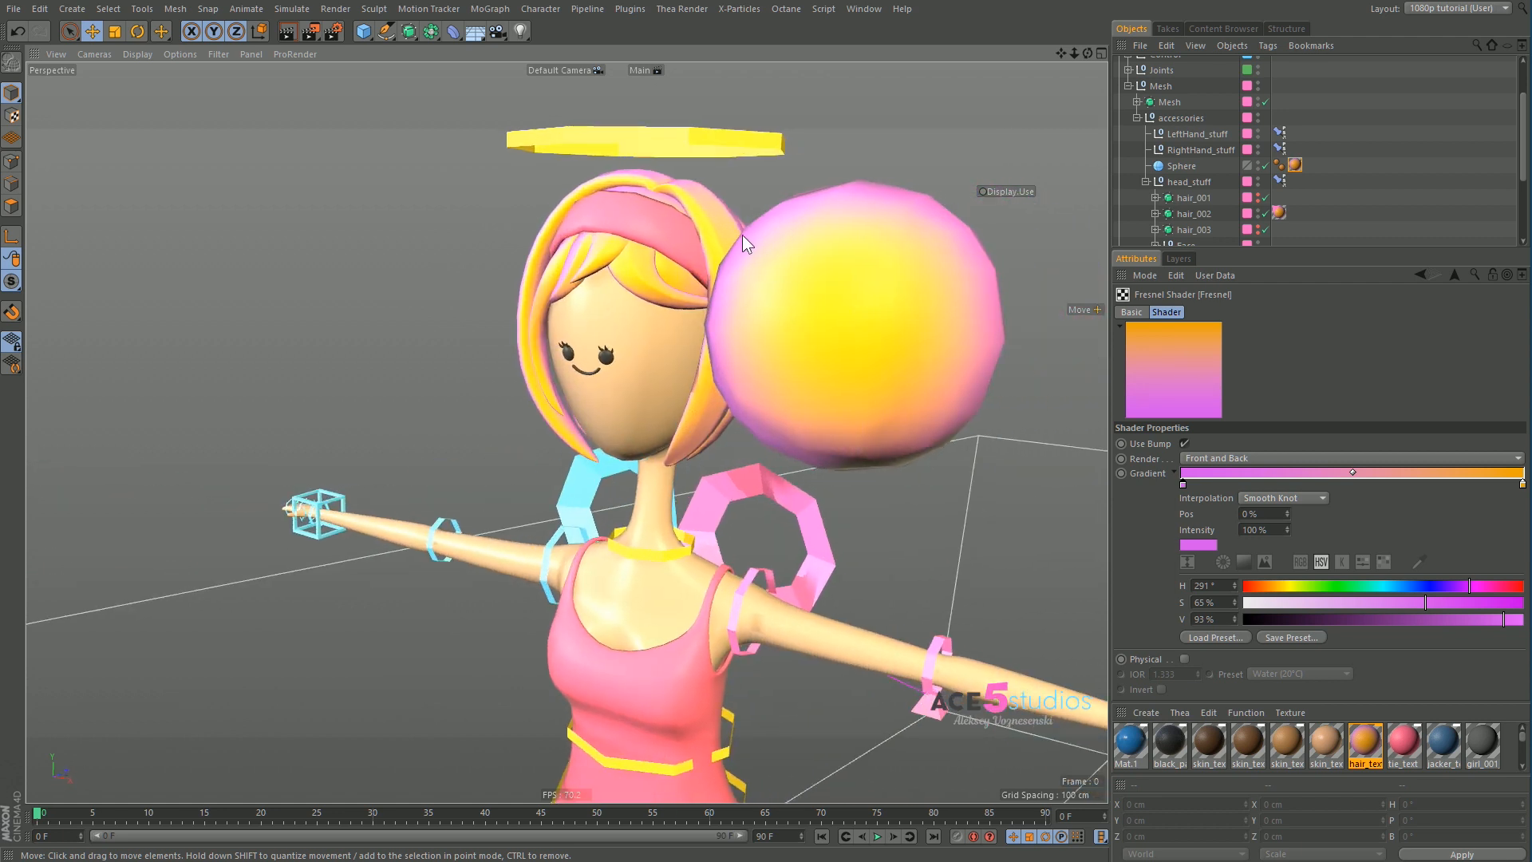
mouse_move(744, 388)
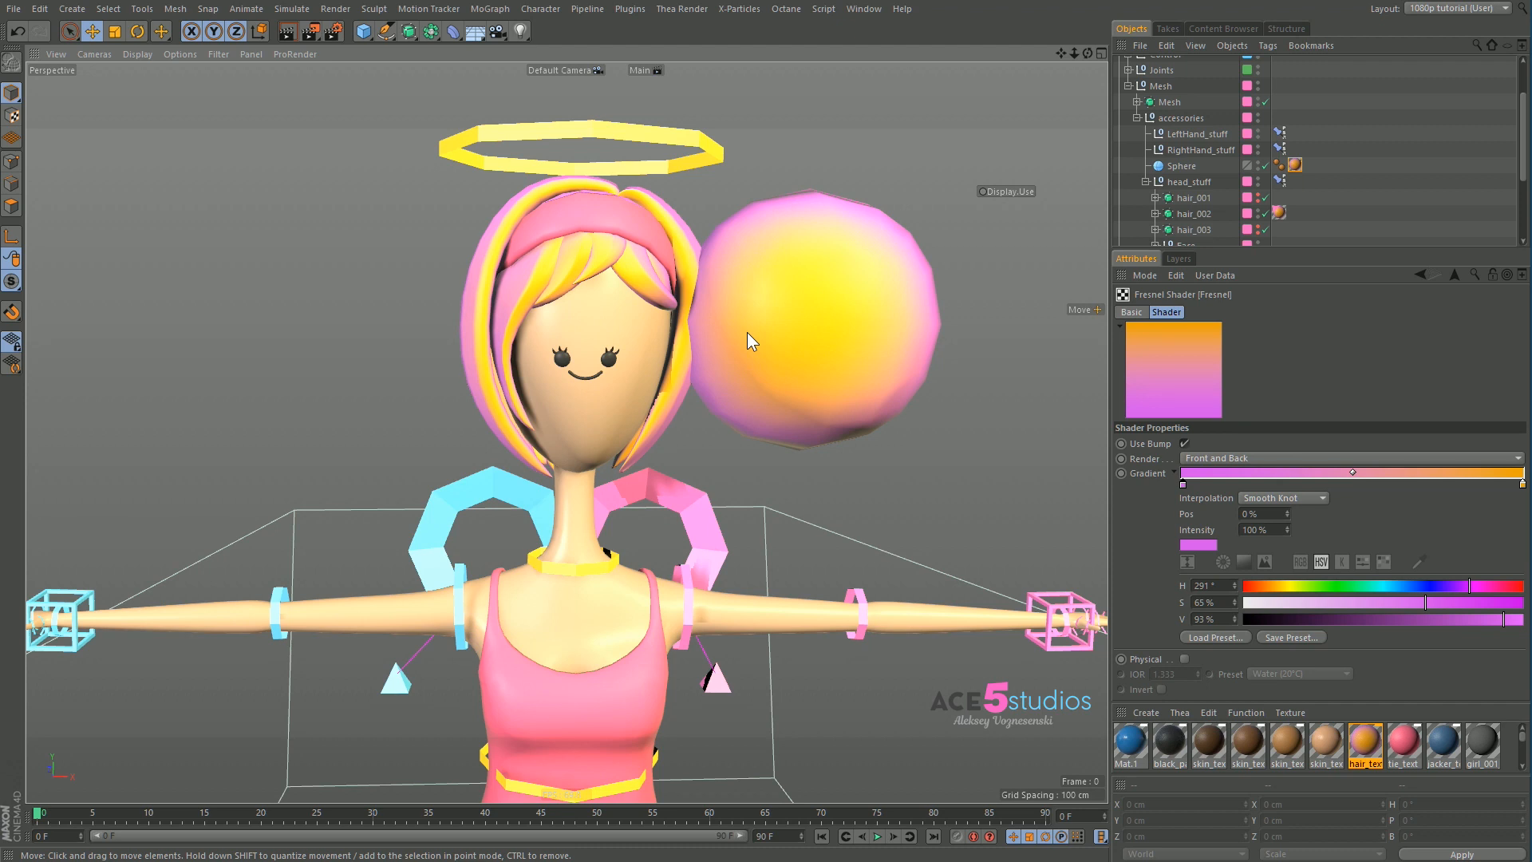
mouse_move(787, 223)
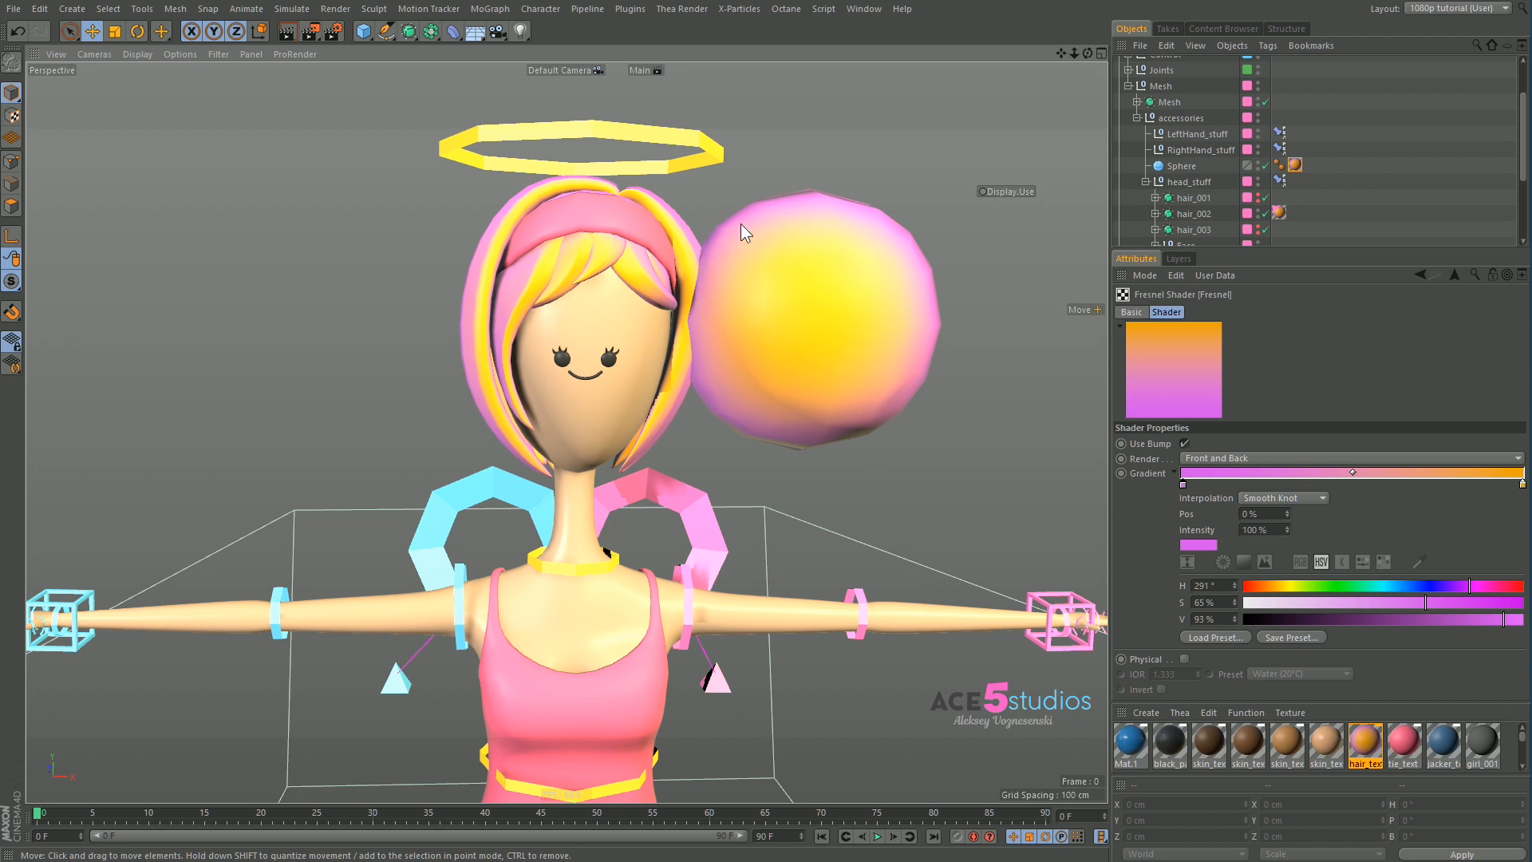
mouse_move(813, 283)
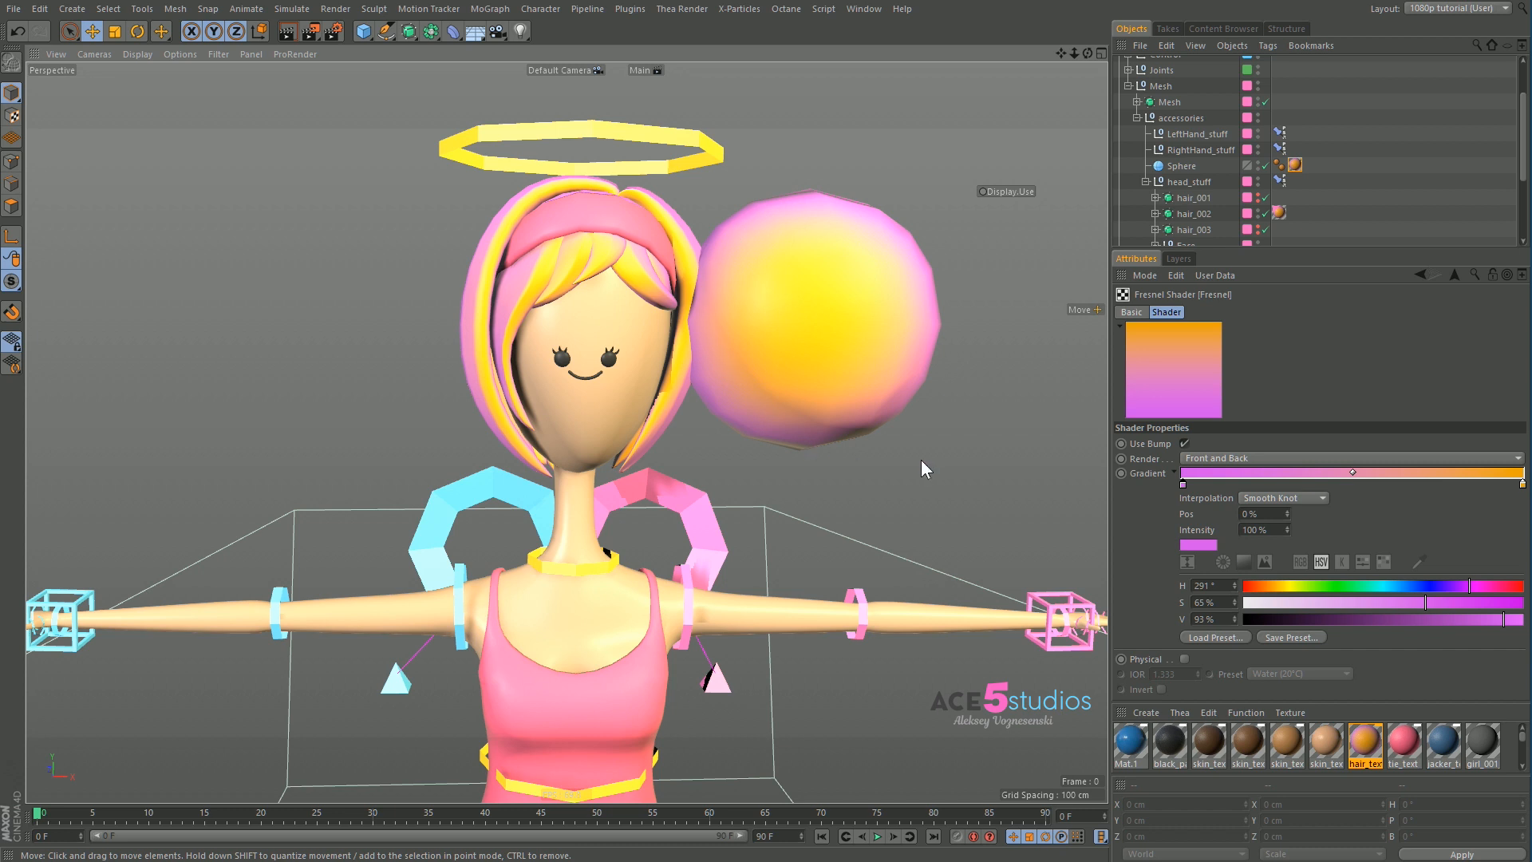
mouse_move(923, 467)
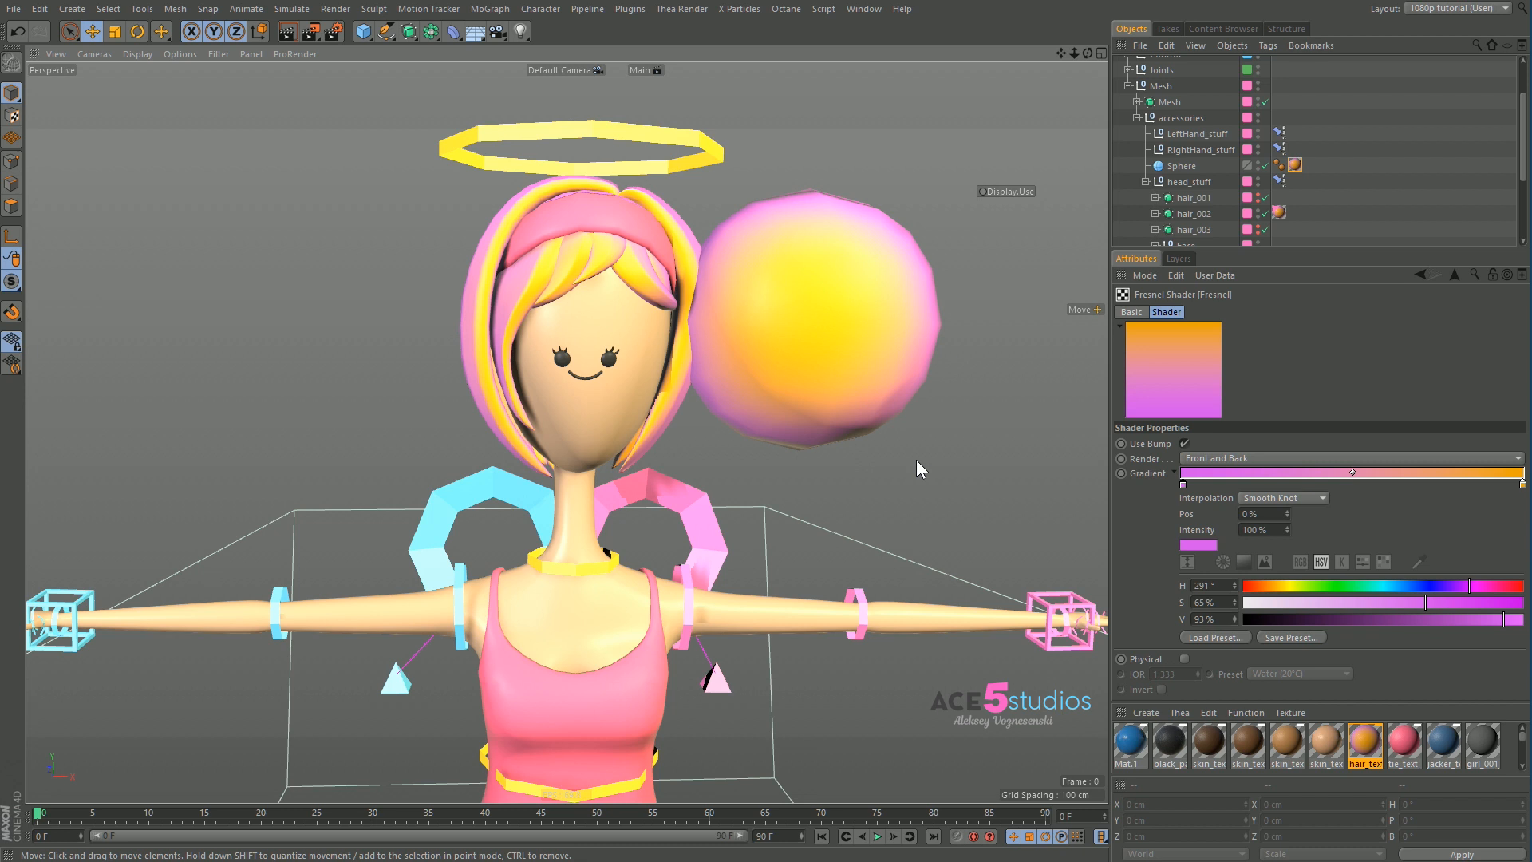
mouse_move(901, 512)
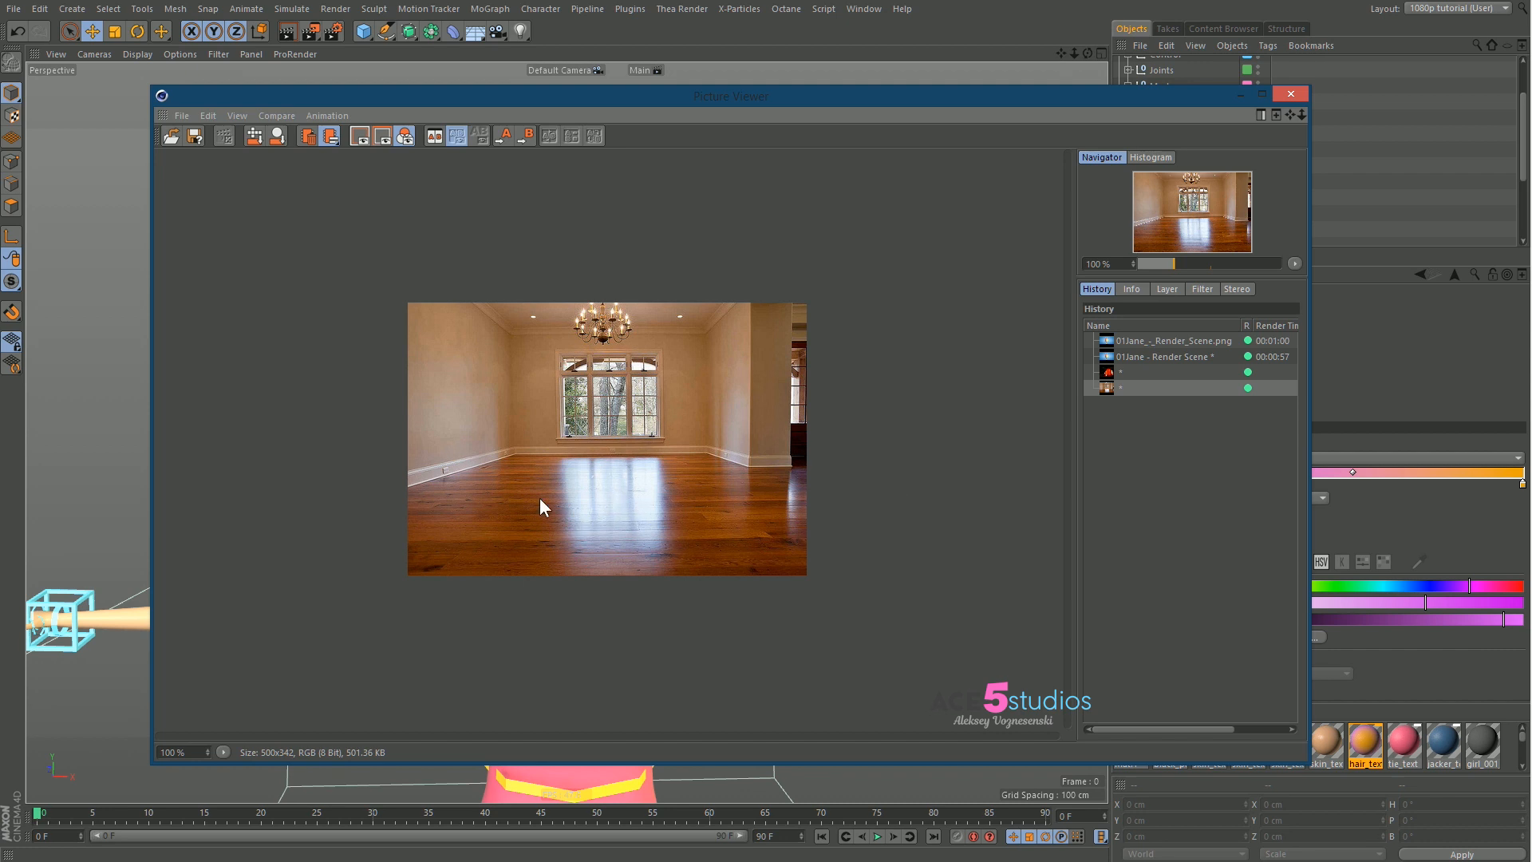
mouse_move(684, 474)
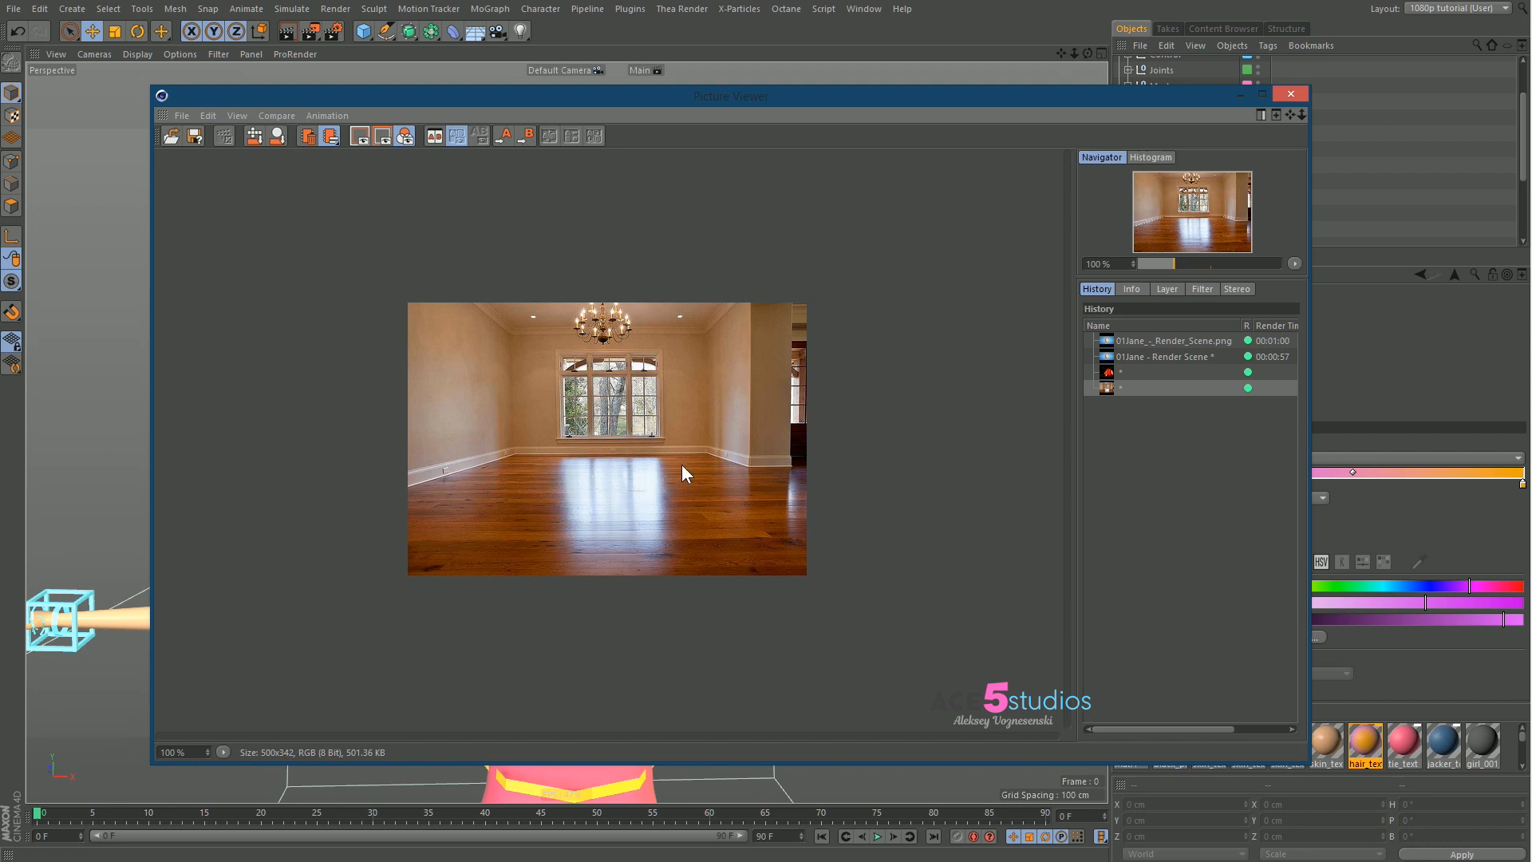
mouse_move(679, 475)
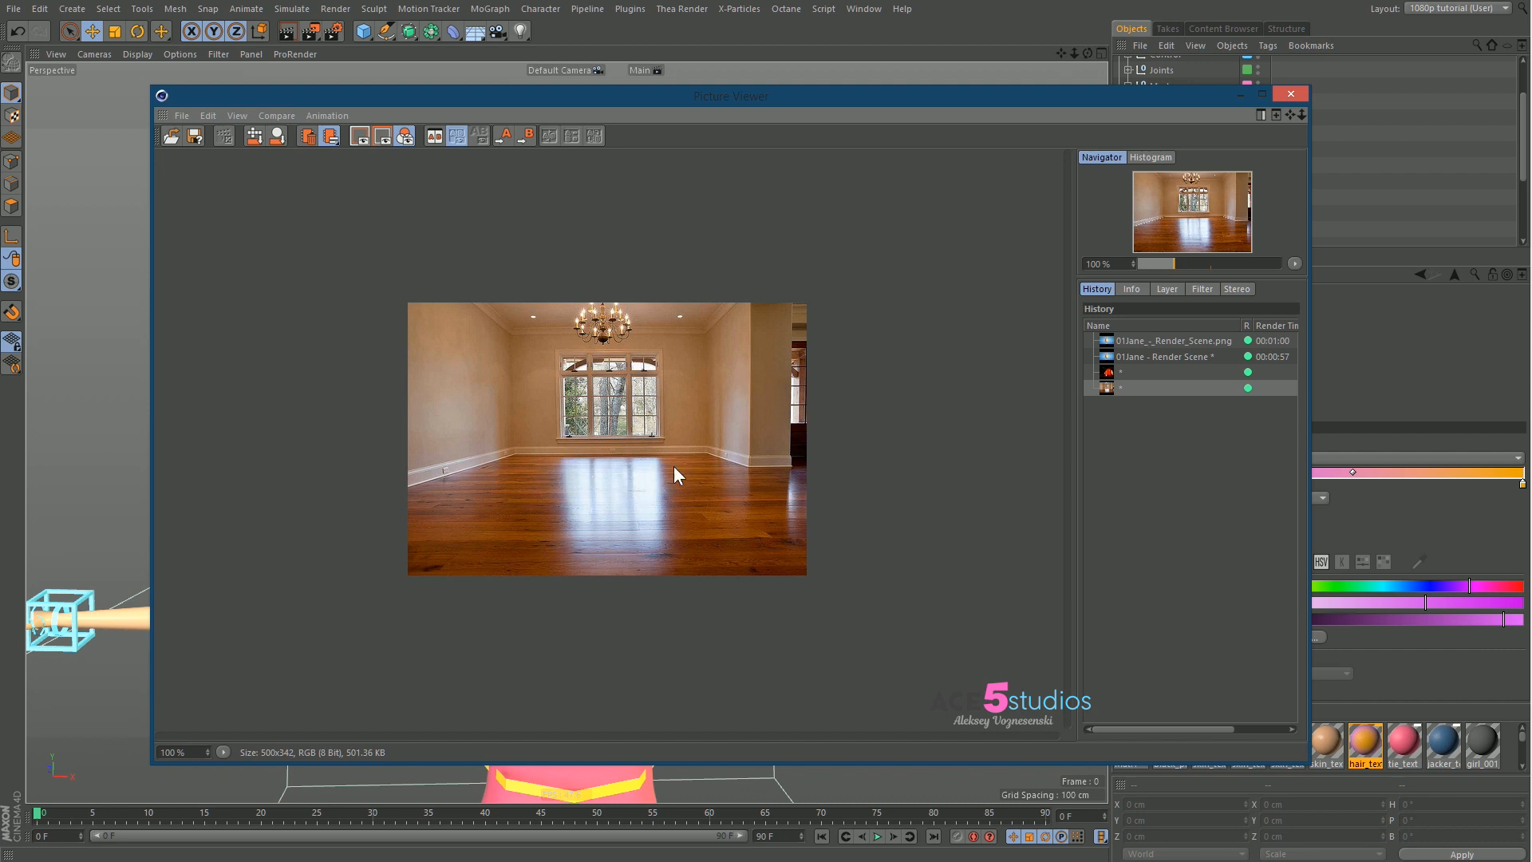
mouse_move(660, 457)
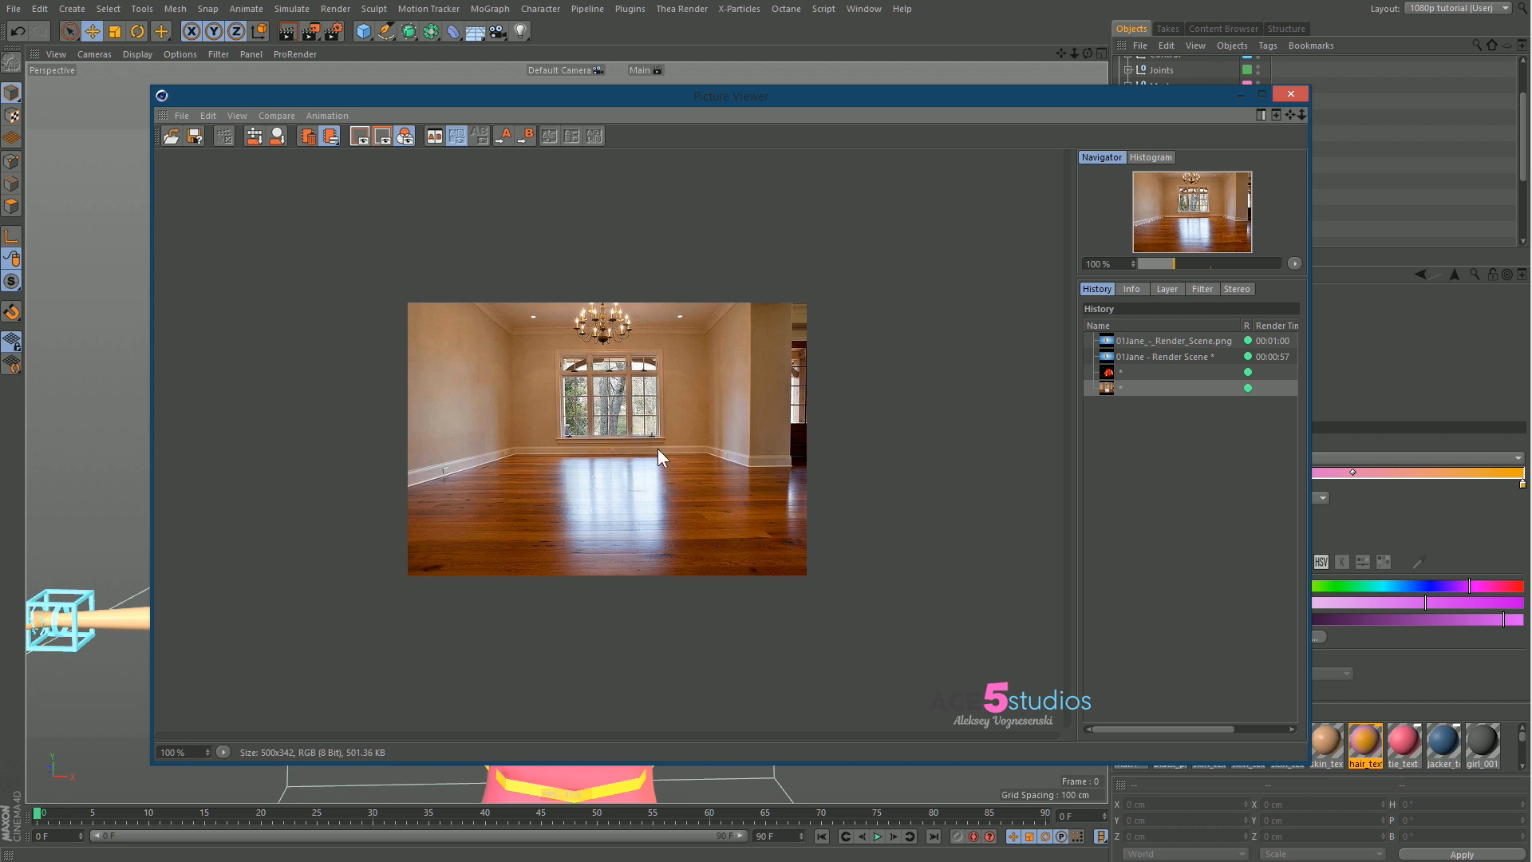
mouse_move(665, 571)
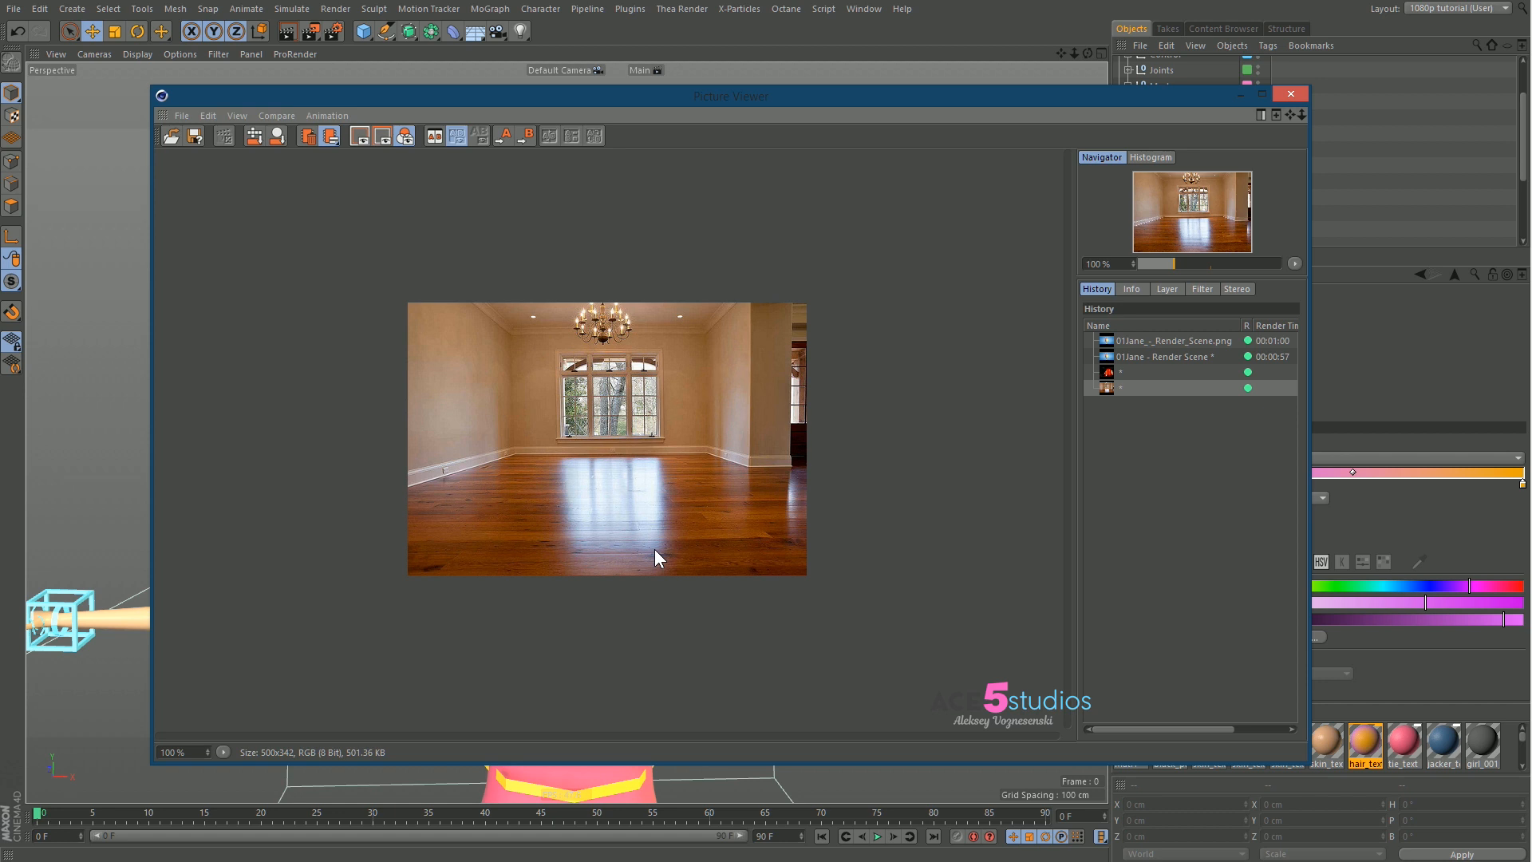
mouse_move(656, 547)
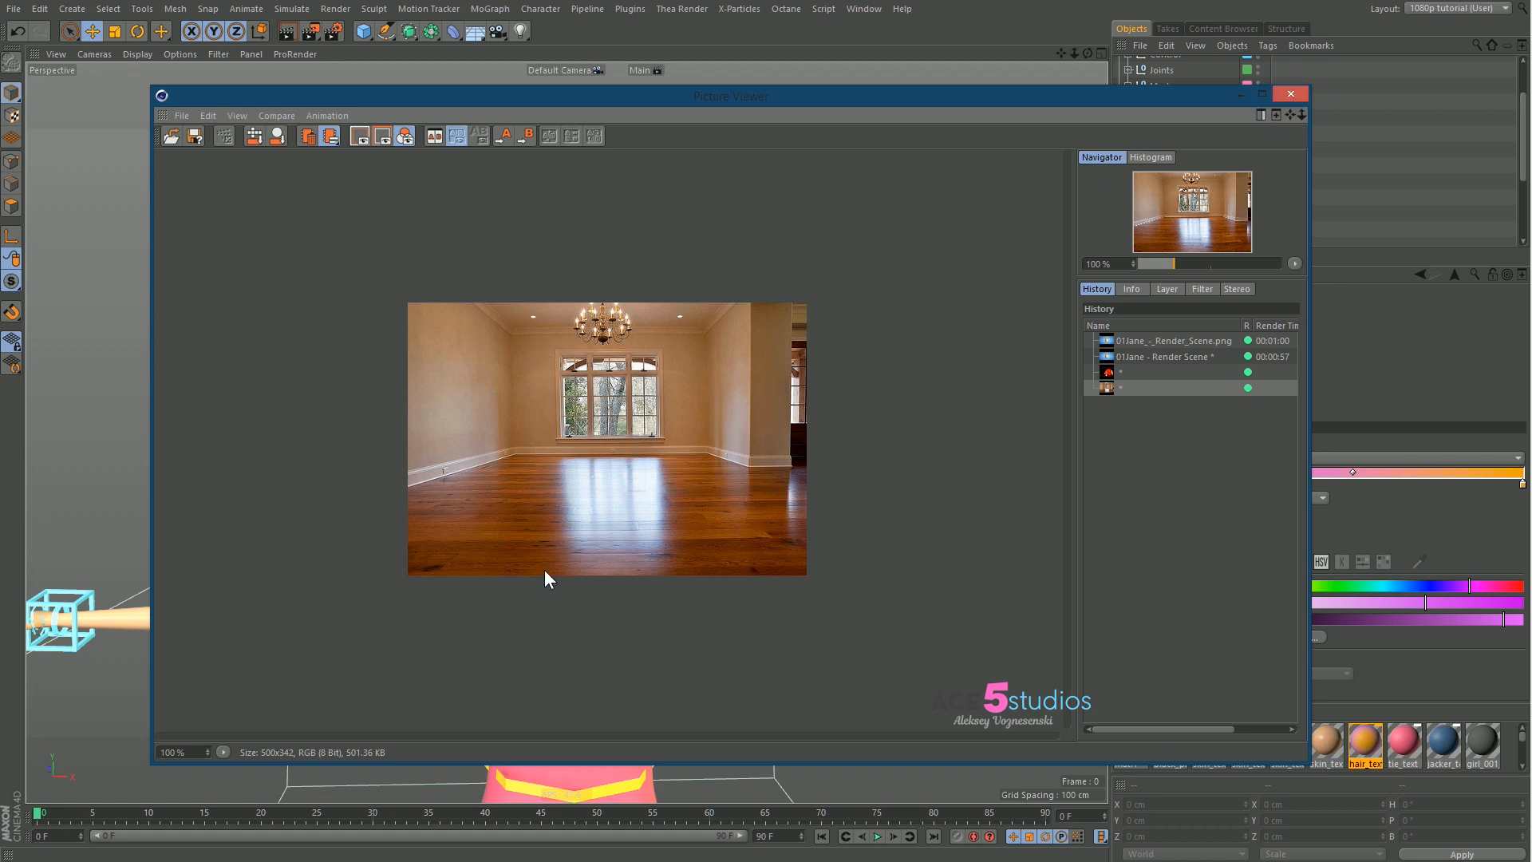
mouse_move(663, 583)
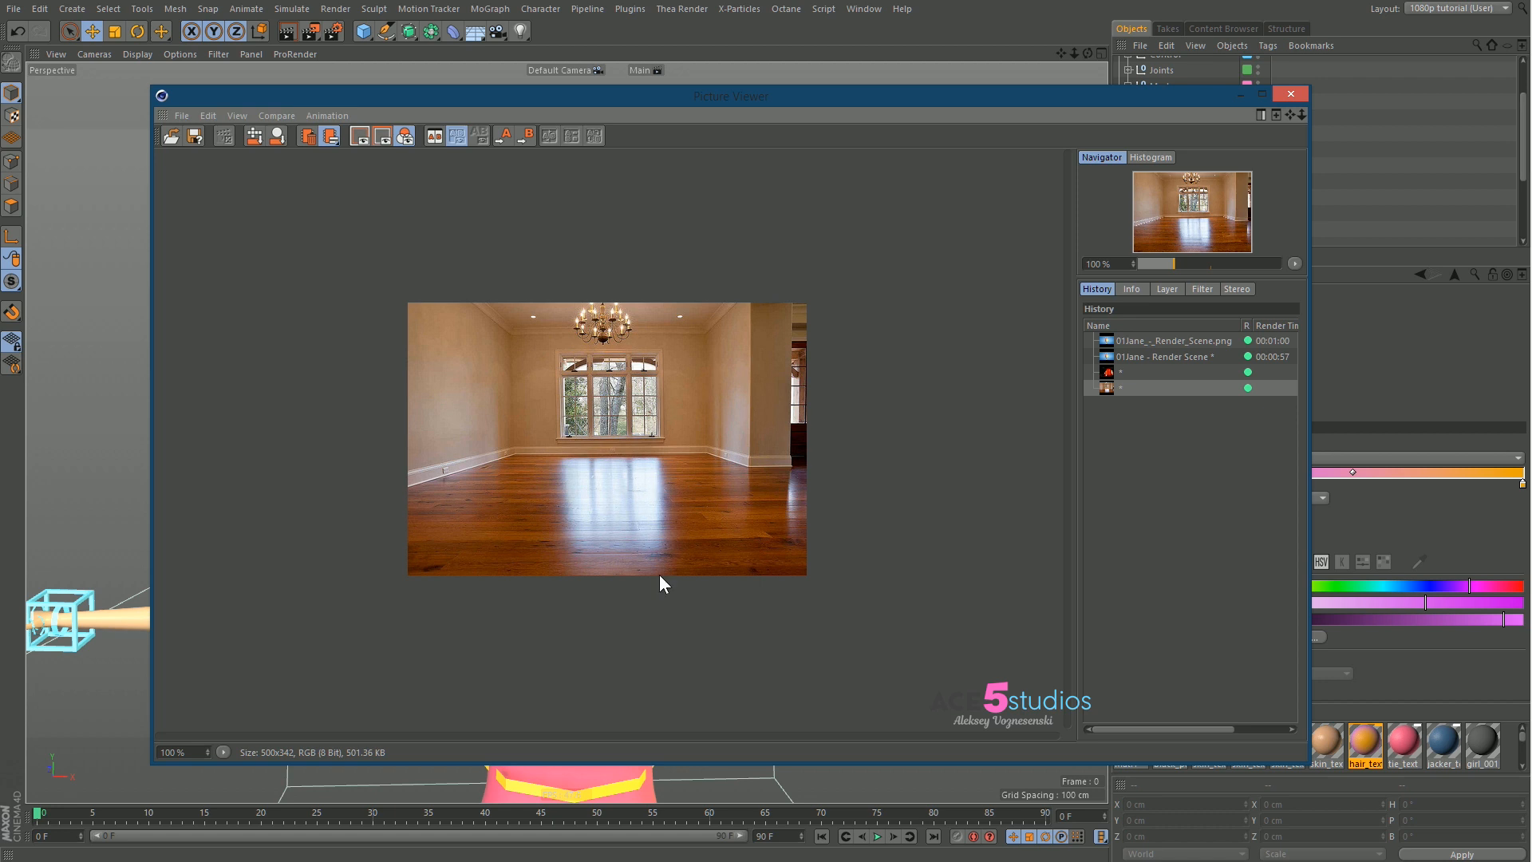
mouse_move(626, 569)
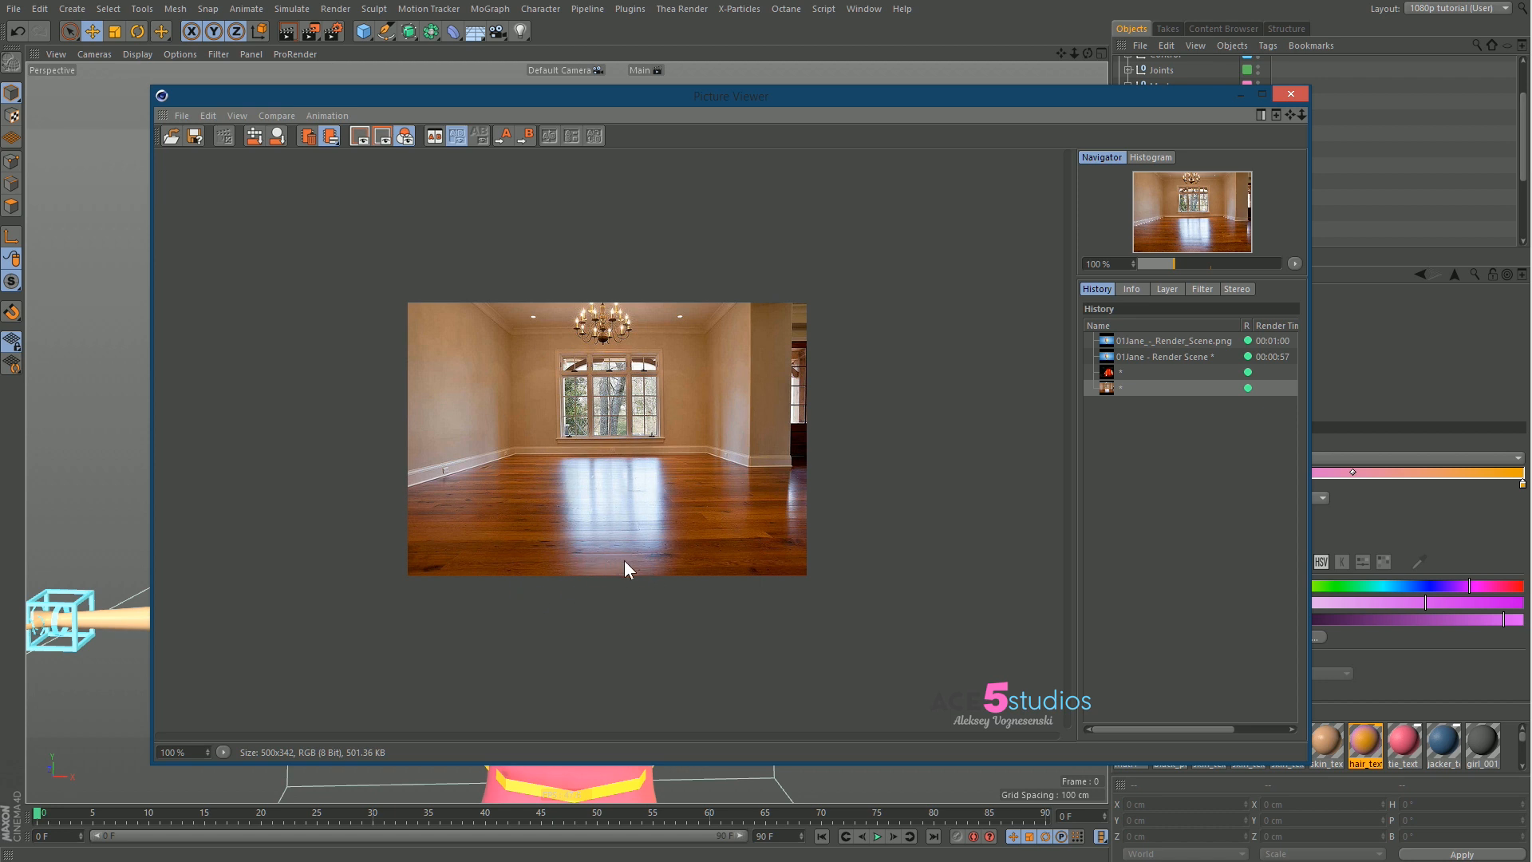
left_click(1289, 93)
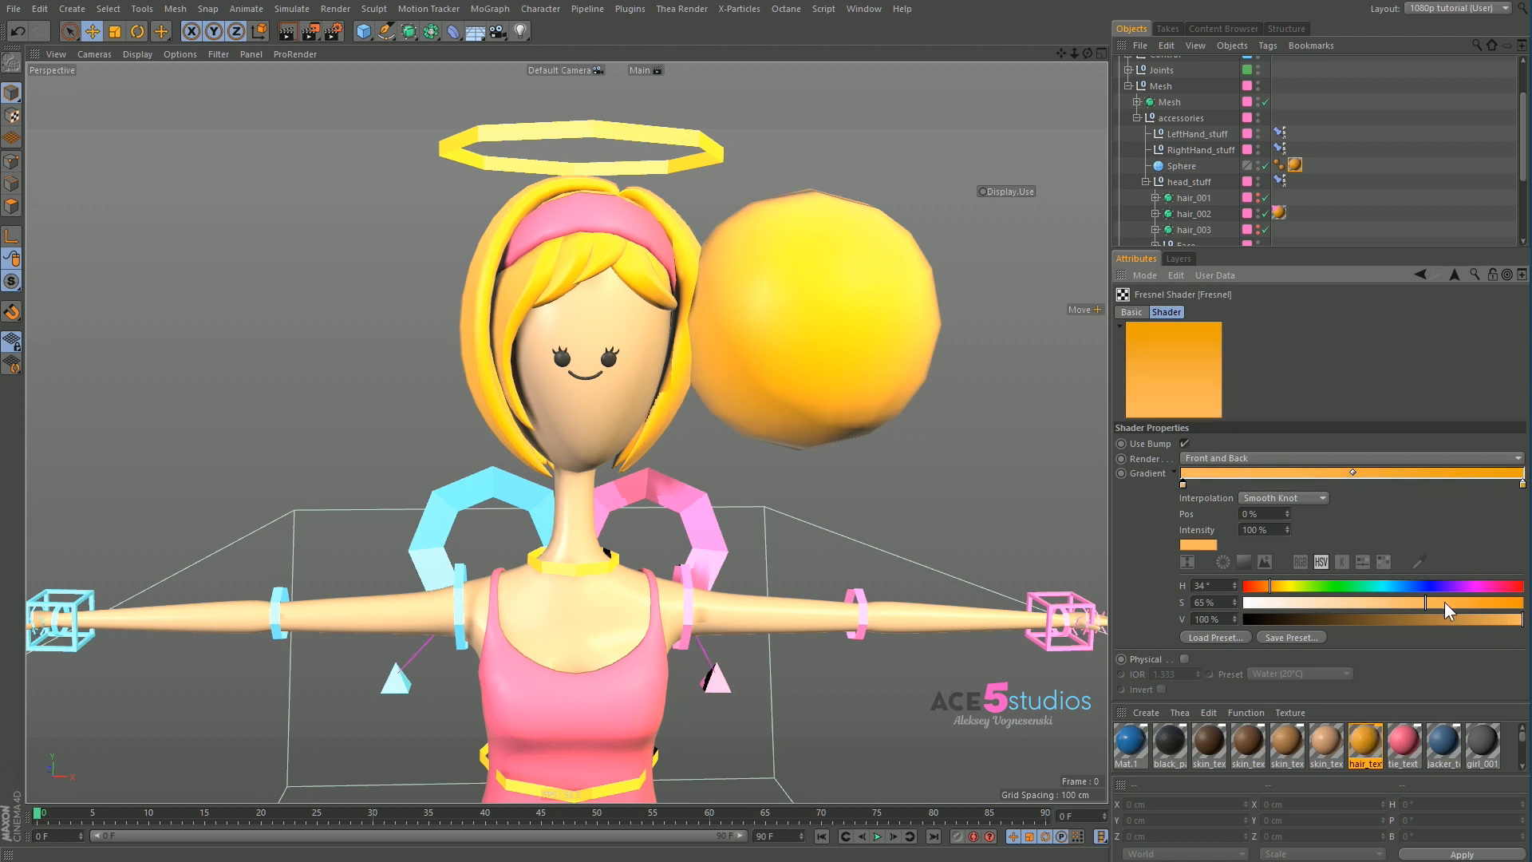
mouse_move(643, 286)
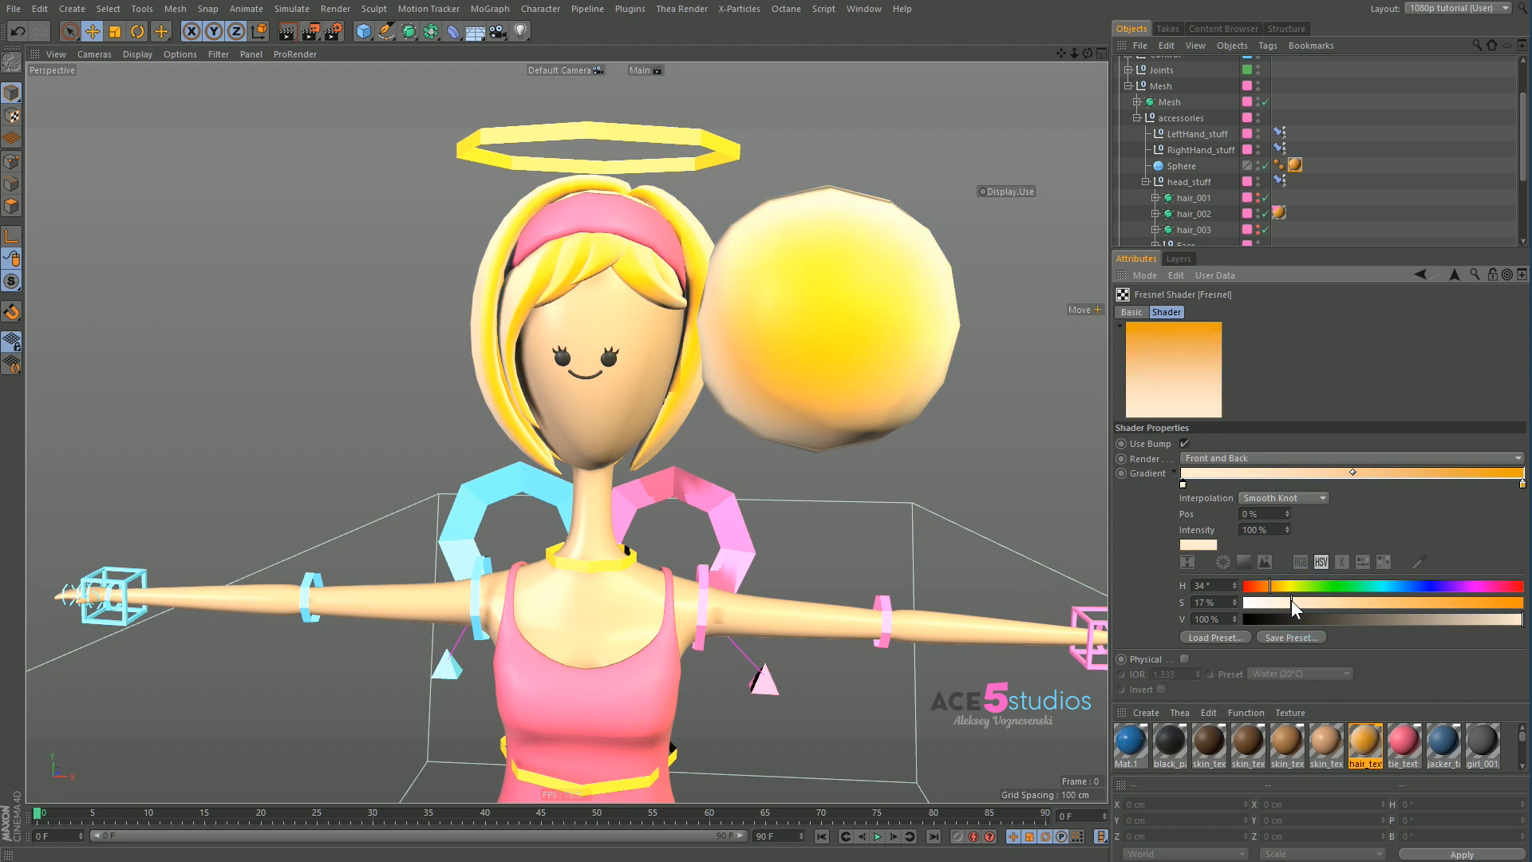
Lower the saturation of the sphere's Fresnel edge knot for a pale rim
left_click_drag(1329, 604, 1271, 611)
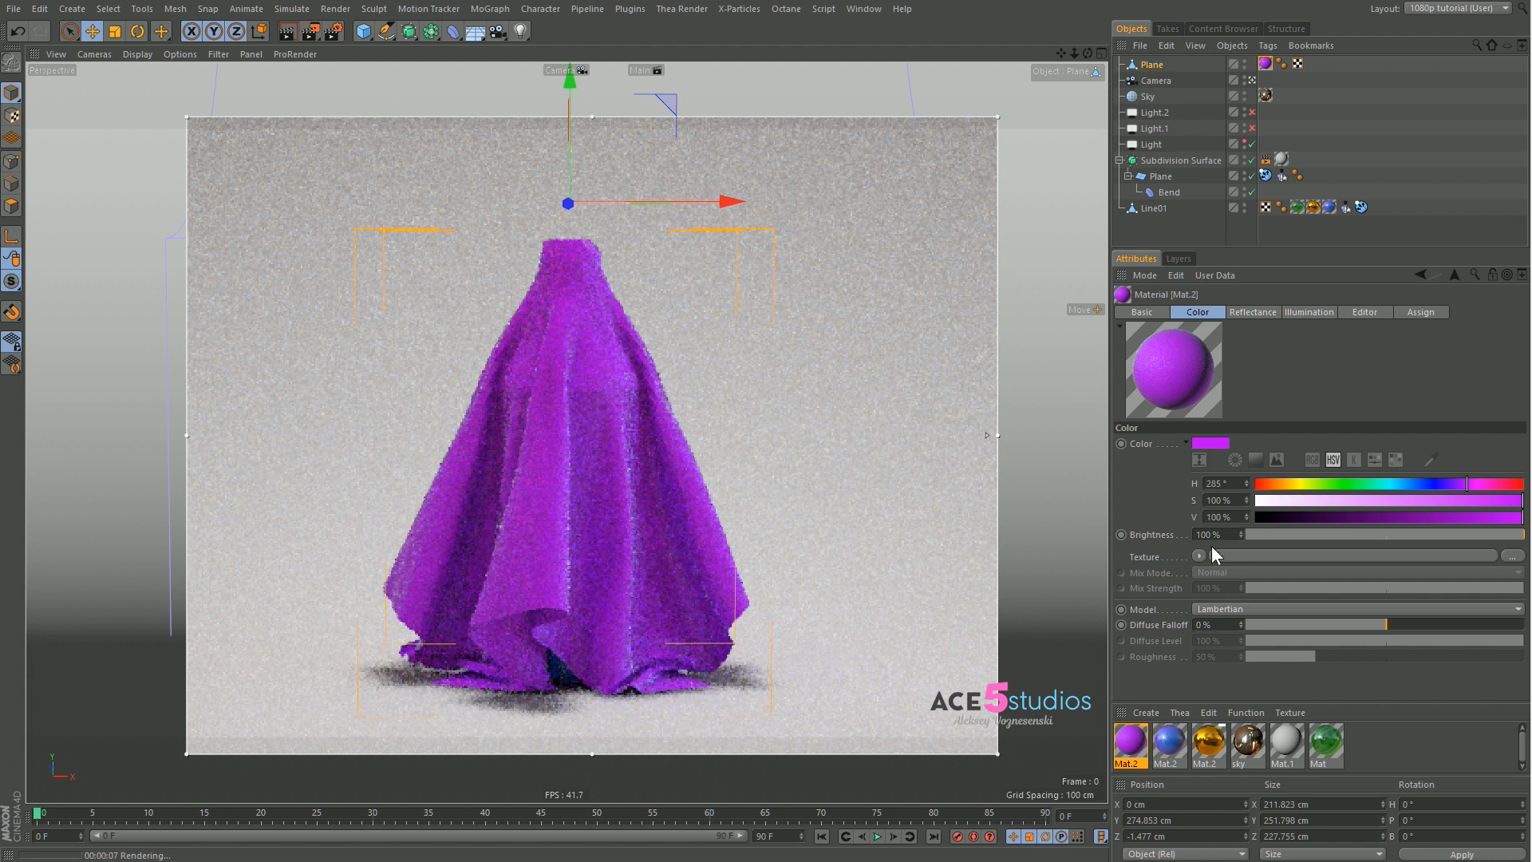
Load a Fresnel shader into the cloth material's Color texture
left_click(1201, 556)
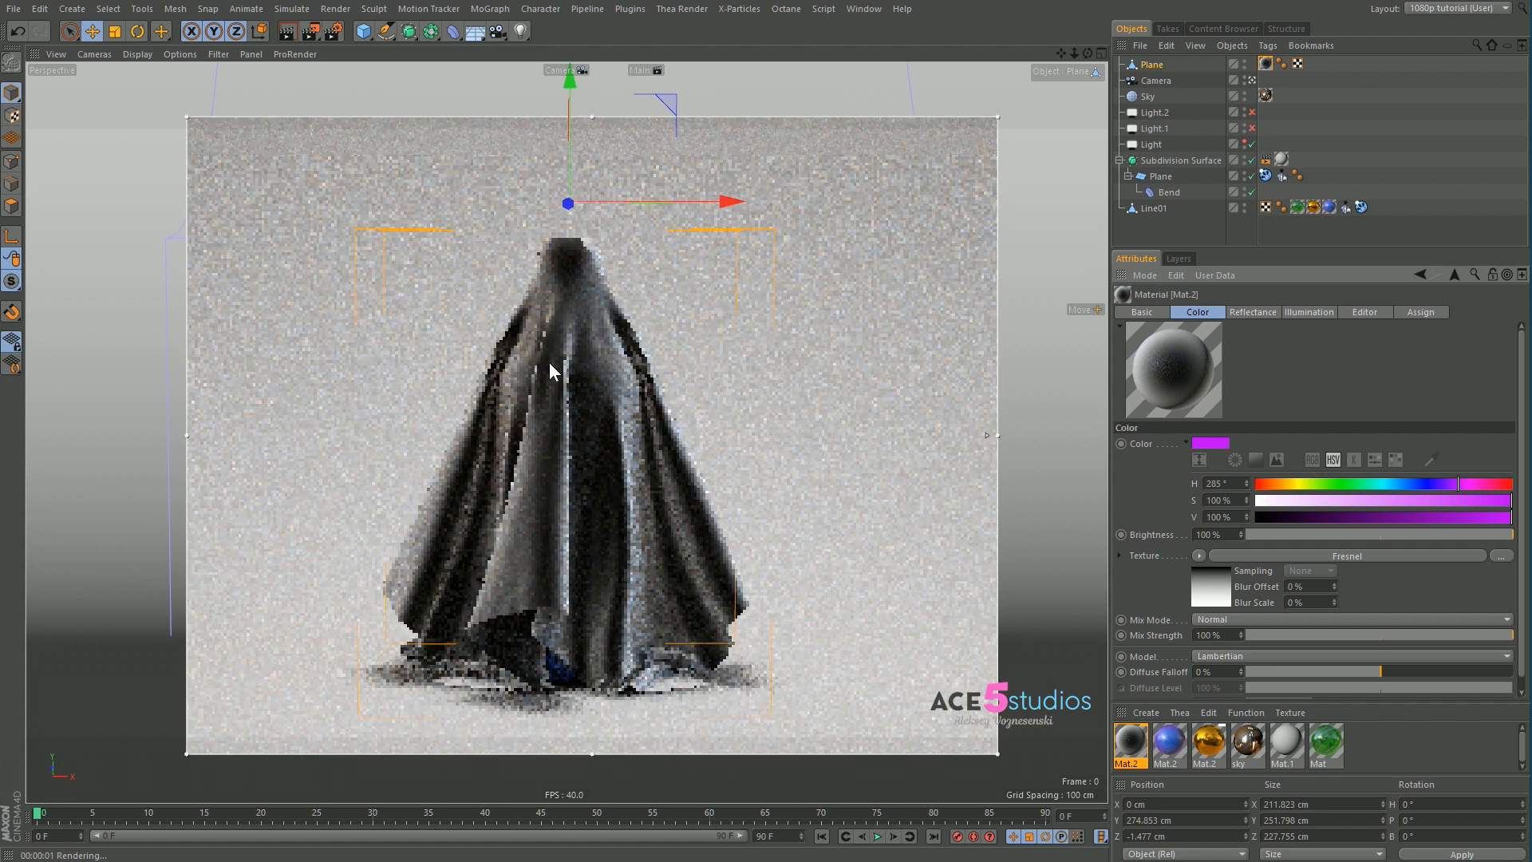
mouse_move(553, 191)
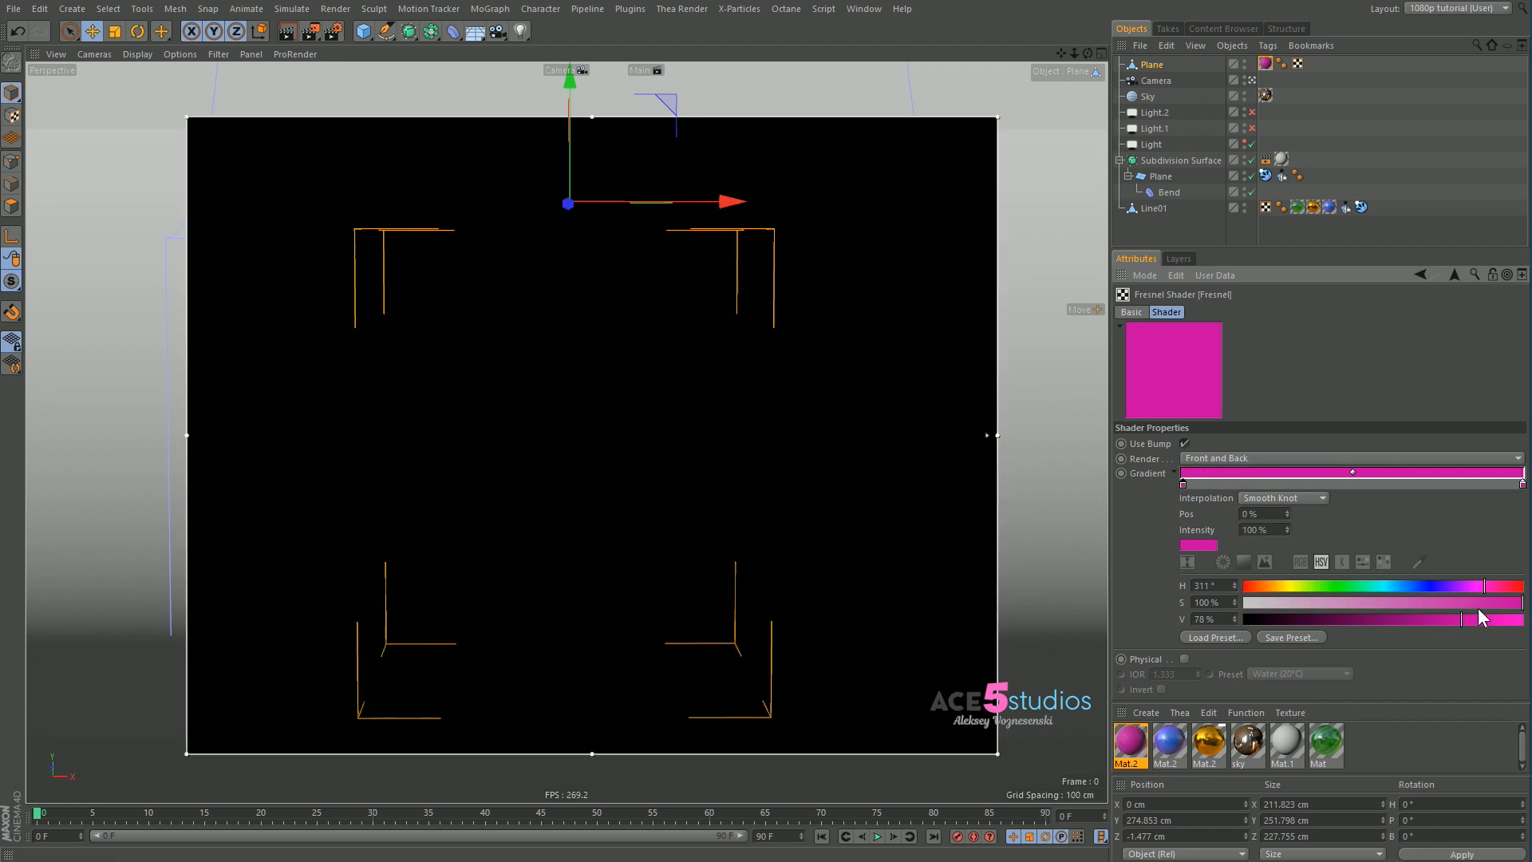
Brighten the magenta knot, then reposition and lighten the pale pink gradient stop
left_click_drag(1456, 619, 1519, 618)
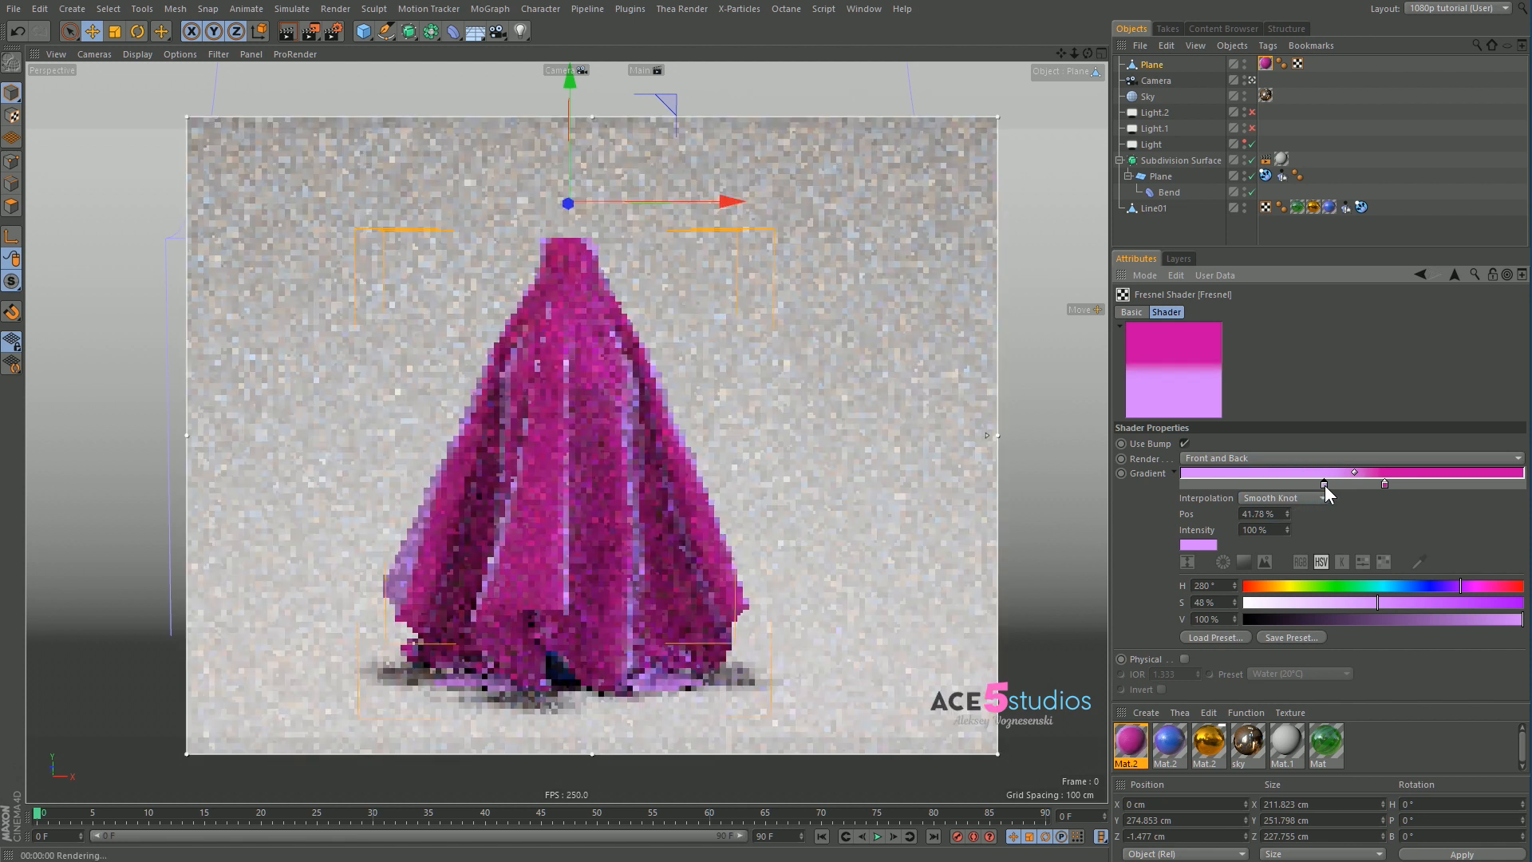
left_click_drag(1376, 603, 1319, 603)
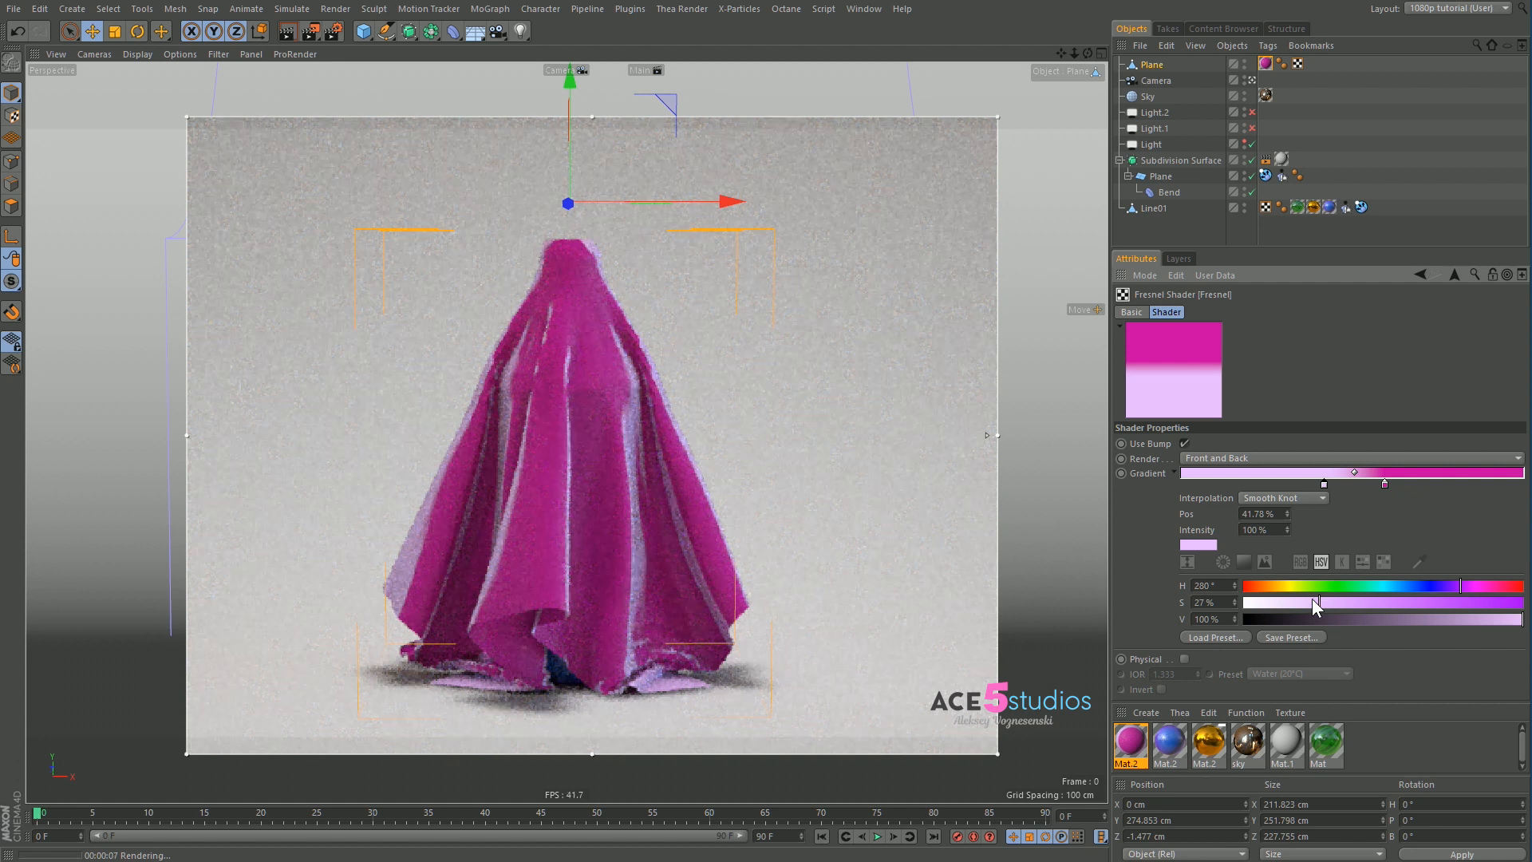
left_click_drag(1314, 606, 1399, 606)
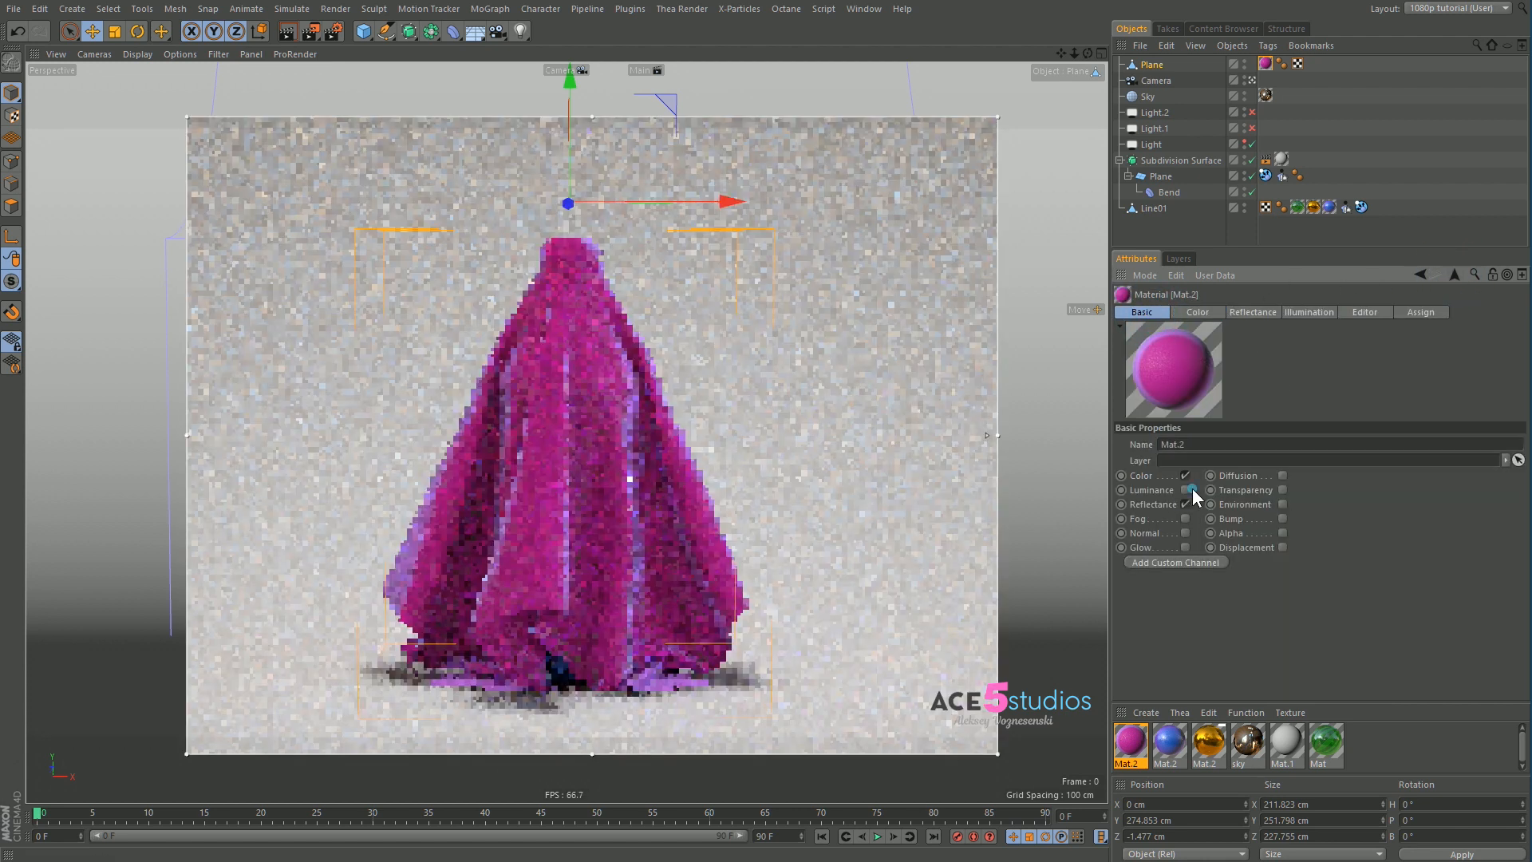
Enable the cloth's Luminance with a purple-tinted Fresnel shader, mixed at about 15%
left_click(1194, 489)
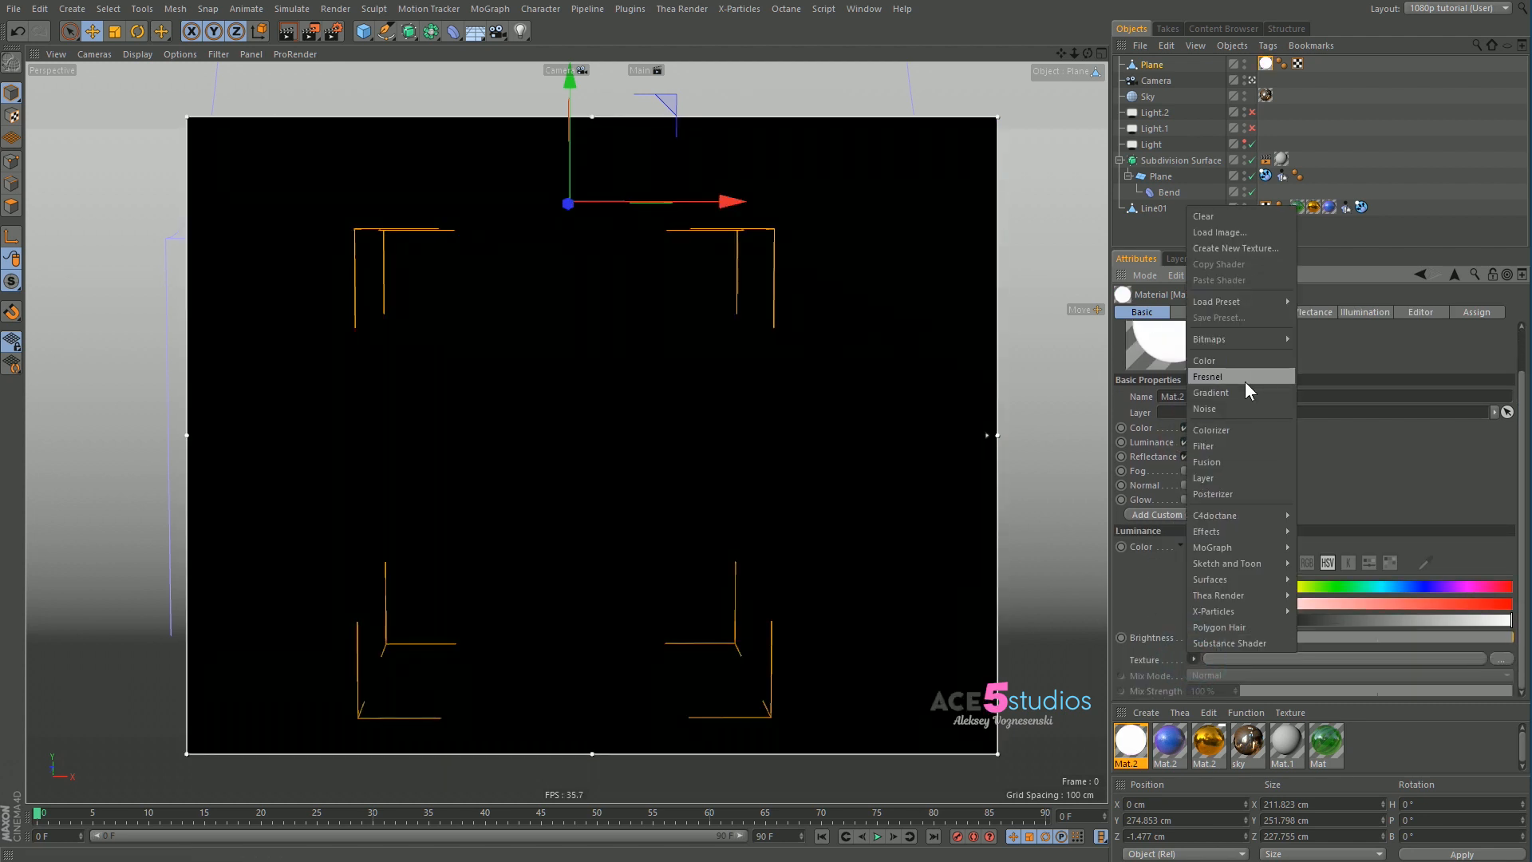
left_click(1209, 375)
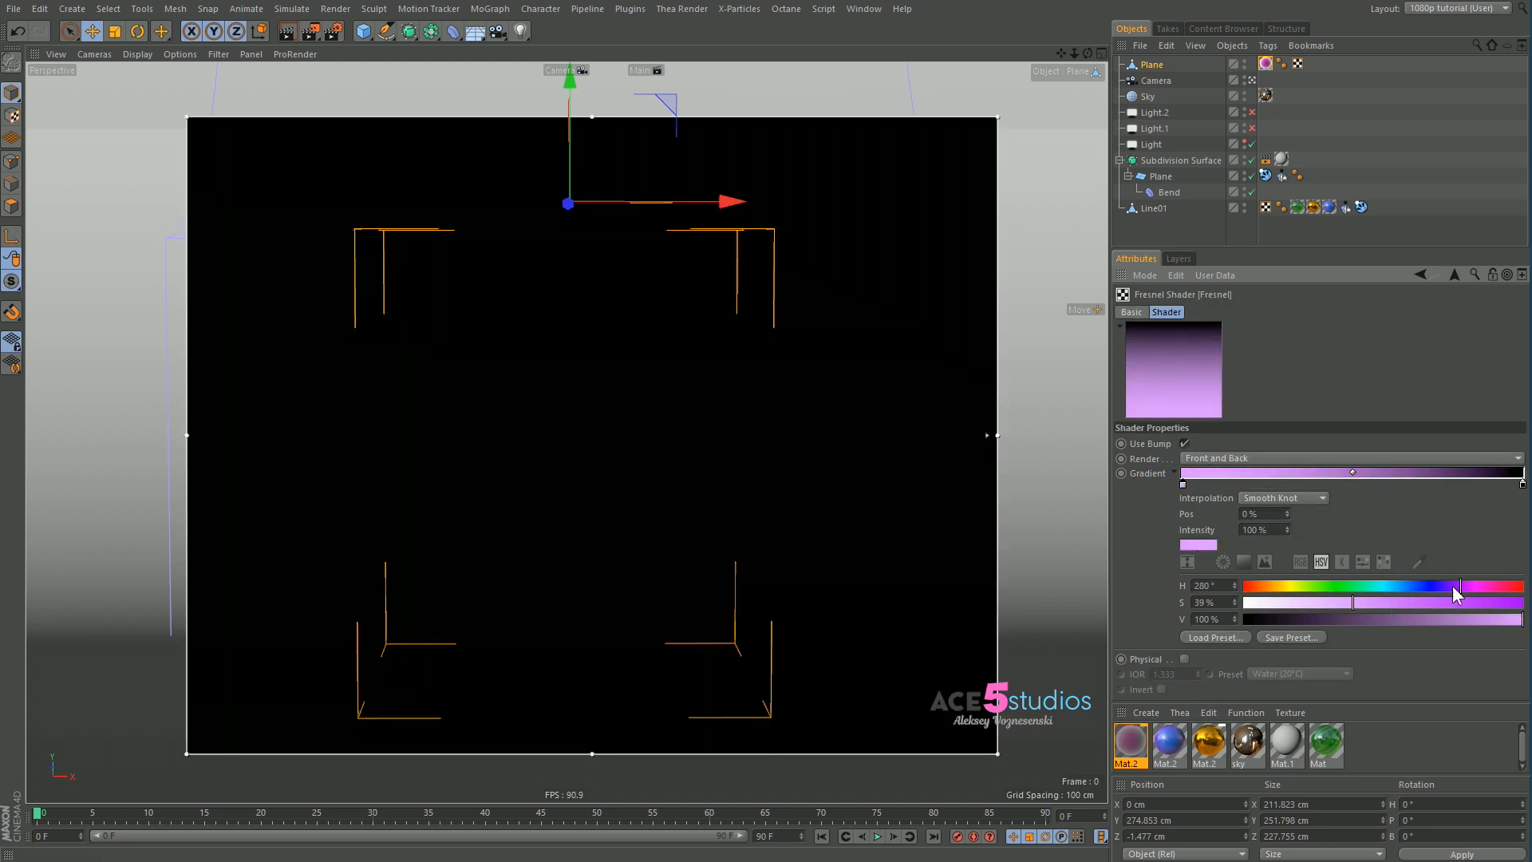
left_click_drag(1455, 593, 1485, 615)
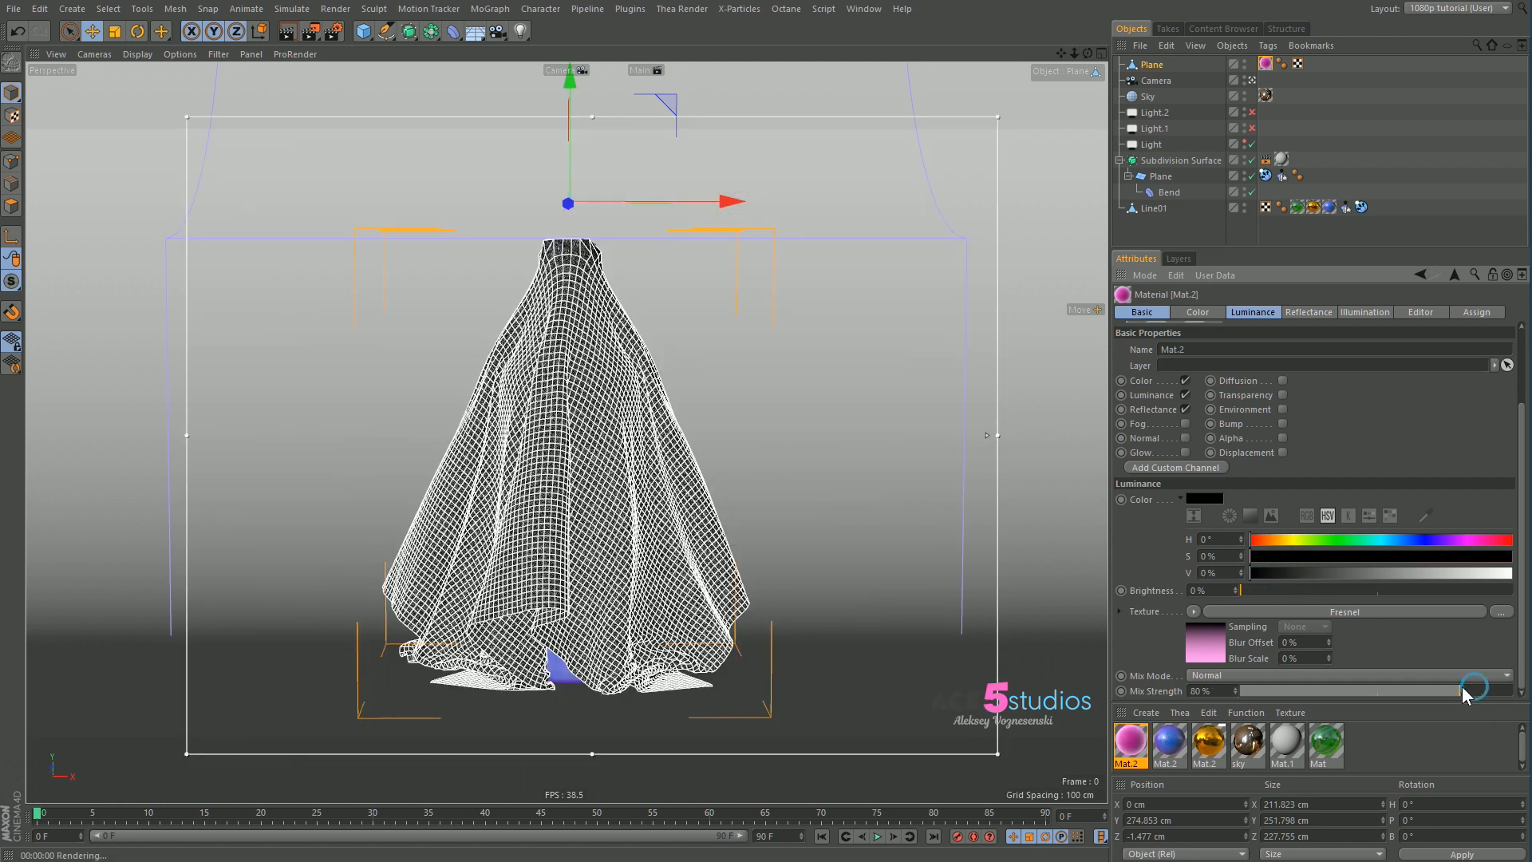
left_click_drag(1466, 691, 1383, 691)
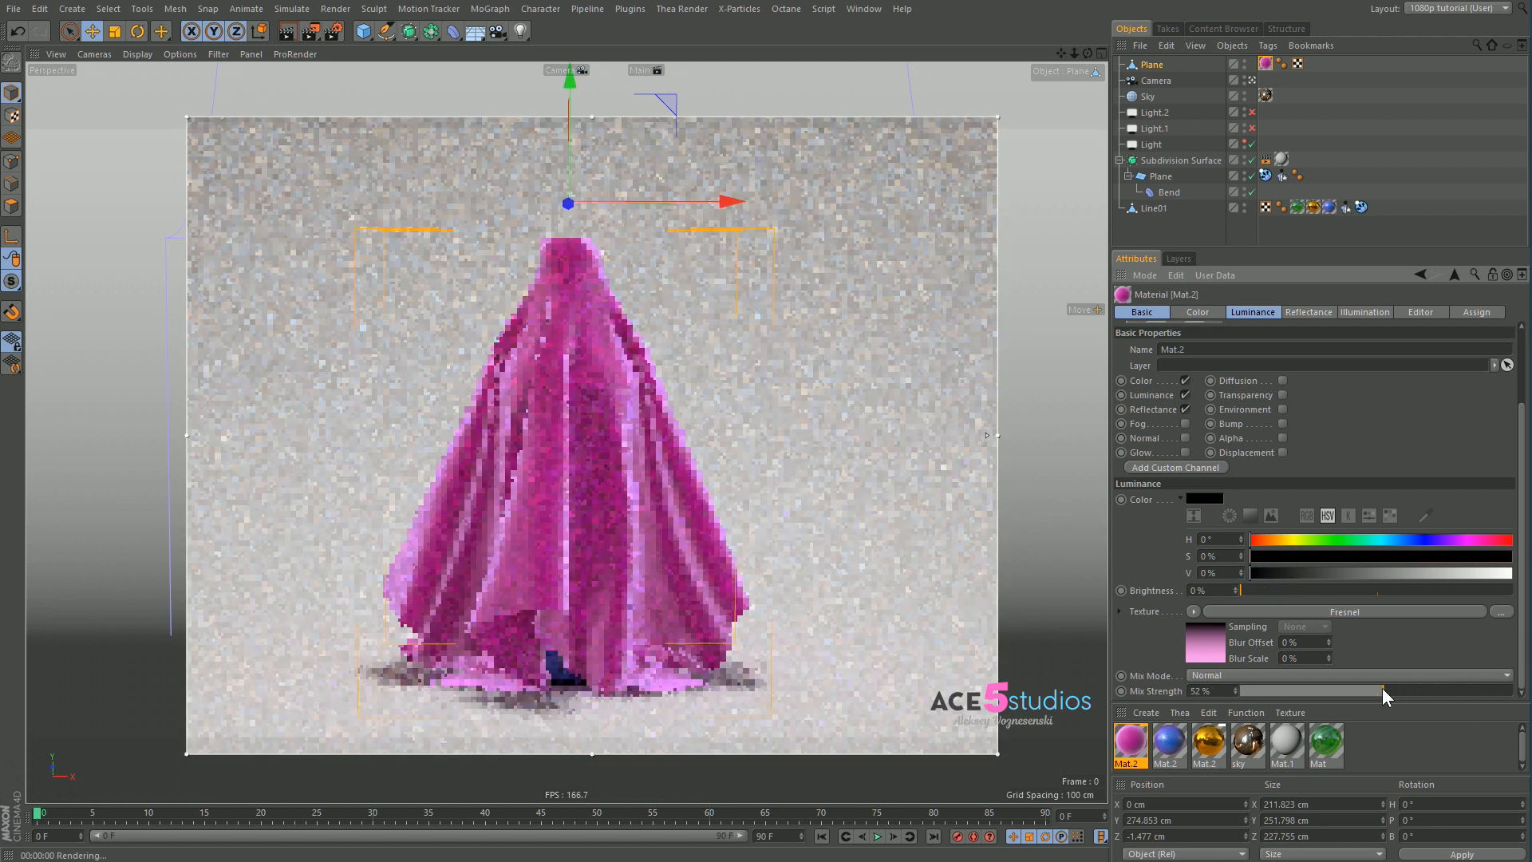
left_click_drag(1358, 691, 1271, 691)
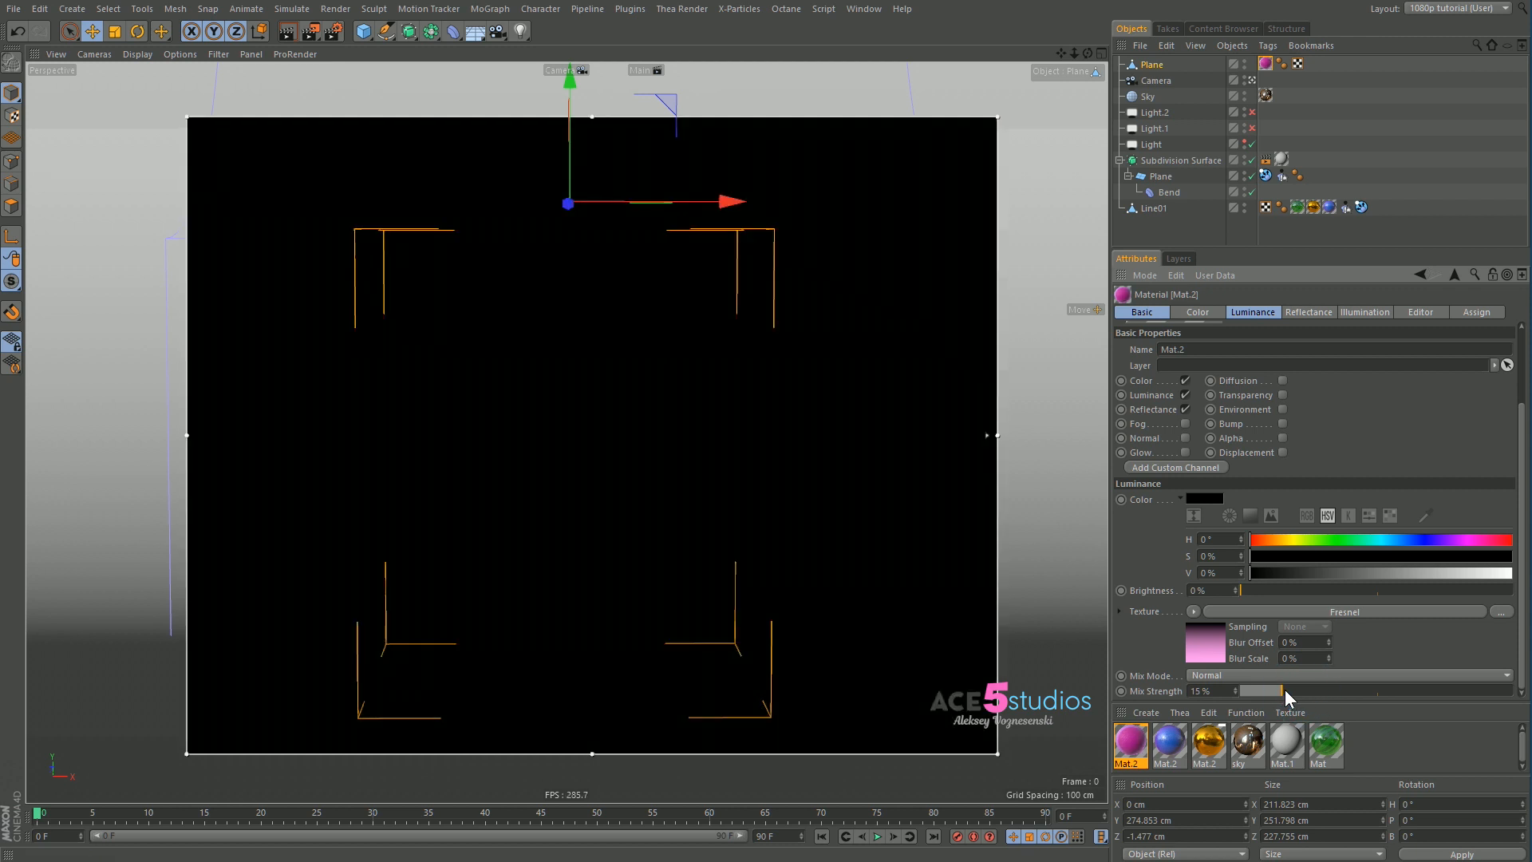
left_click_drag(1263, 691, 1327, 691)
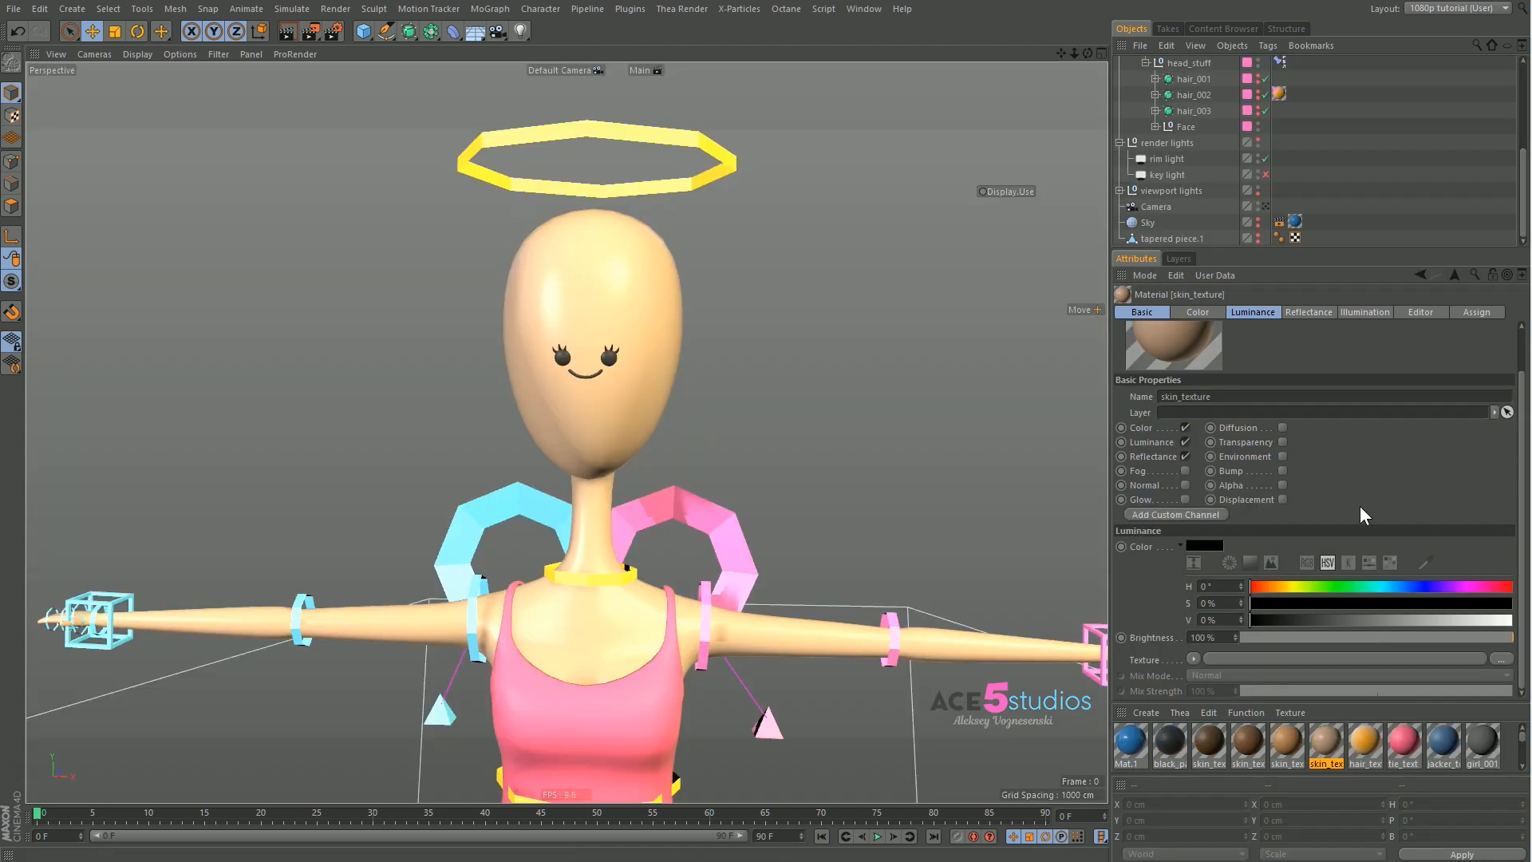
mouse_move(1332, 515)
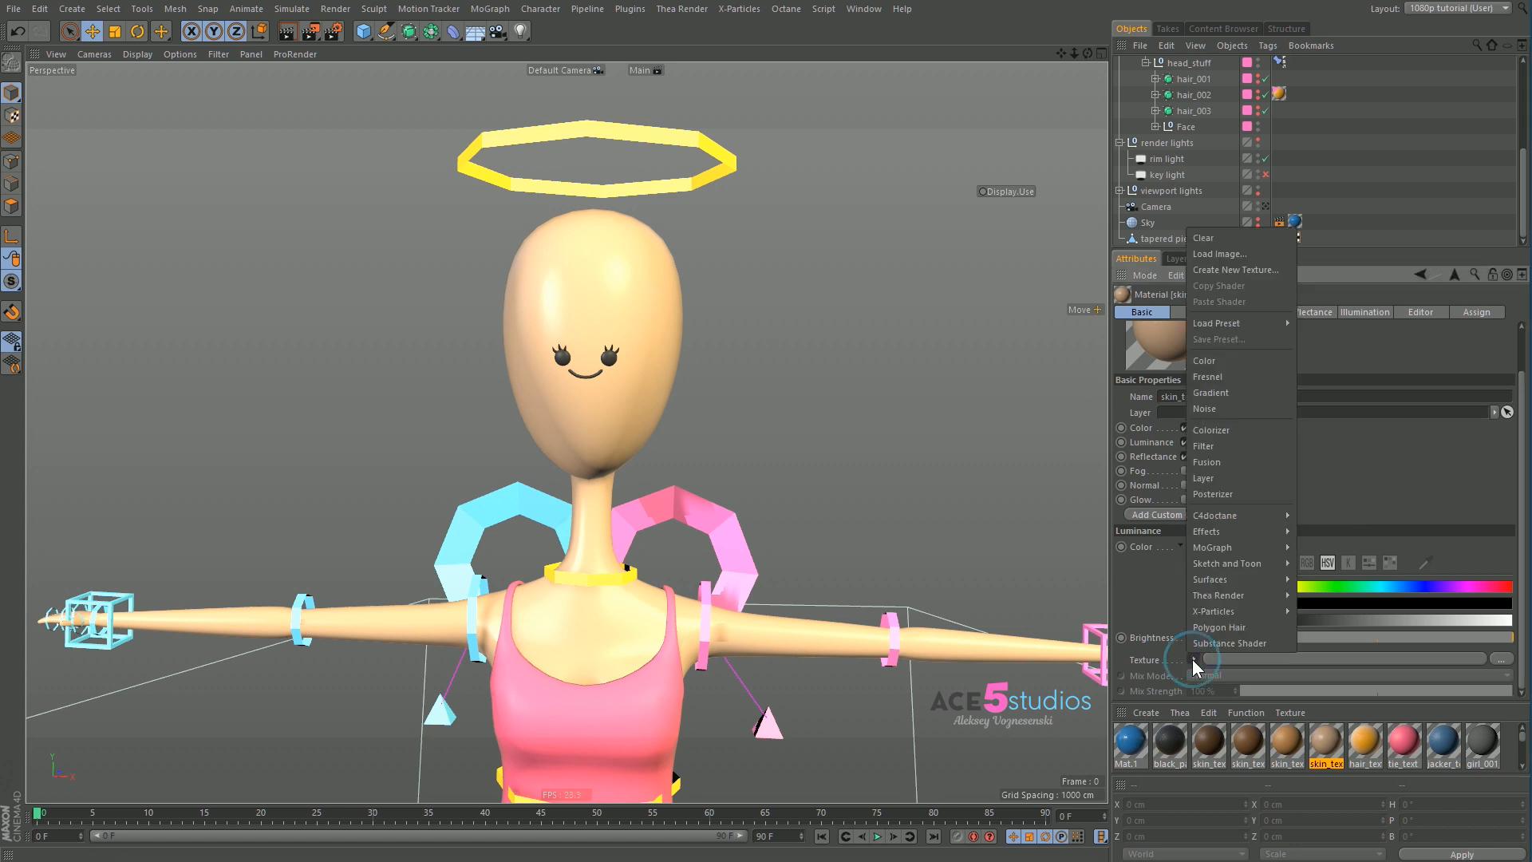
mouse_move(1210, 579)
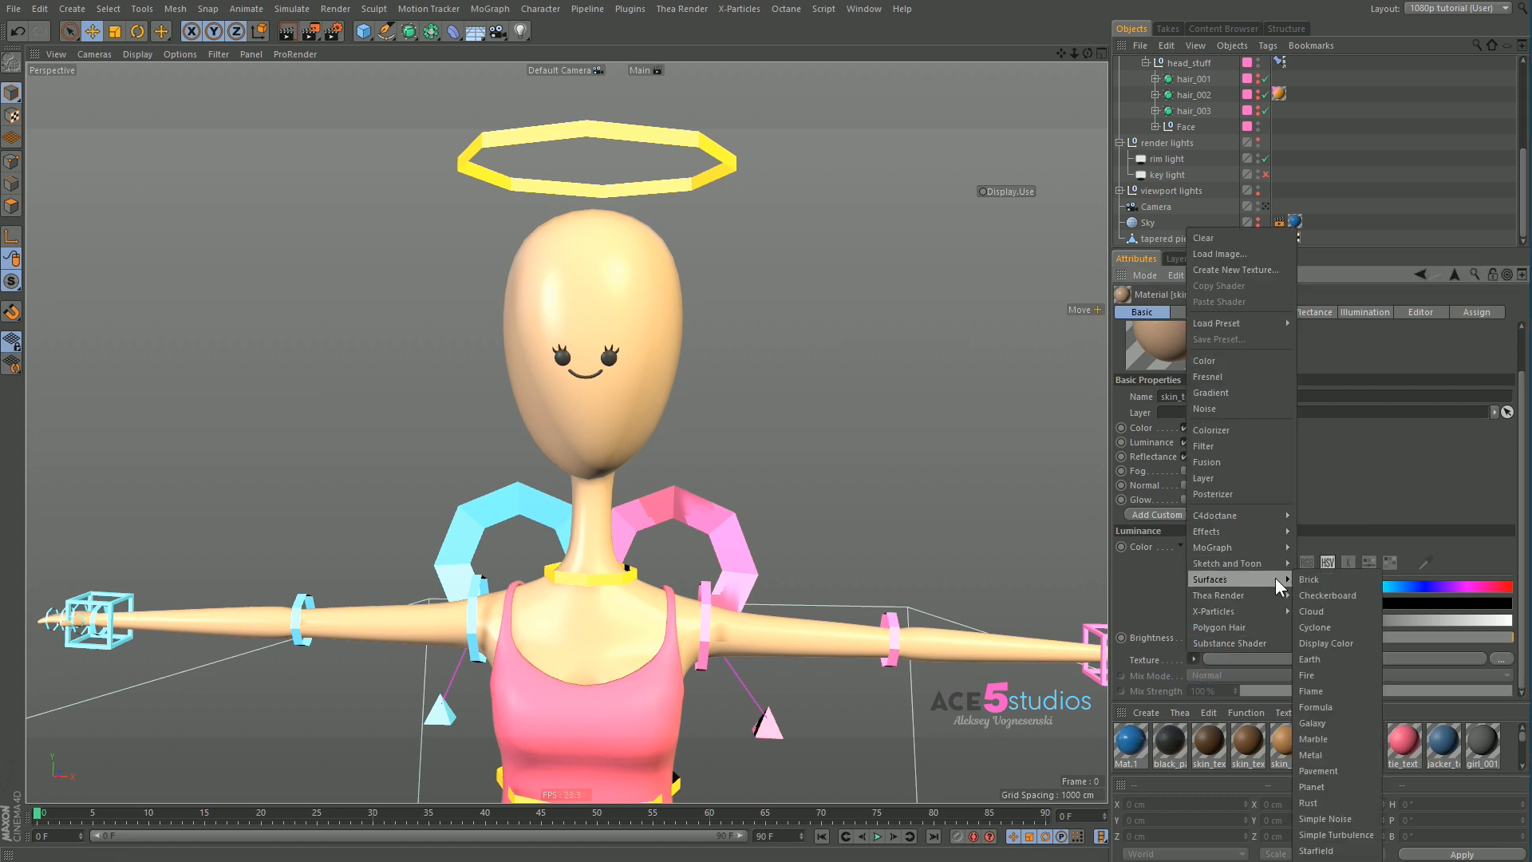
mouse_move(1206, 531)
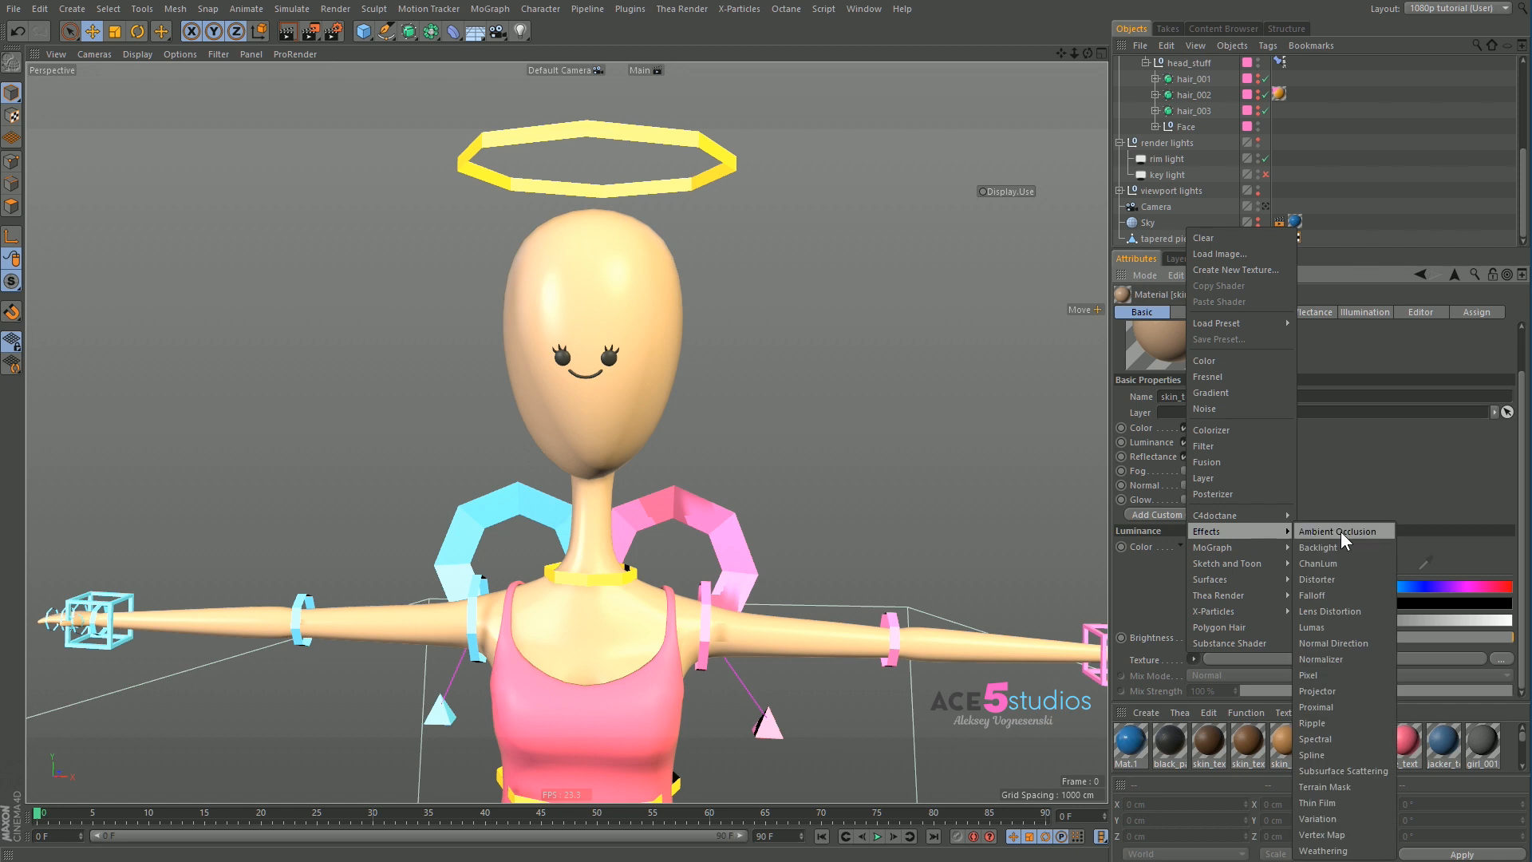
Load an Ambient Occlusion shader into skin_texture's Luminance and tint its gradient saturated orange
left_click(1340, 531)
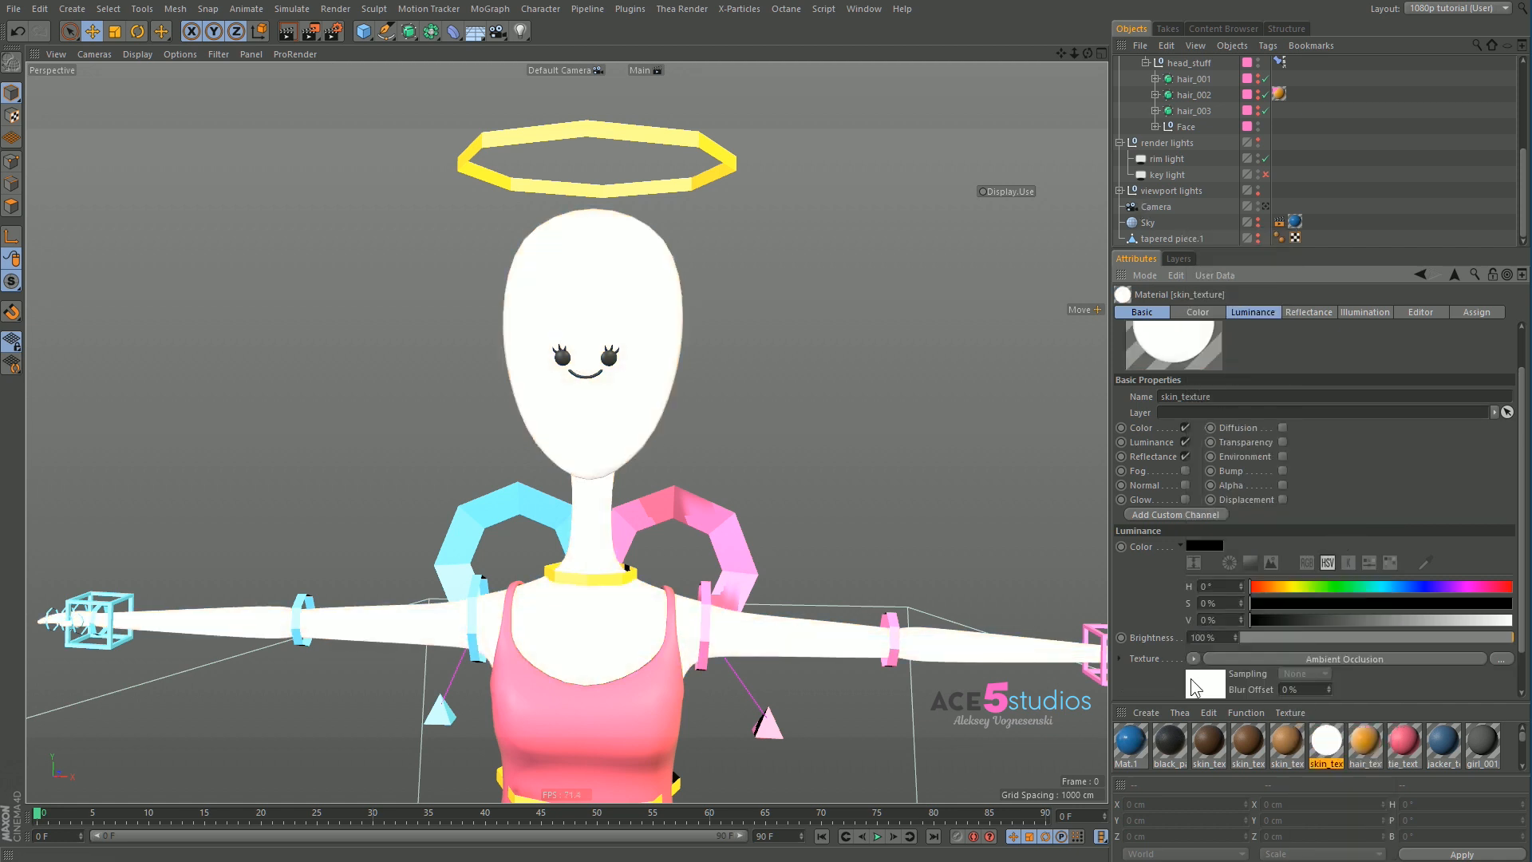
left_click(1205, 679)
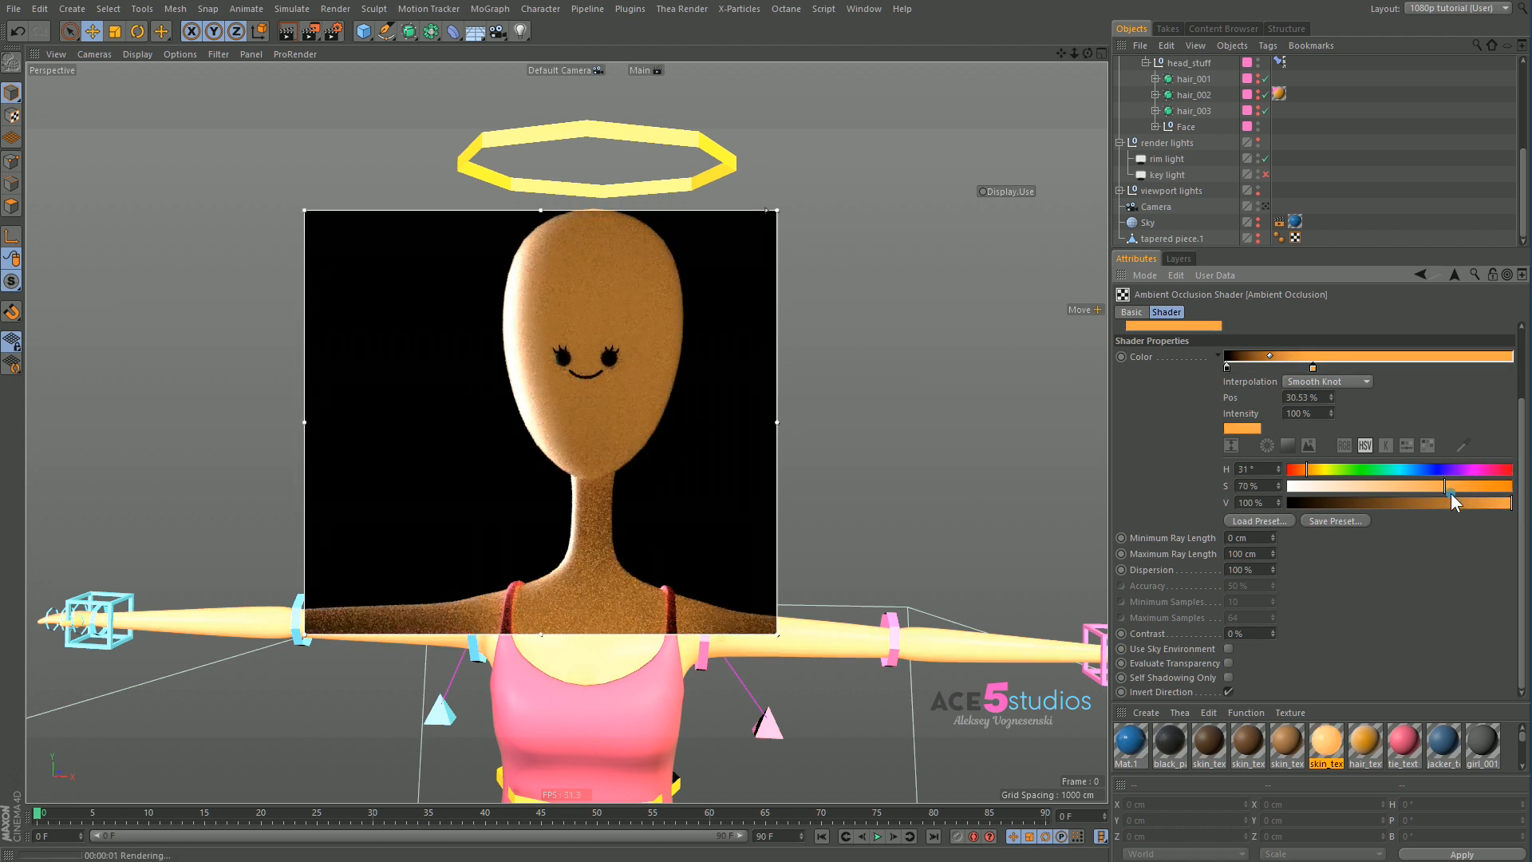
left_click_drag(1445, 487, 1490, 498)
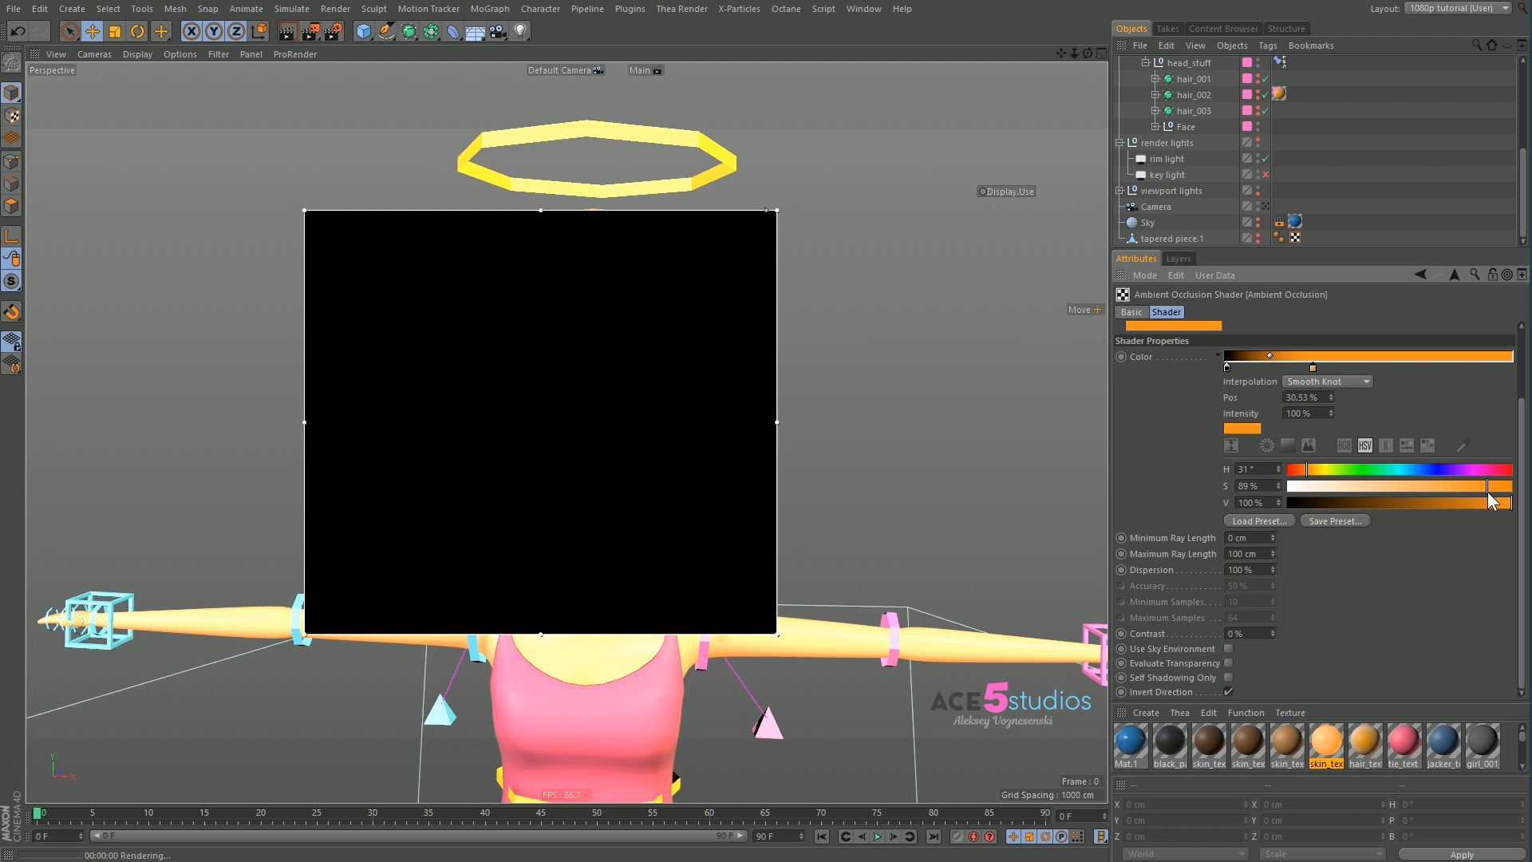